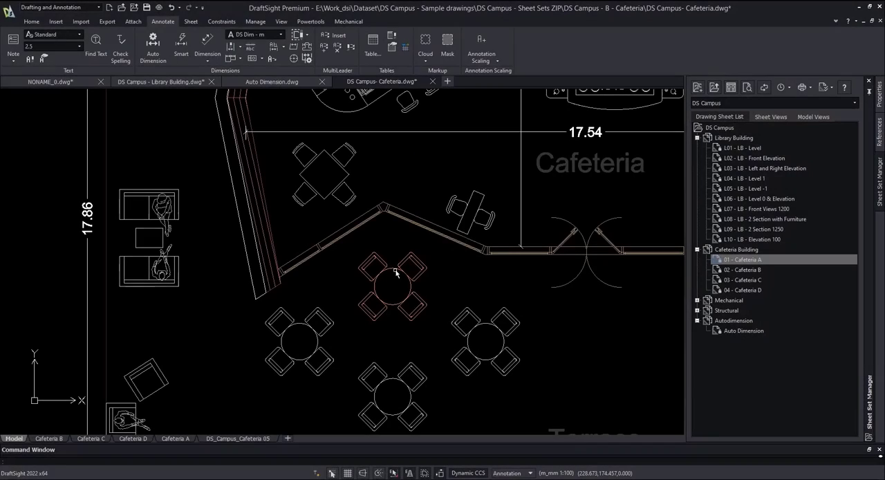
Step: Convert the table-and-chairs block to a new definition and acknowledge the conversion message
{"action": "left_click", "coordinate": [394, 288]}
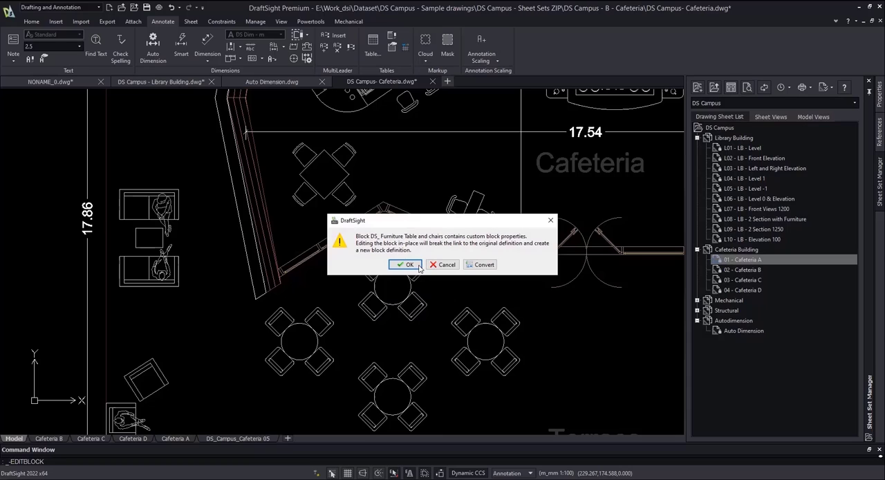
{"action": "mouse_move", "coordinate": [476, 240]}
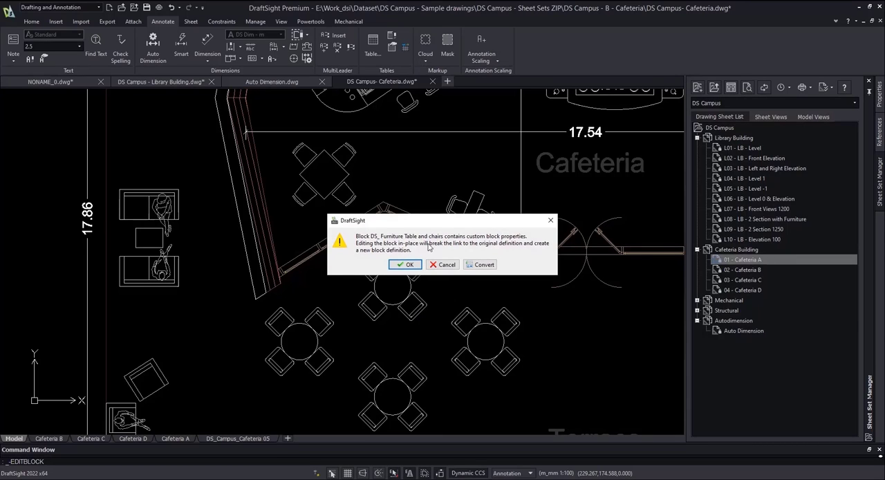
{"action": "left_click", "coordinate": [405, 264]}
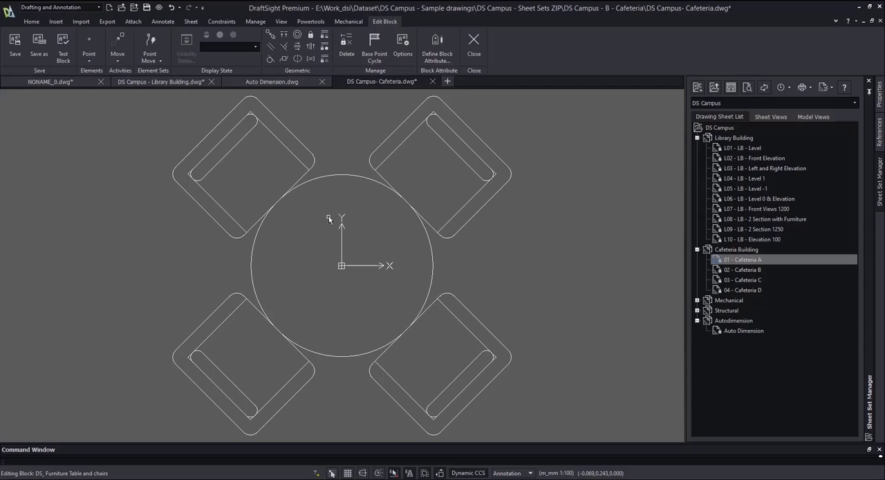
{"action": "mouse_move", "coordinate": [281, 221]}
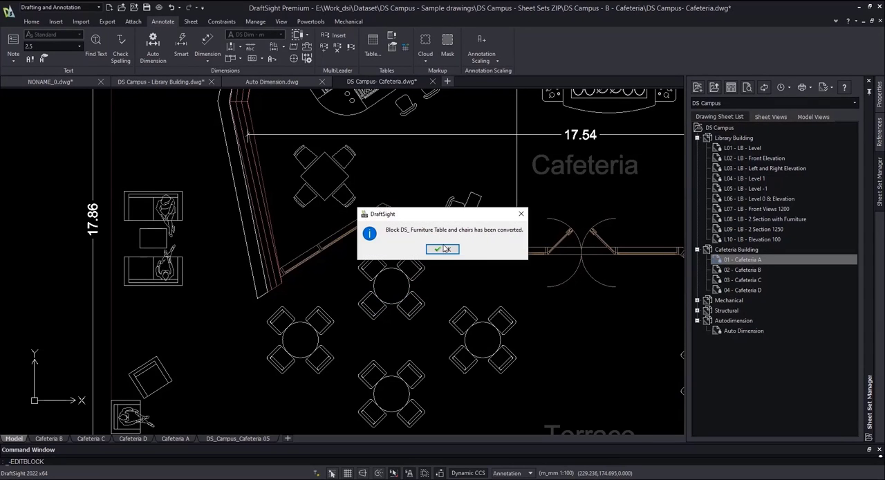
{"action": "left_click", "coordinate": [442, 248]}
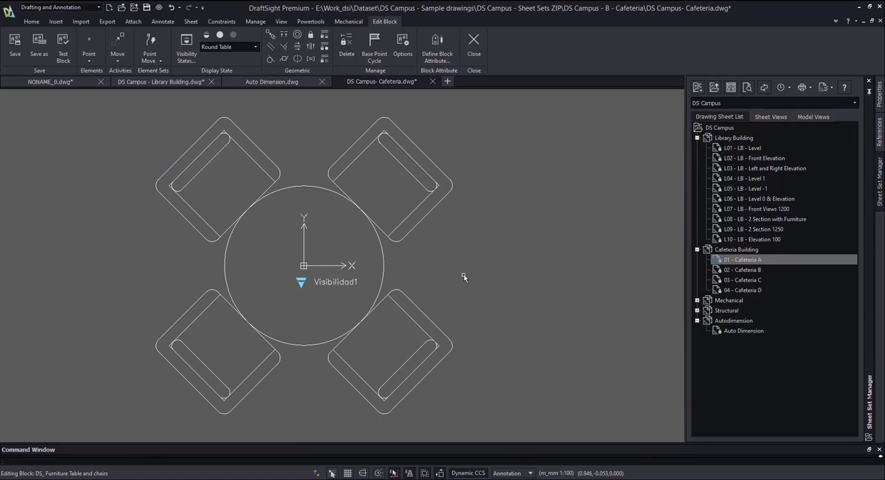
{"action": "mouse_move", "coordinate": [340, 259]}
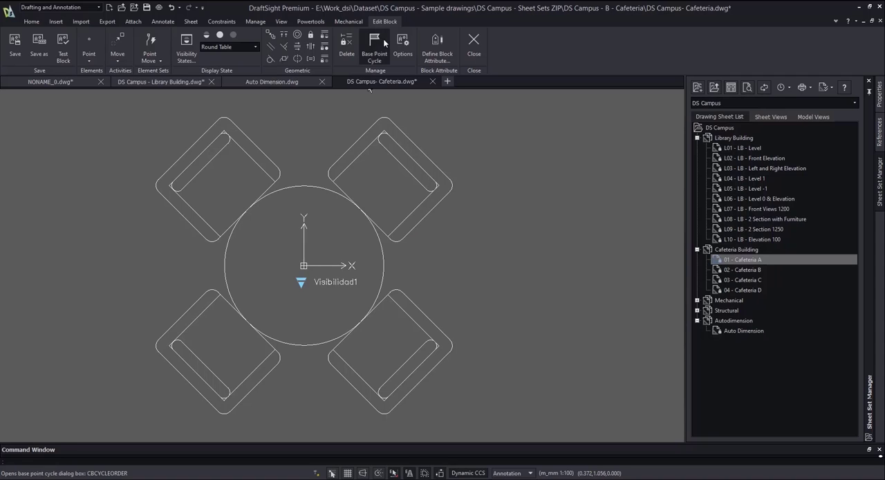
Step: Add a rotation parameter with its radius around the table and a rotate action, then close the block editor
{"action": "left_click", "coordinate": [89, 41]}
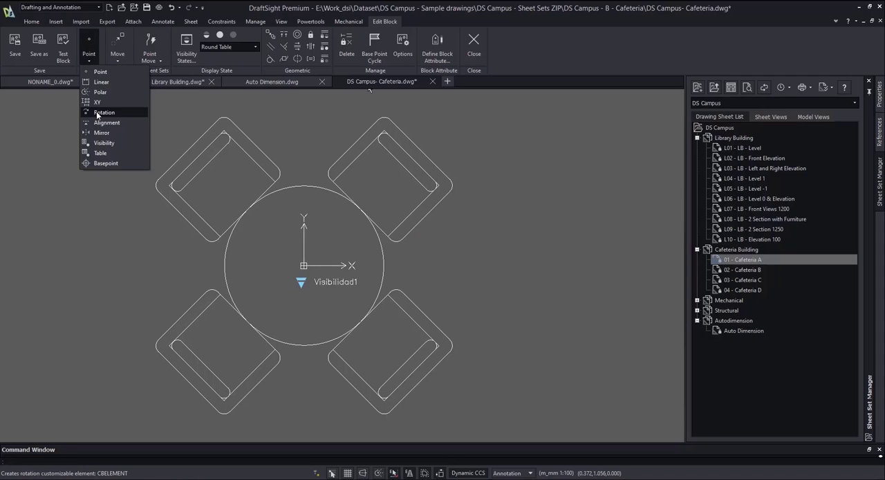
{"action": "left_click", "coordinate": [104, 112]}
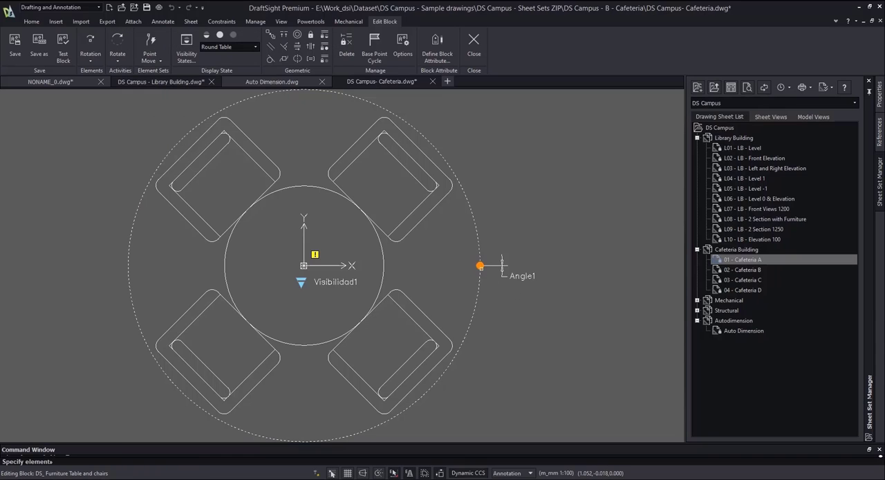
{"action": "left_click_drag", "start_coordinate": [197, 121], "coordinate": [379, 358]}
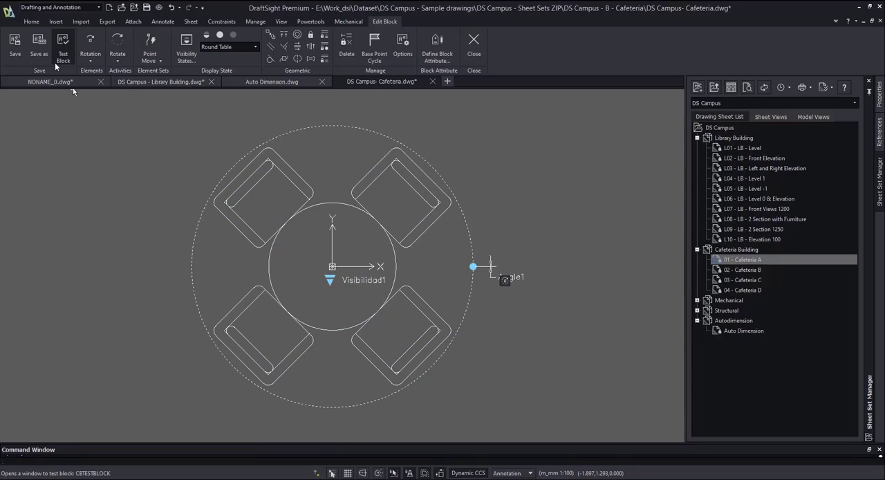
{"action": "left_click", "coordinate": [64, 44]}
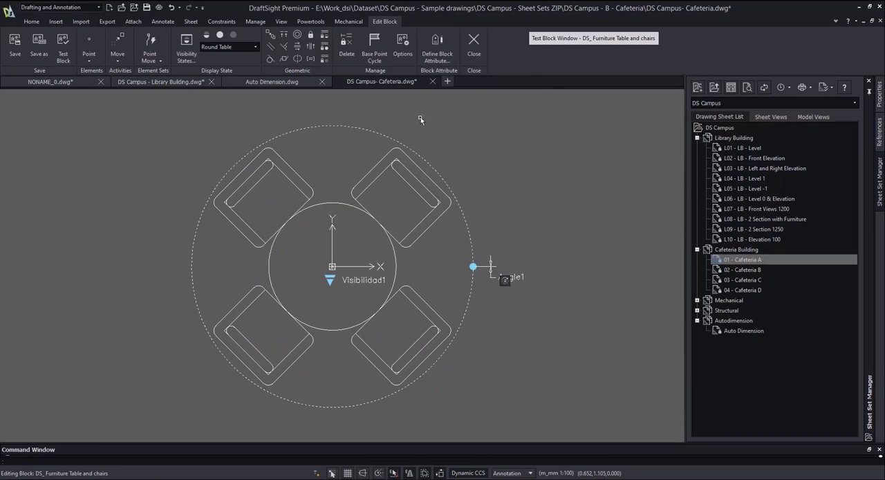
{"action": "left_click", "coordinate": [473, 41]}
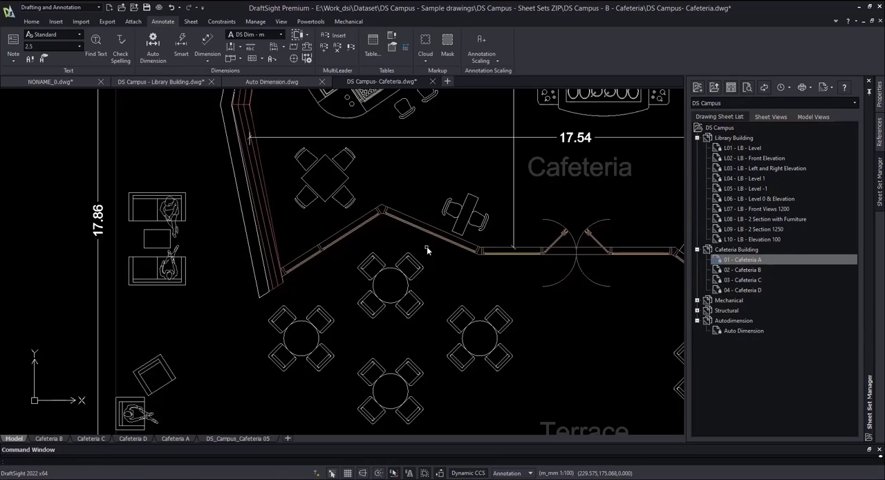
Step: Pick a different visibility state for the cafeteria table from its visibility grip
{"action": "left_click", "coordinate": [389, 287]}
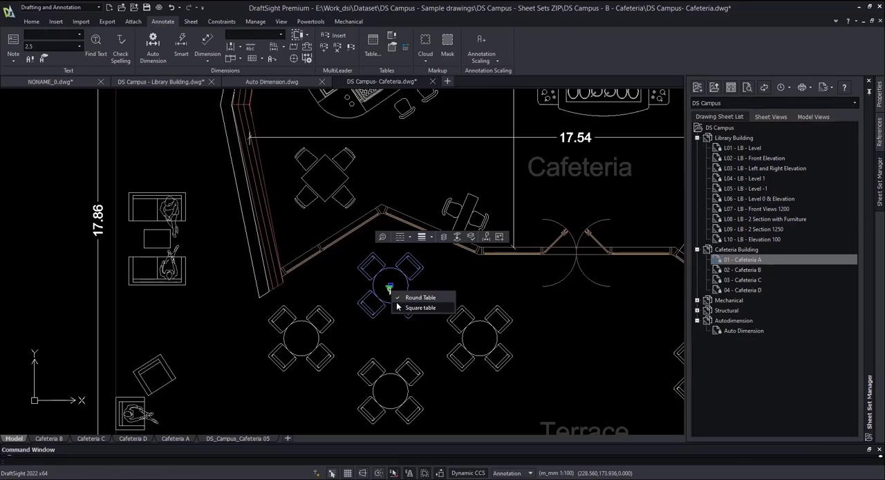
{"action": "left_click", "coordinate": [421, 307]}
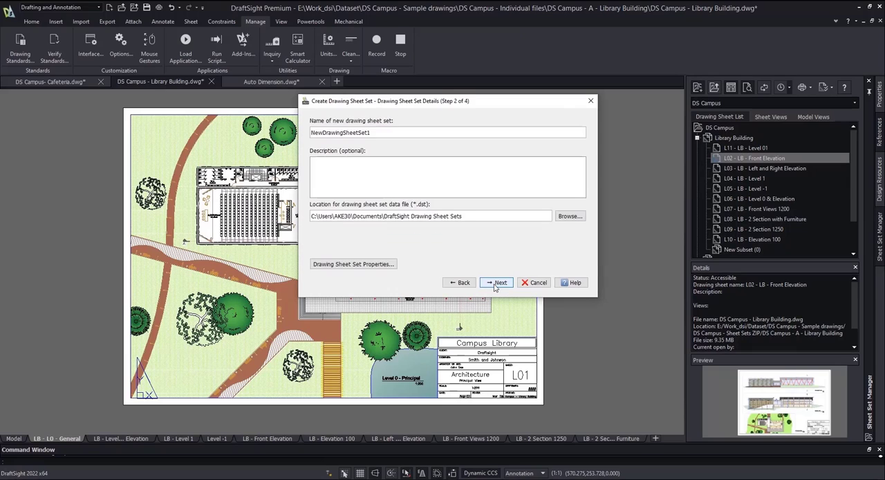
Step: Cancel the drawing sheet set wizard, confirm quitting, and choose an action for a sheet in the list
{"action": "left_click", "coordinate": [354, 262]}
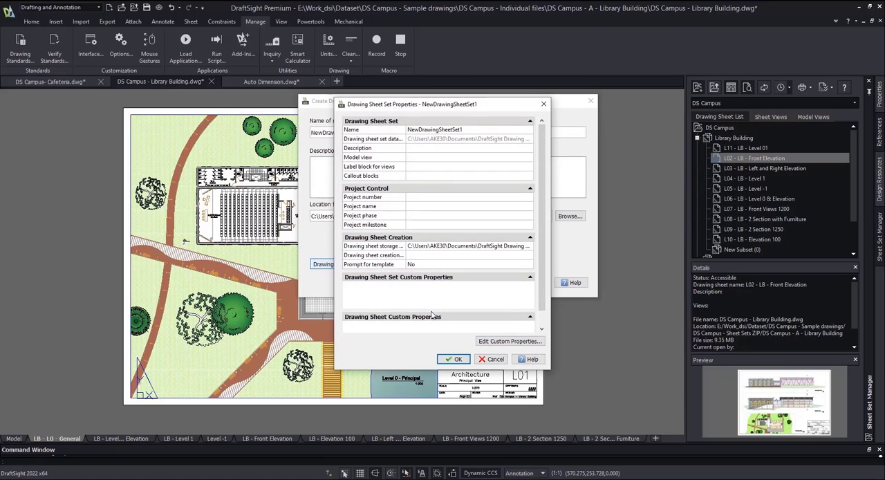
{"action": "left_click", "coordinate": [490, 358]}
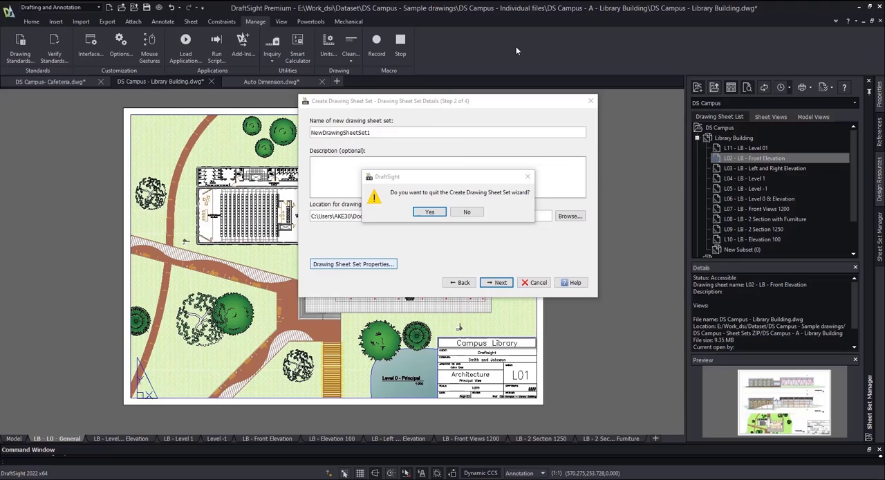
{"action": "left_click", "coordinate": [428, 212]}
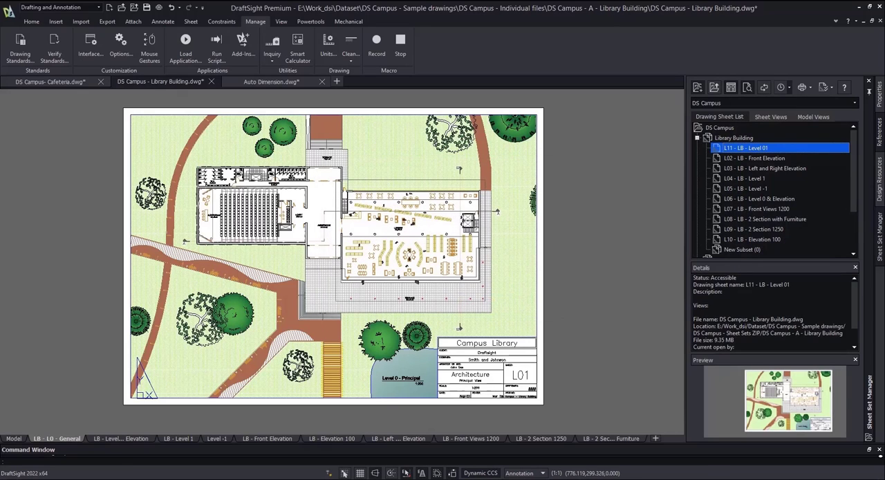
{"action": "right_click", "coordinate": [744, 157]}
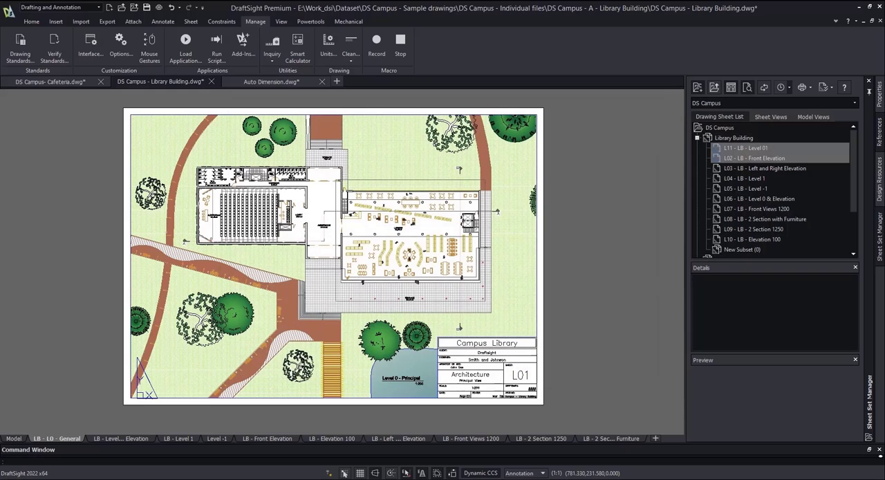
{"action": "left_click", "coordinate": [755, 157]}
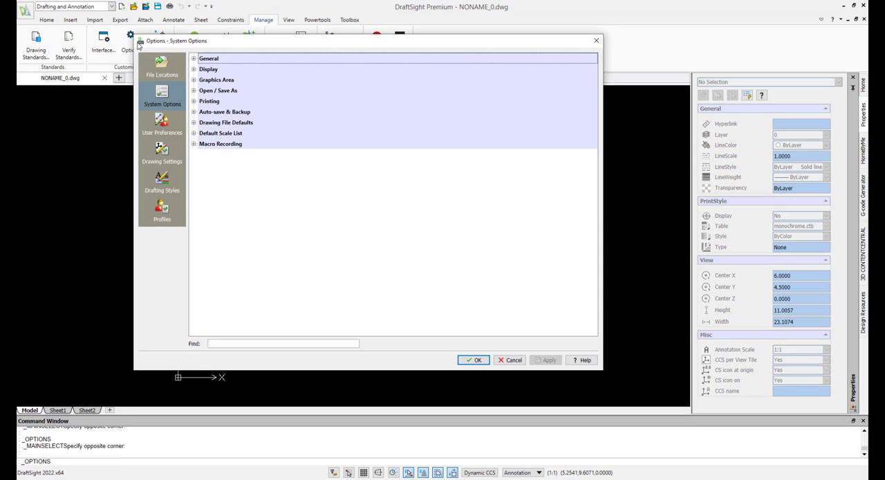
Step: Close the system options after viewing Display settings and switch the interface to the dark theme
{"action": "left_click", "coordinate": [194, 69]}
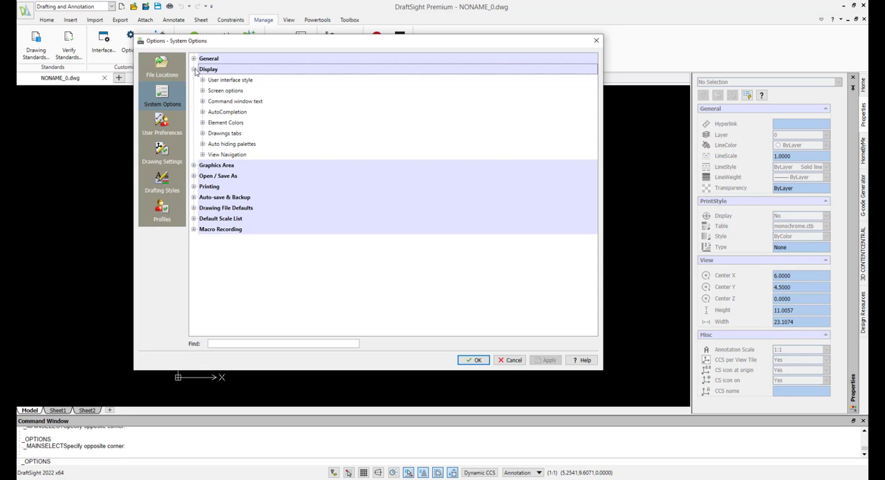
{"action": "left_click", "coordinate": [202, 80]}
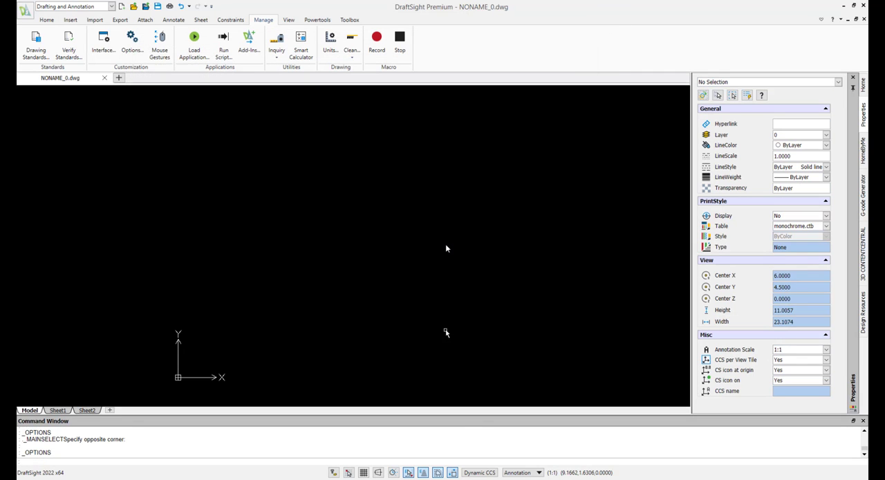
{"action": "left_click", "coordinate": [47, 19]}
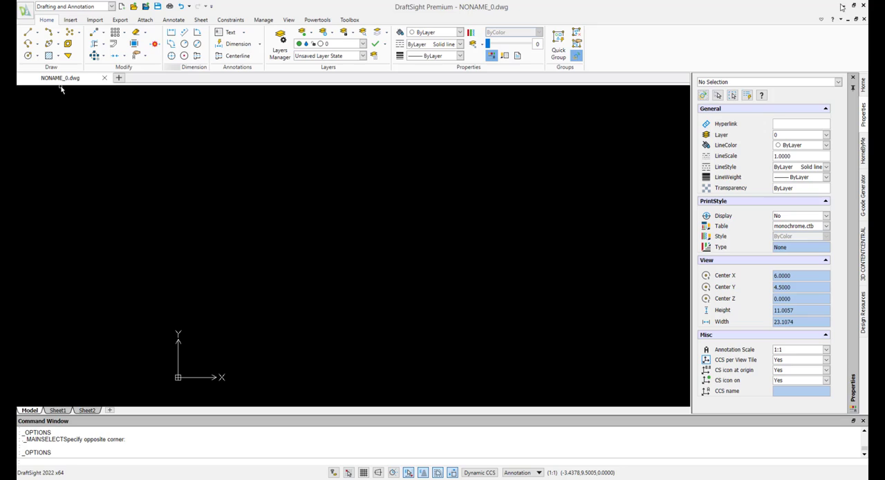
{"action": "left_click", "coordinate": [105, 77]}
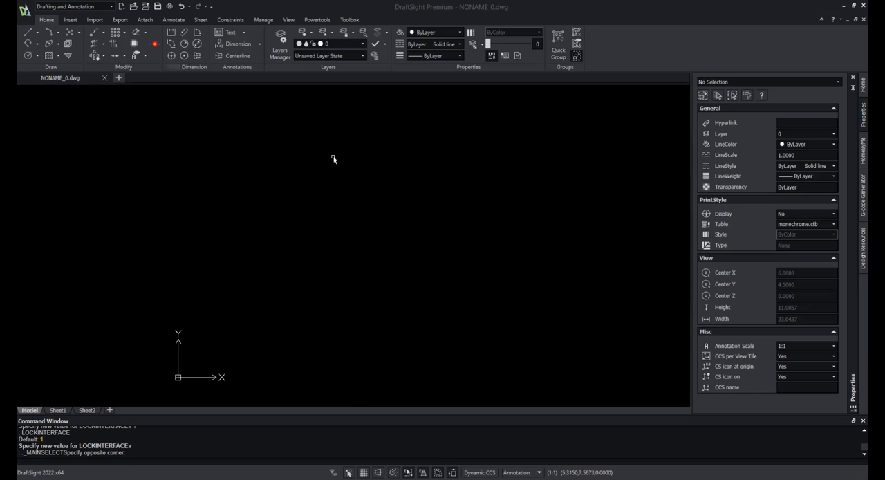
Step: Review the Import and Attach ribbon tools for drawings, PDFs and images, returning to Home
{"action": "left_click", "coordinate": [94, 19]}
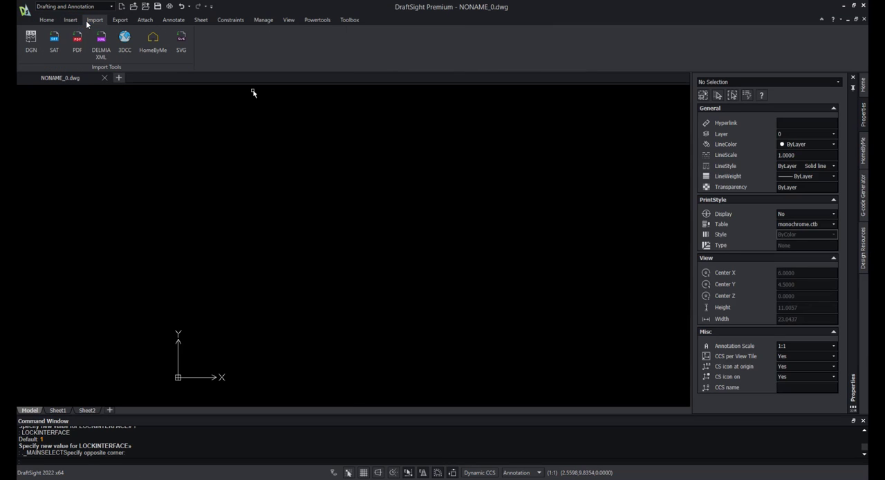
{"action": "left_click", "coordinate": [175, 19]}
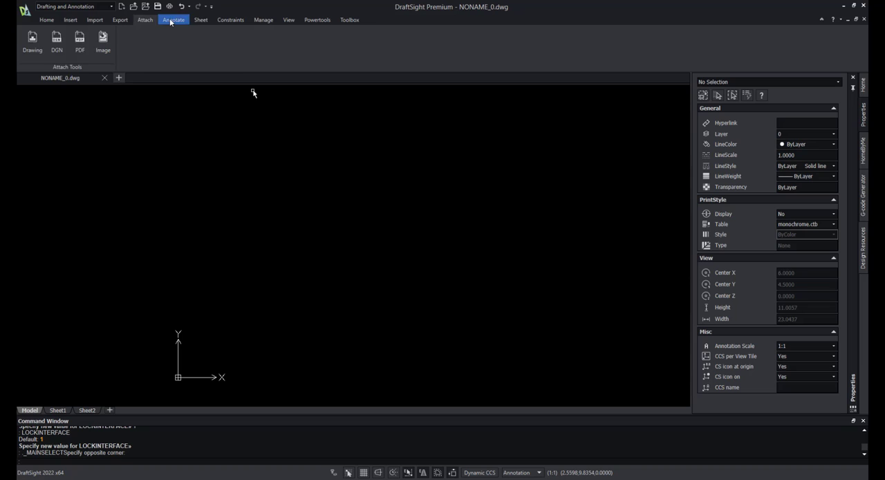
{"action": "left_click", "coordinate": [47, 20]}
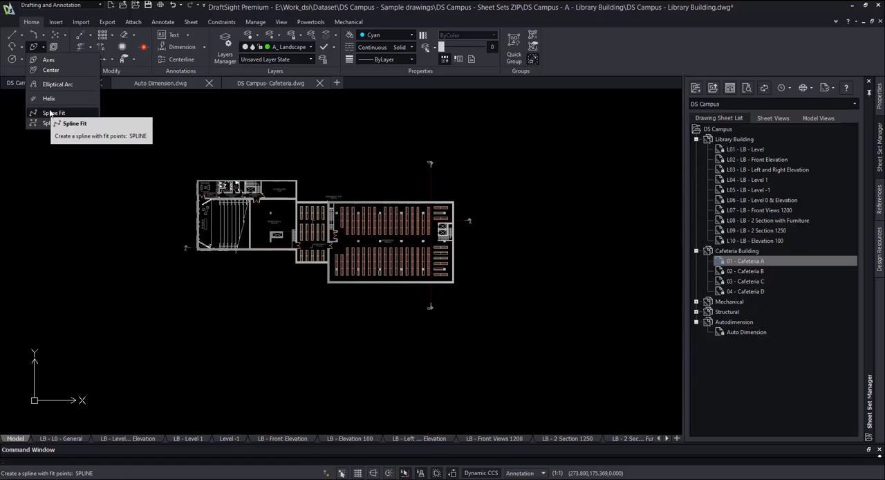
{"action": "mouse_move", "coordinate": [54, 121]}
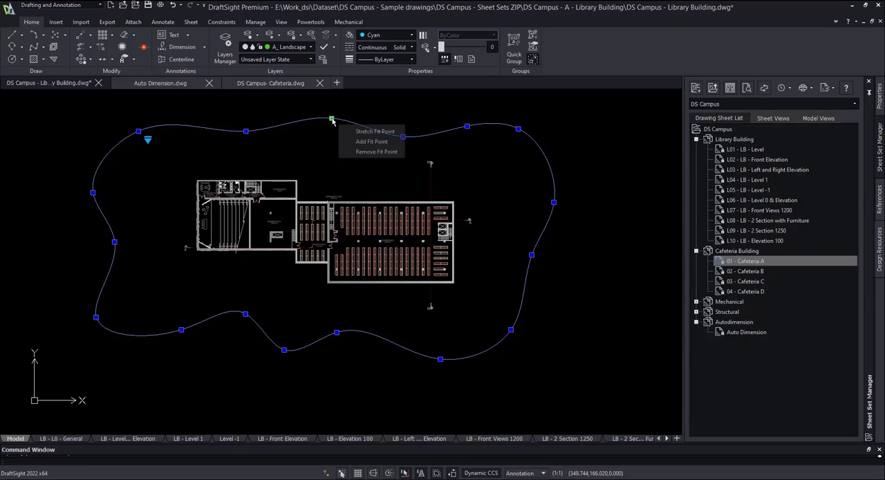
{"action": "mouse_move", "coordinate": [349, 131]}
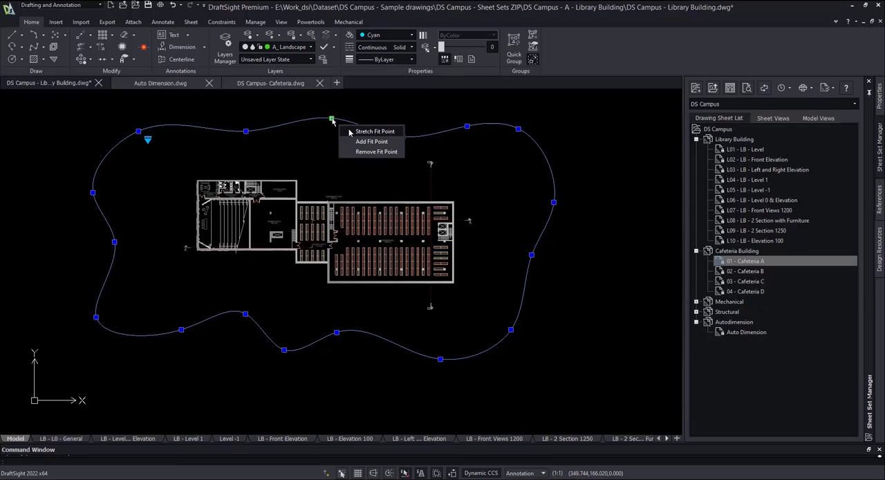
{"action": "mouse_move", "coordinate": [348, 153]}
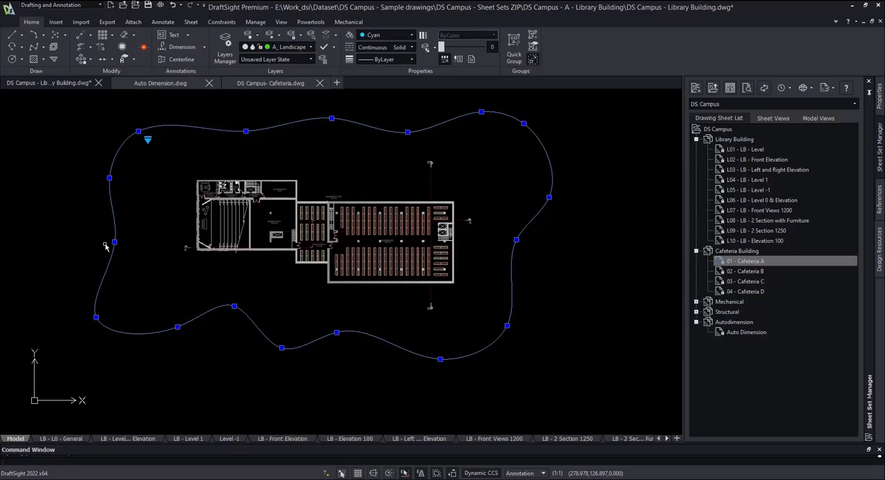
Step: Place a fit point of the spline around the Library Building floor plan
{"action": "left_click", "coordinate": [147, 141]}
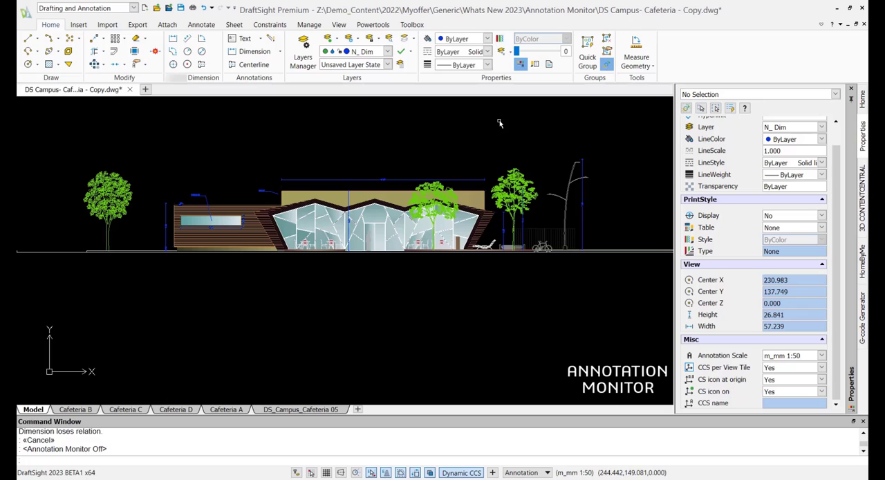
{"action": "mouse_move", "coordinate": [497, 128]}
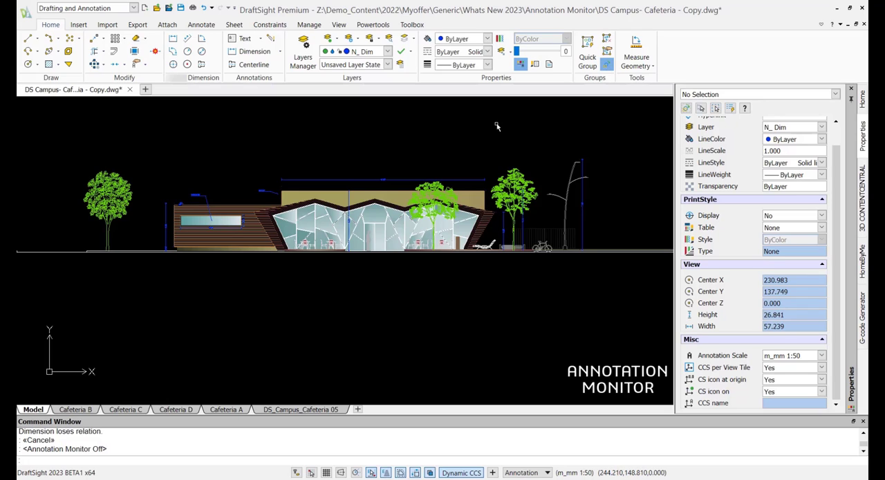
{"action": "mouse_move", "coordinate": [494, 128]}
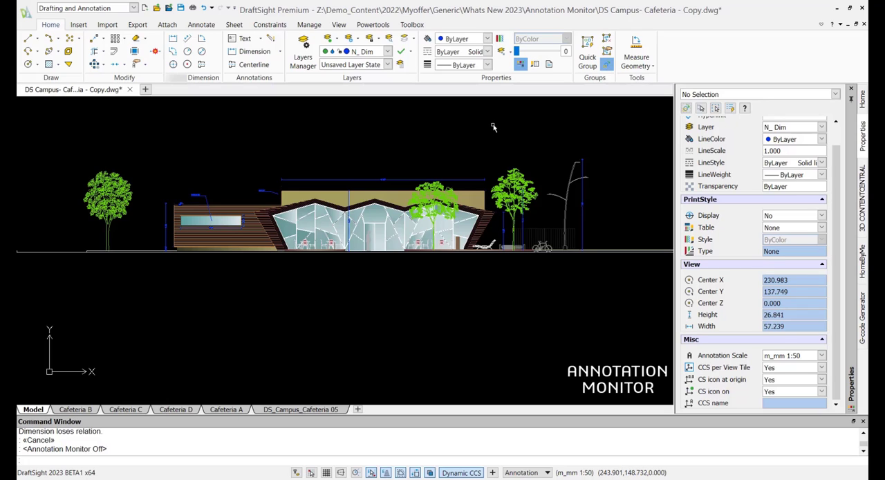
{"action": "mouse_move", "coordinate": [481, 127]}
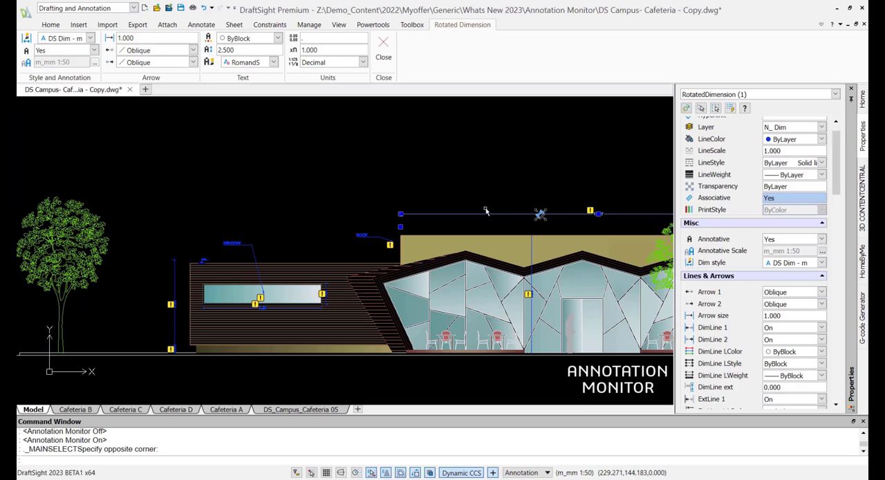
Step: Place a linear dimension on the cafeteria facade and stretch its endpoint to a new position
{"action": "key", "text": "Escape"}
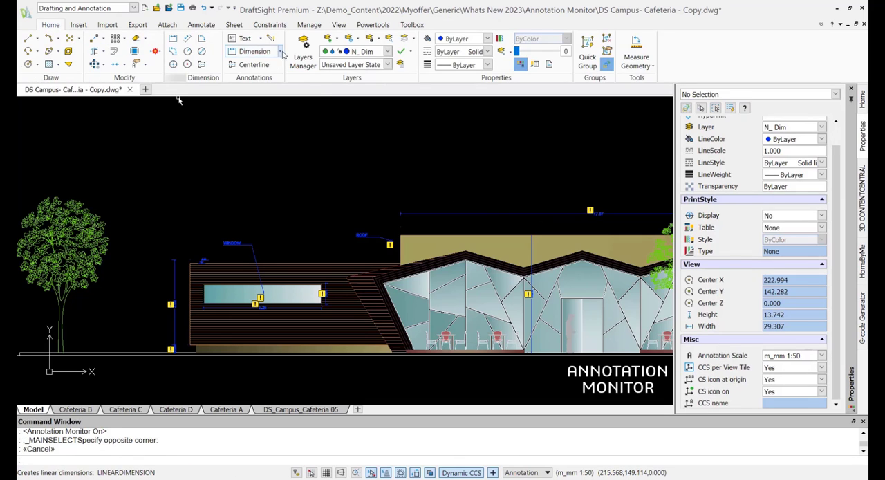
{"action": "left_click", "coordinate": [254, 51]}
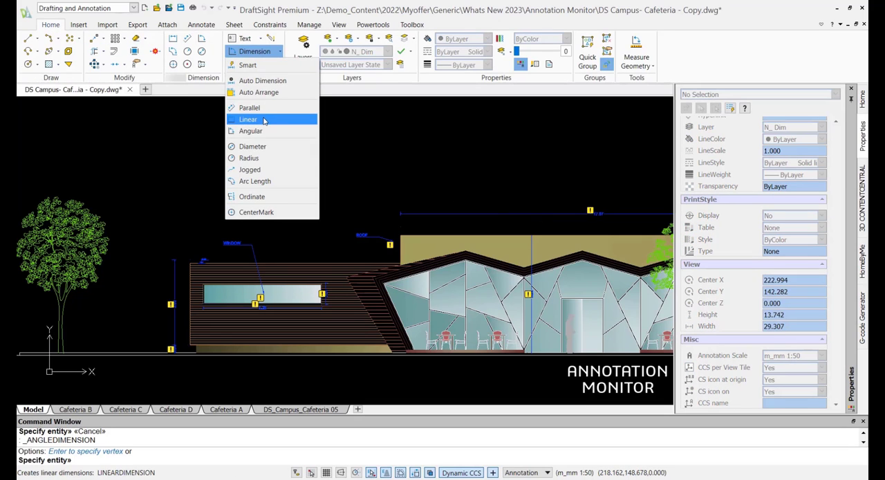
{"action": "left_click", "coordinate": [247, 119]}
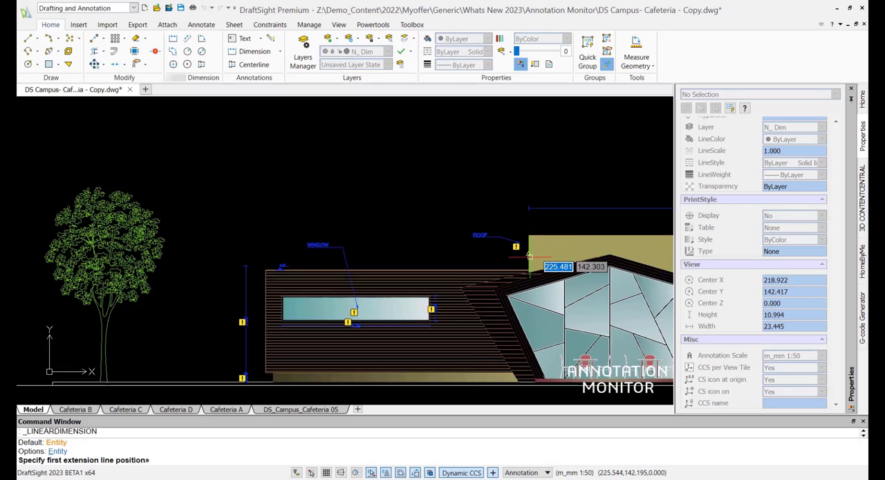
{"action": "left_click", "coordinate": [528, 265]}
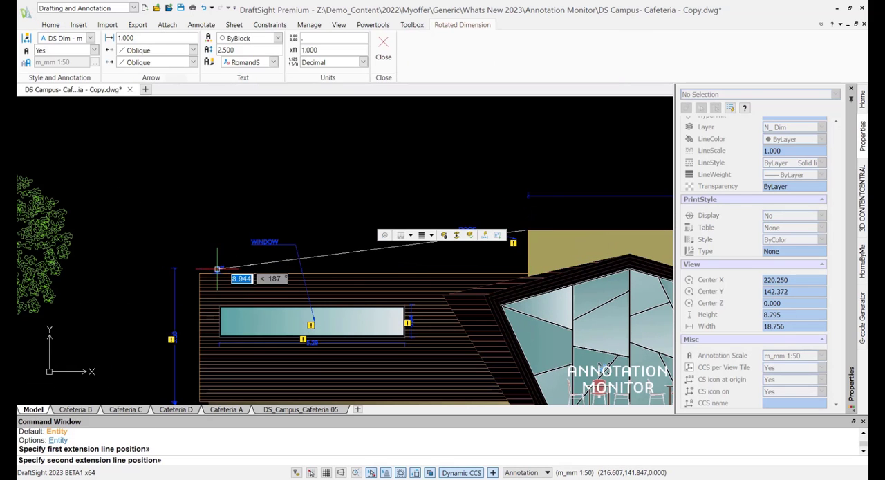
{"action": "left_click", "coordinate": [514, 201]}
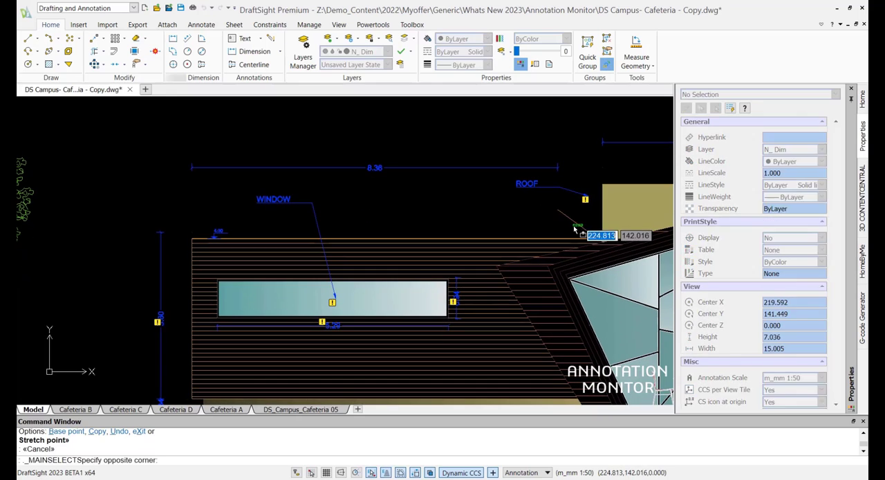
{"action": "left_click", "coordinate": [362, 164]}
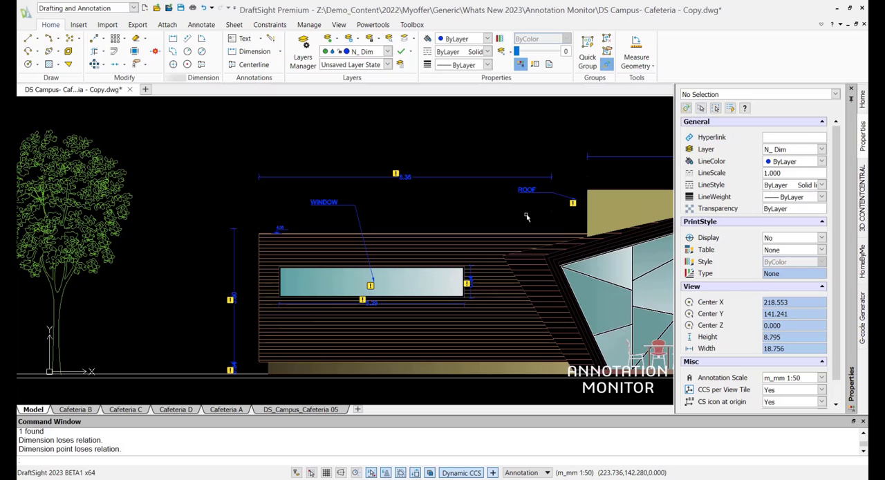
{"action": "mouse_move", "coordinate": [430, 190]}
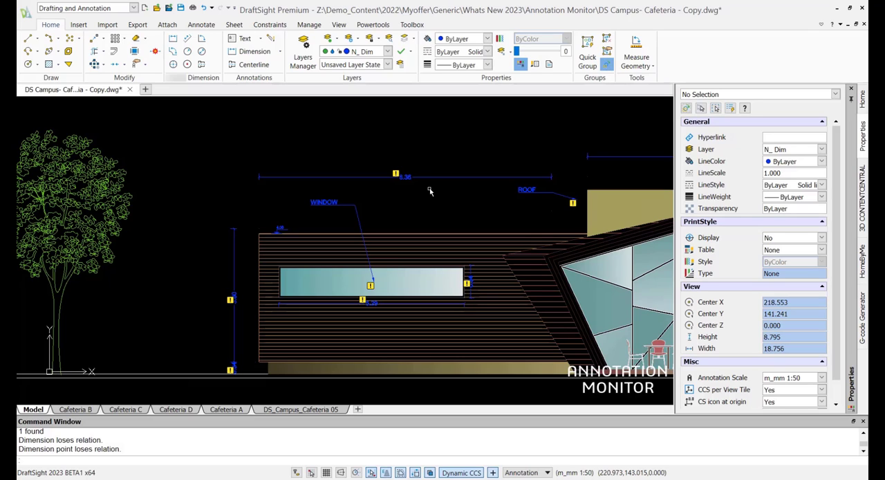
Step: Repeat the dimension command, then reattach the ROOF and WINDOW multileaders with RELATEDIMENSION
{"action": "right_click", "coordinate": [395, 173]}
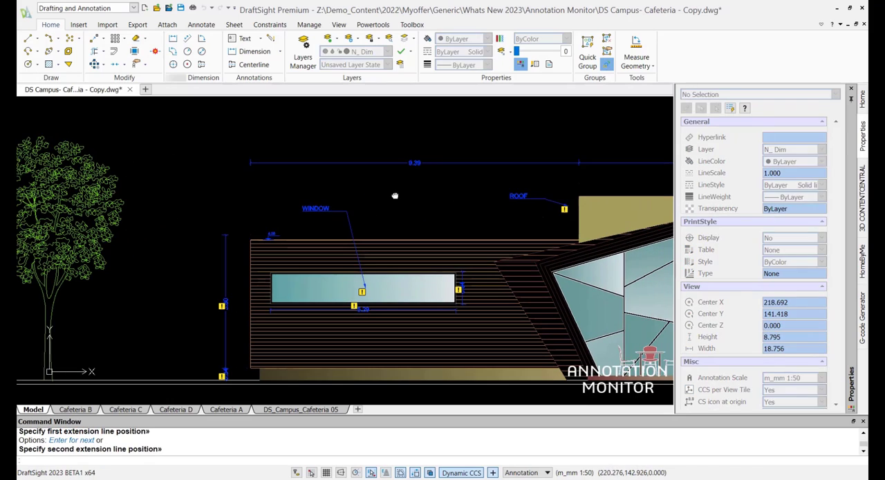
{"action": "left_click", "coordinate": [532, 196]}
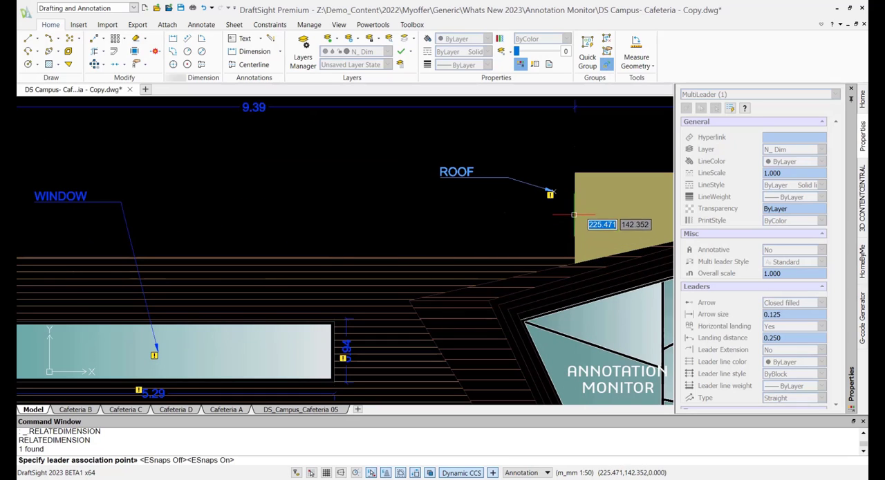
{"action": "key", "text": "Escape"}
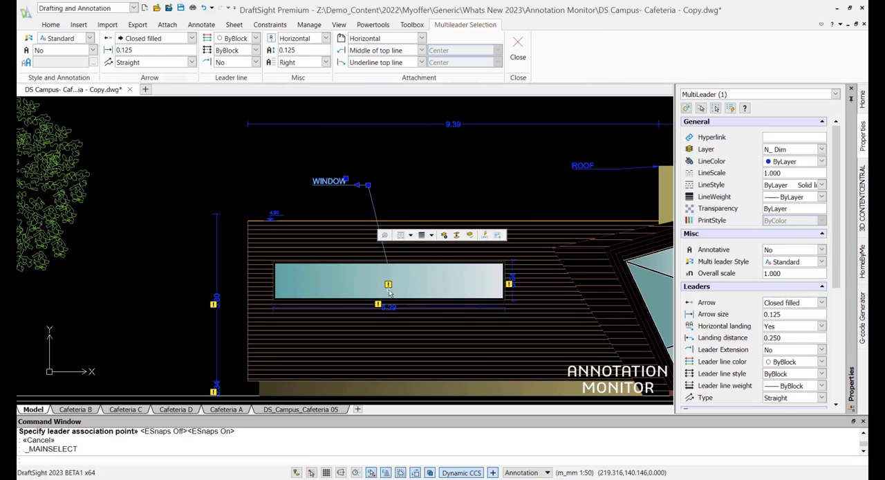
{"action": "left_click", "coordinate": [517, 52]}
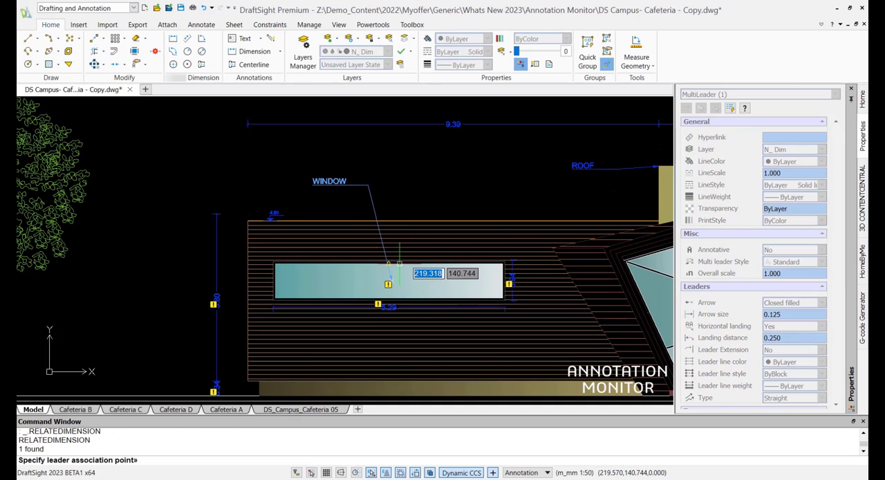
{"action": "key", "text": "Escape"}
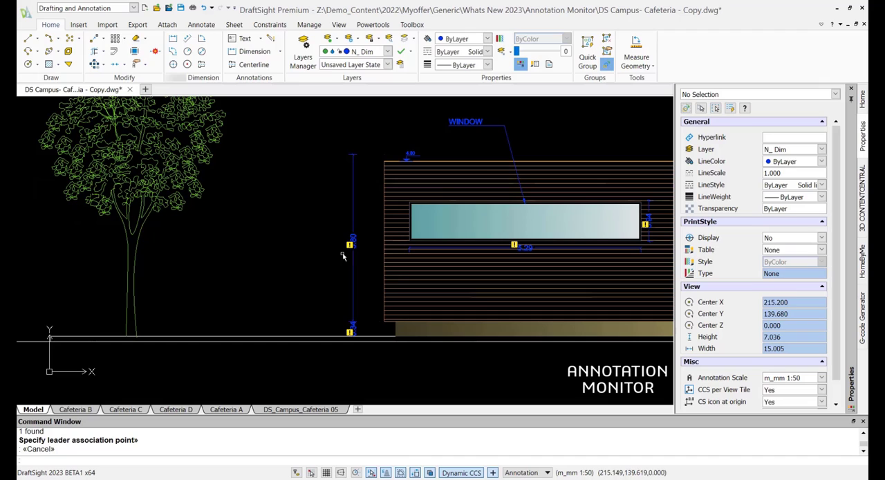
Step: Start the data extraction from the Data Extract cafeteria drawing
{"action": "left_click", "coordinate": [353, 246]}
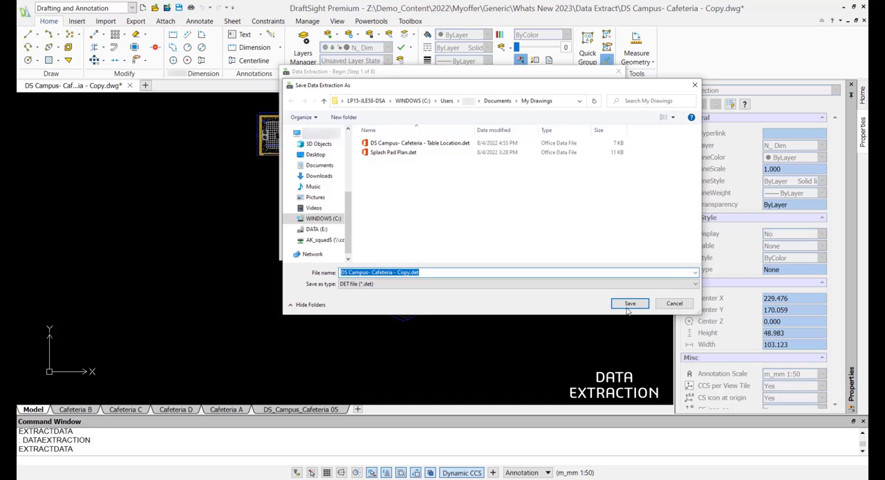
Step: Save the .dxe extraction file and accept the Man block entities and their AREA and ROOM properties
{"action": "left_click", "coordinate": [629, 303]}
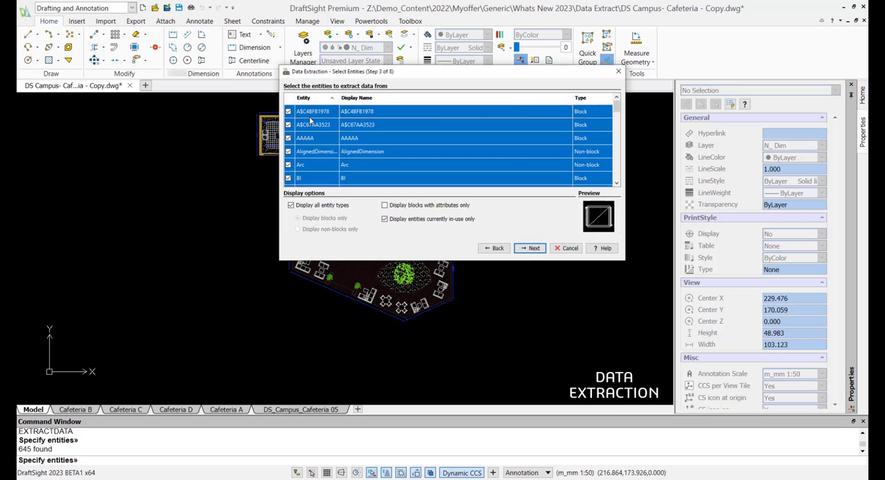
{"action": "scroll", "scroll_direction": "down", "scroll_amount": 3}
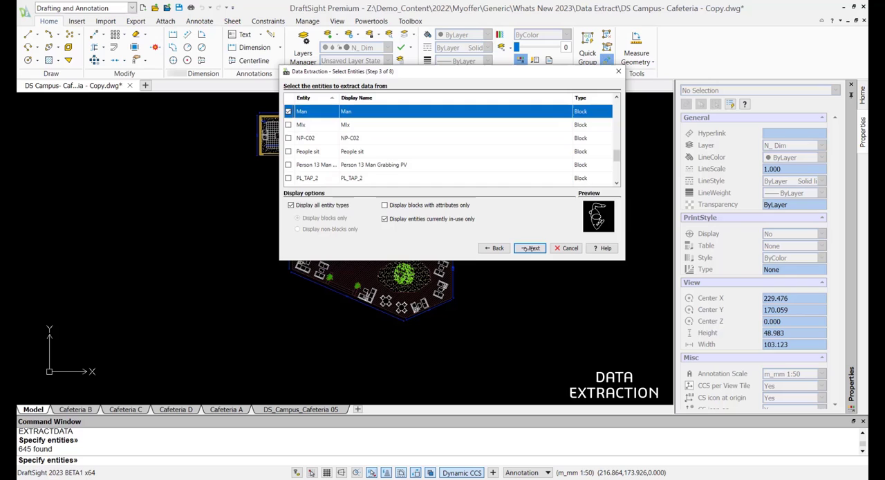
{"action": "left_click", "coordinate": [531, 248]}
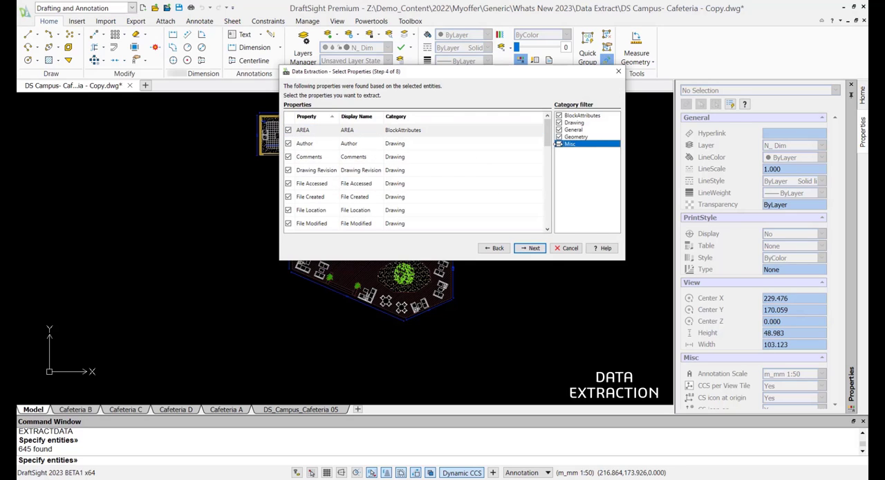
{"action": "left_click", "coordinate": [529, 247]}
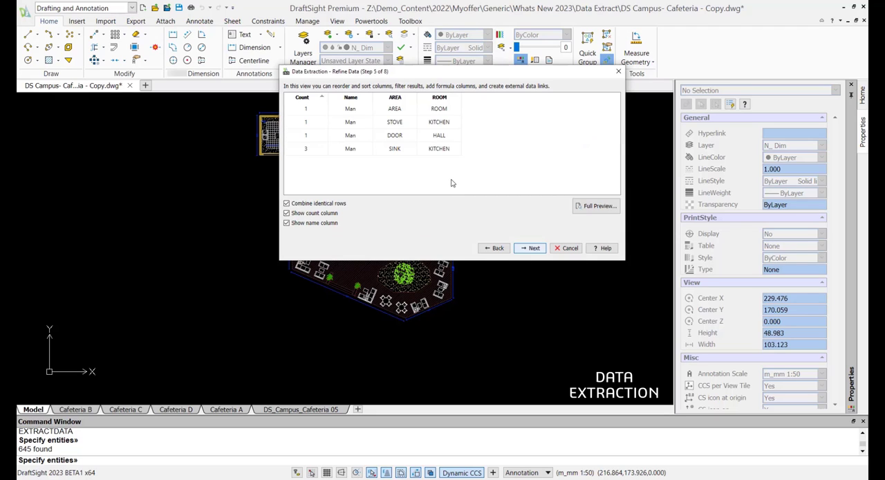
{"action": "mouse_move", "coordinate": [531, 247]}
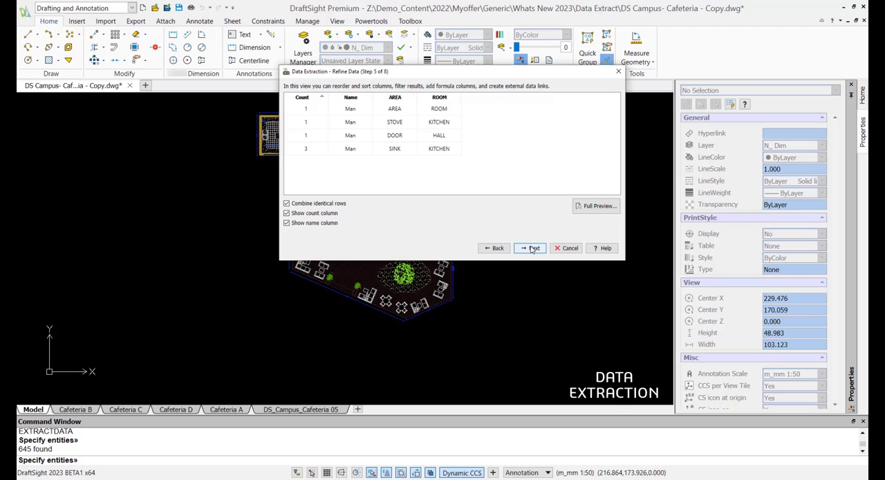
Step: Title the table BLOCK INFORMATION, accept the table style and finish inserting the extraction table
{"action": "left_click", "coordinate": [529, 247]}
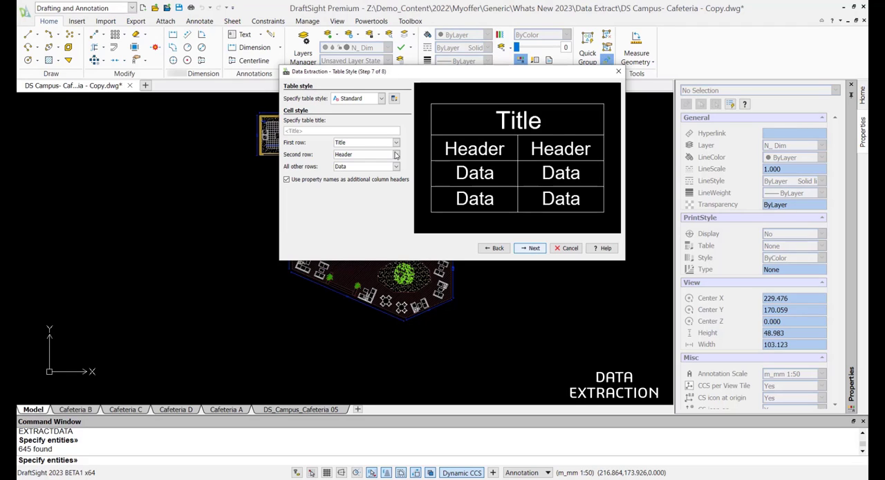
{"action": "type", "text": "BLOCK"}
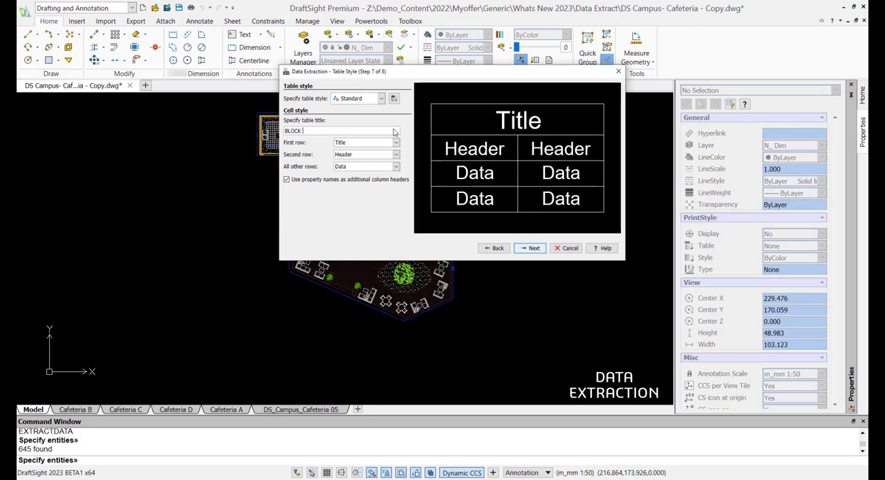
{"action": "left_click", "coordinate": [531, 248]}
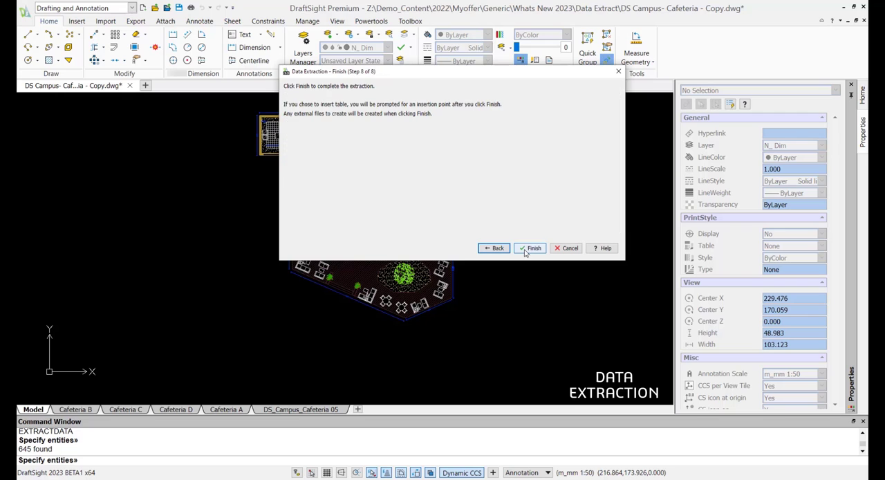
{"action": "left_click", "coordinate": [530, 247]}
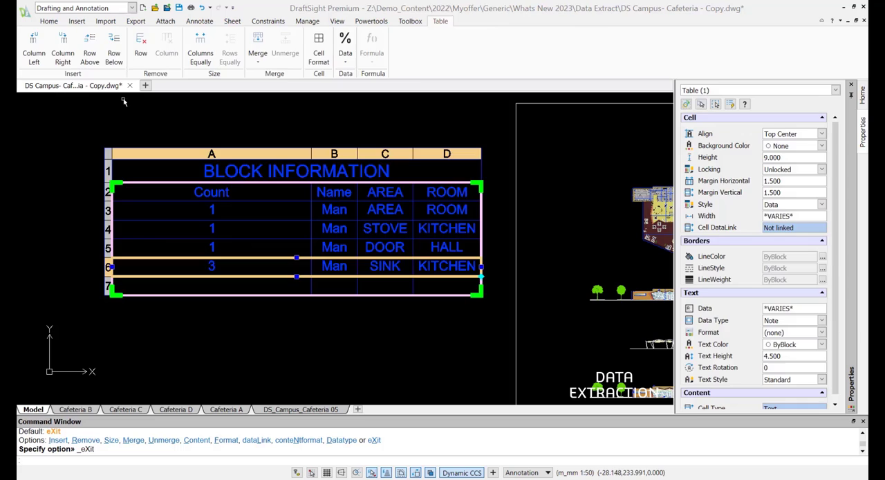
Step: Enter the formula =SUM(A3:A7) in the cell beside TOTAL BLOCKS
{"action": "left_click", "coordinate": [212, 285]}
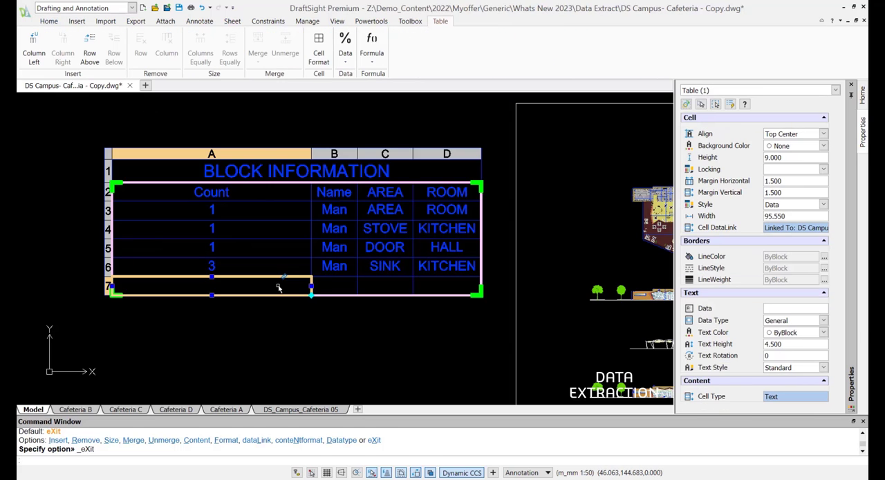
{"action": "double_click", "coordinate": [212, 283]}
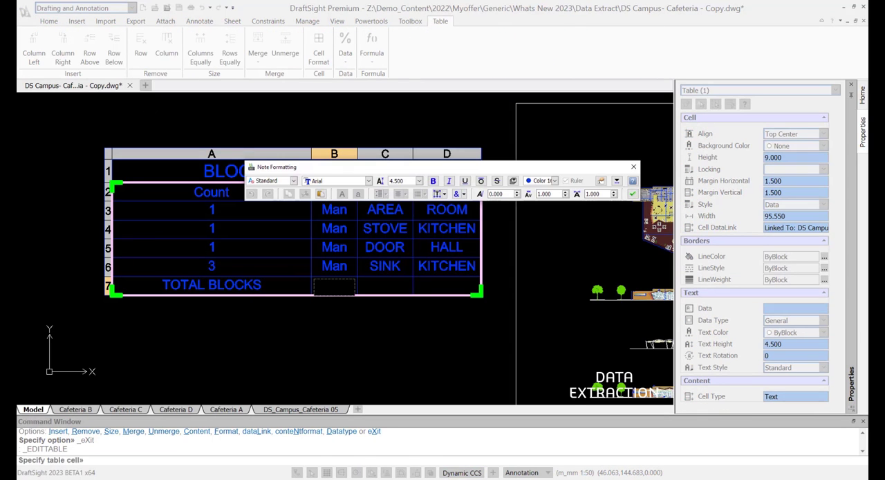
{"action": "type", "text": "=SUM(A"}
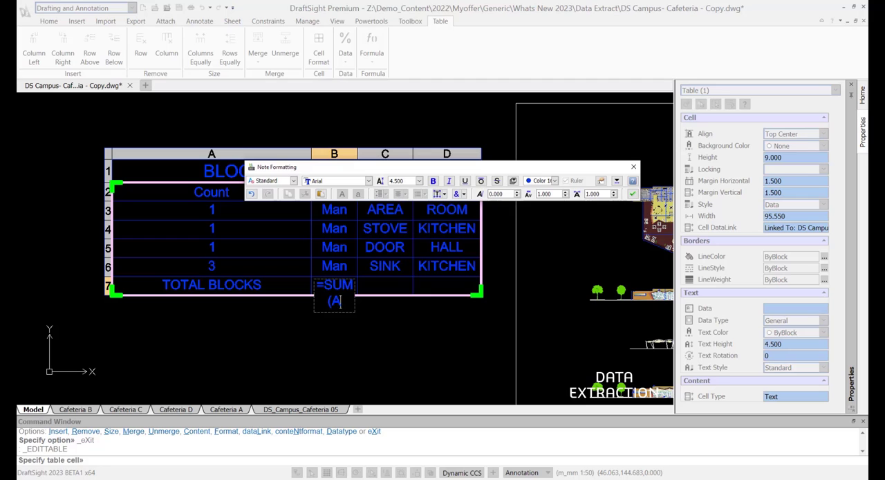
{"action": "type", "text": "3:A7)"}
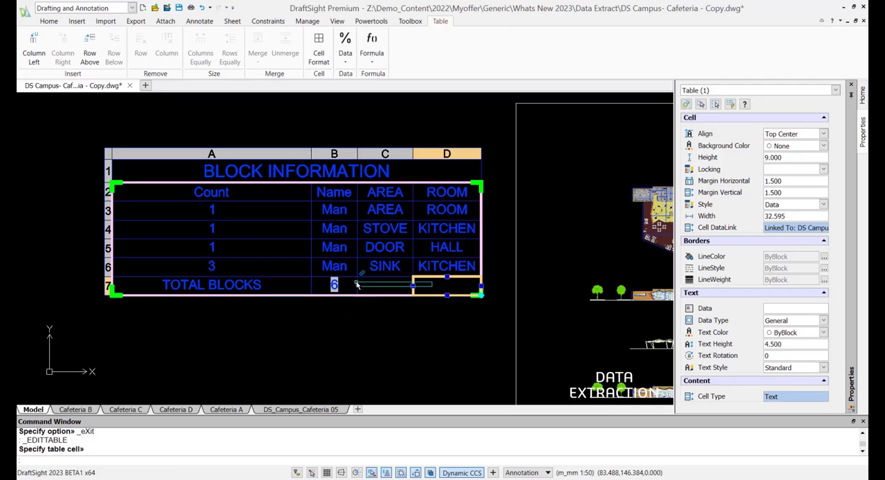
Step: Merge the TOTAL BLOCKS row cells horizontally, confirming the content-loss warning
{"action": "left_click", "coordinate": [257, 42]}
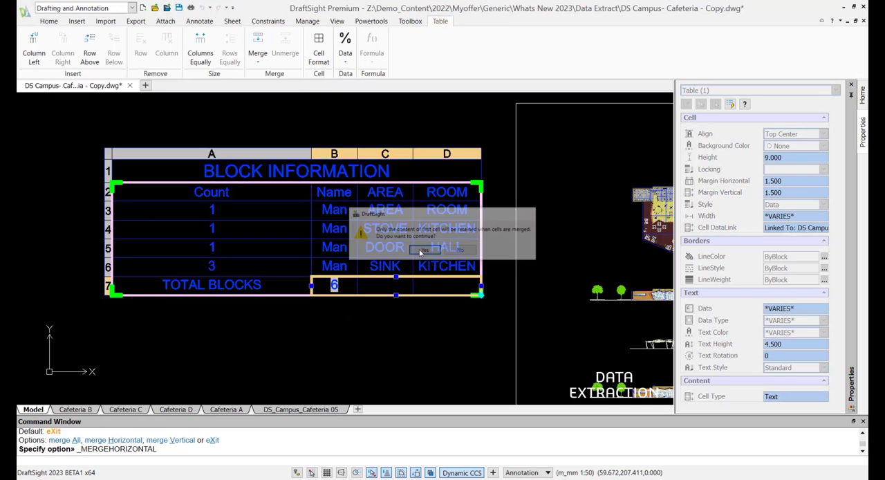
{"action": "left_click", "coordinate": [439, 246]}
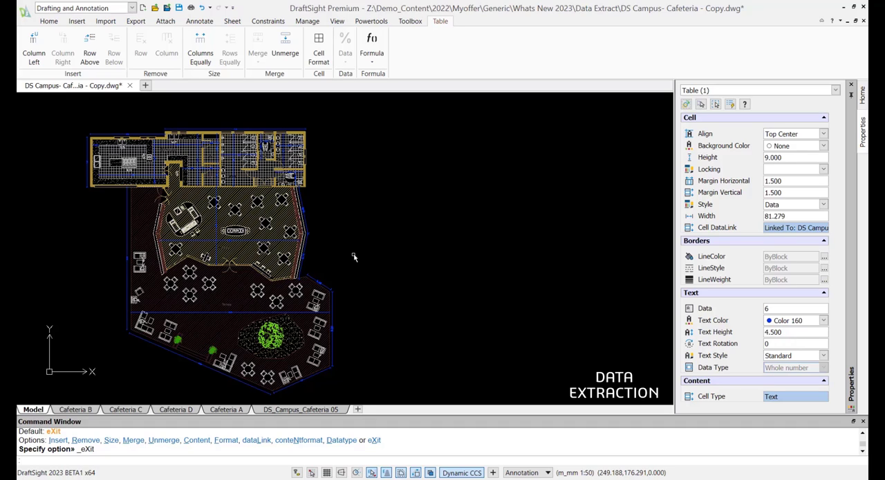
{"action": "mouse_move", "coordinate": [372, 273]}
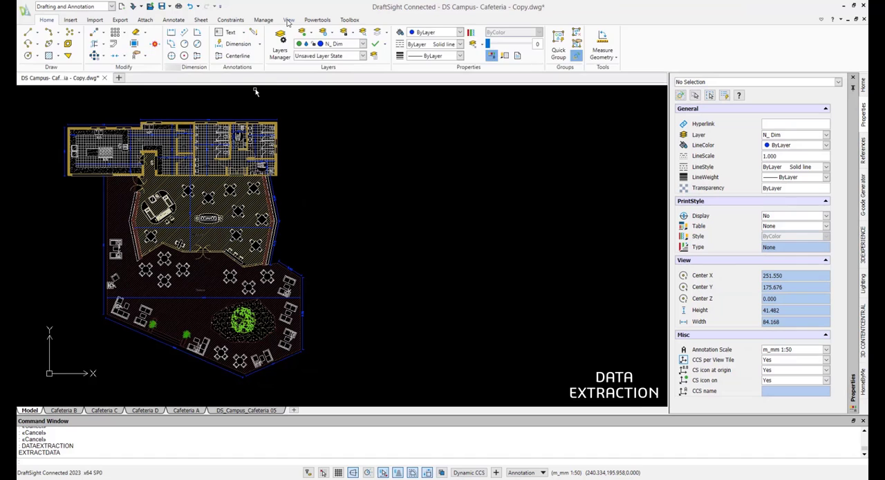
Step: Run the DATAEXTRACTION command to launch the extraction wizard for a new extraction
{"action": "left_click", "coordinate": [288, 20]}
{"action": "type", "text": "DATAe"}
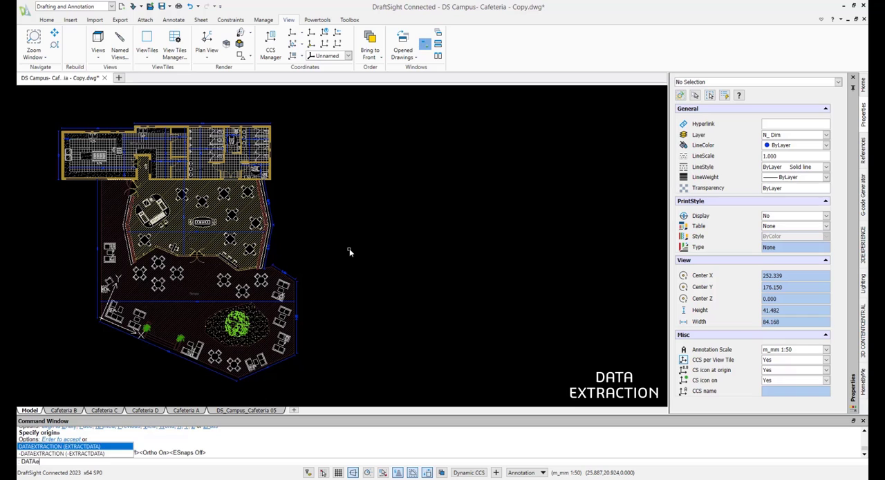
{"action": "type", "text": "EXTRACTION"}
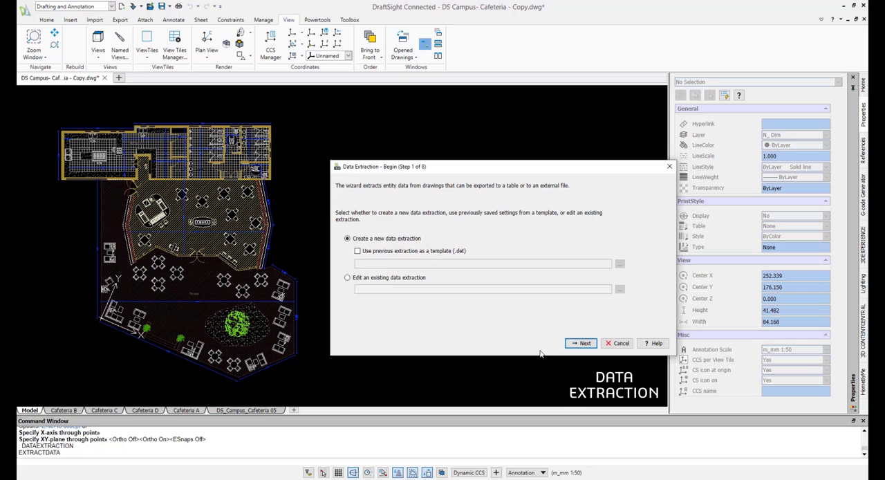
{"action": "mouse_move", "coordinate": [584, 343]}
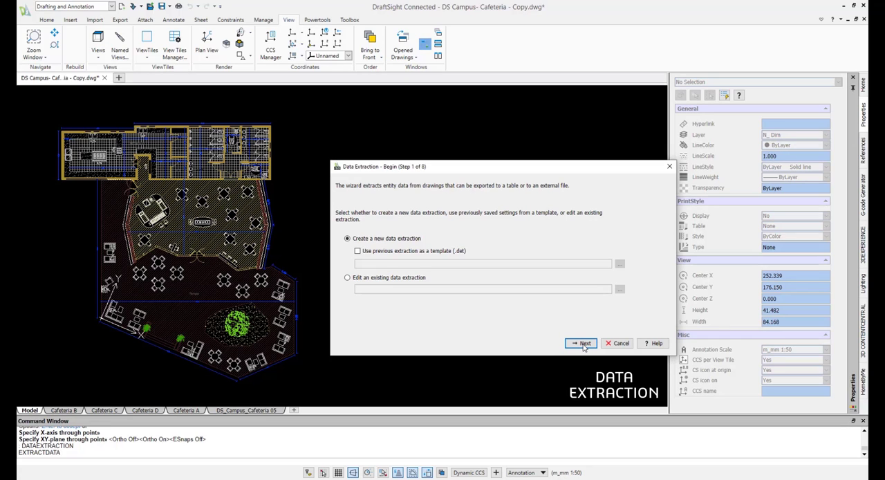
Step: Save the new extraction's .dxe settings file and draw the extraction from selected entities
{"action": "left_click", "coordinate": [580, 343]}
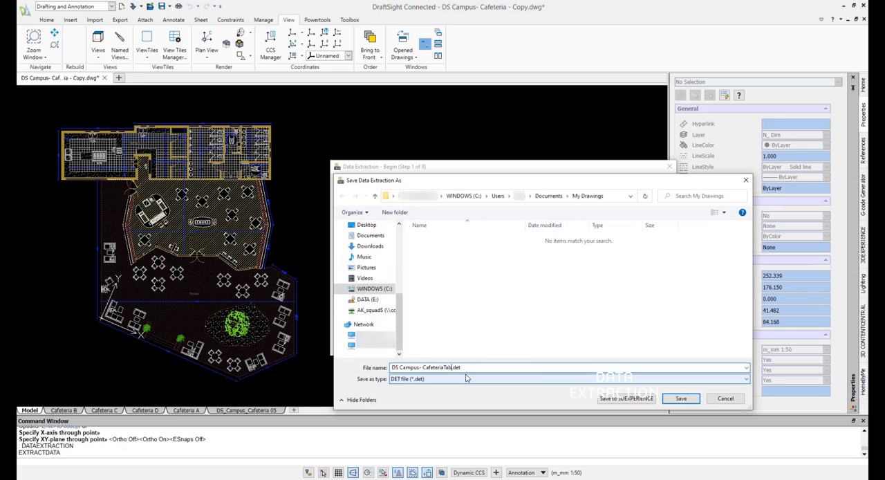
{"action": "left_click", "coordinate": [680, 398]}
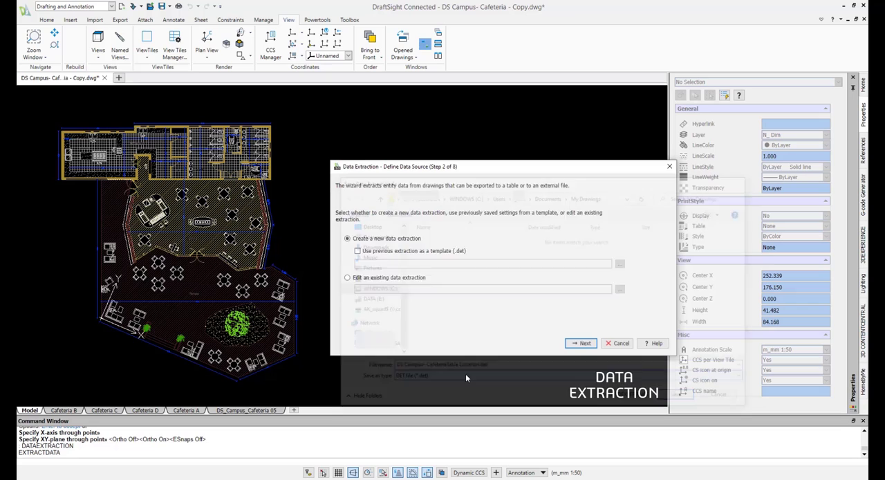
{"action": "left_click", "coordinate": [580, 343]}
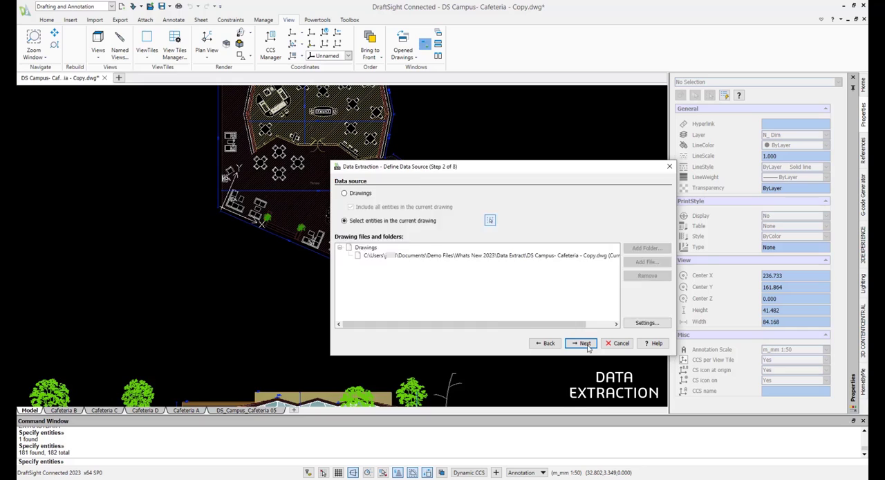
{"action": "left_click", "coordinate": [583, 343]}
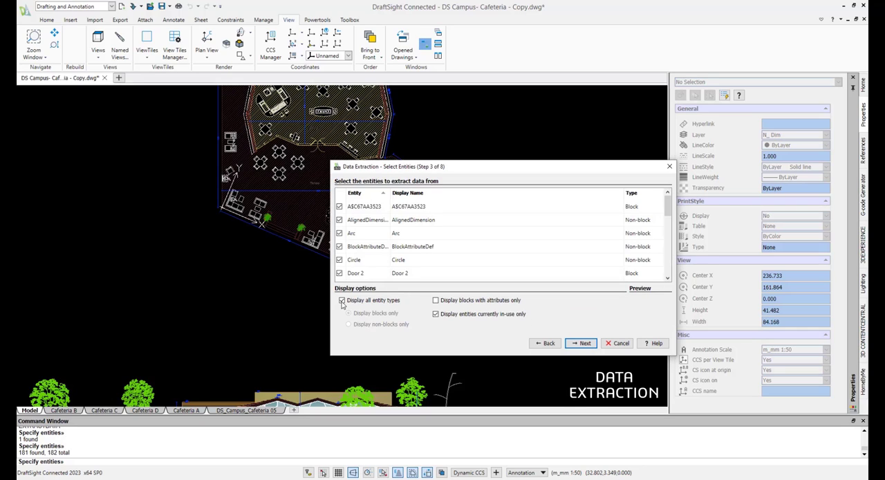
Step: Limit the entity types to the DS_Furniture Table and chairs blocks
{"action": "left_click", "coordinate": [340, 300]}
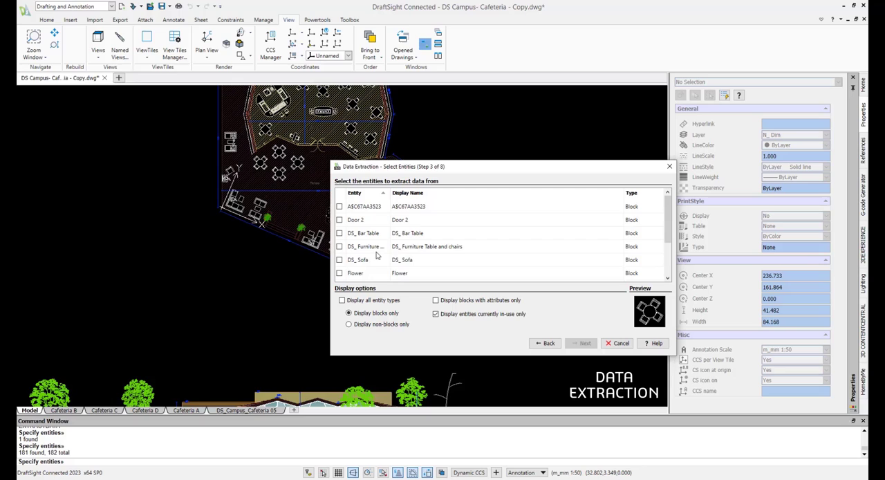
{"action": "left_click", "coordinate": [340, 246]}
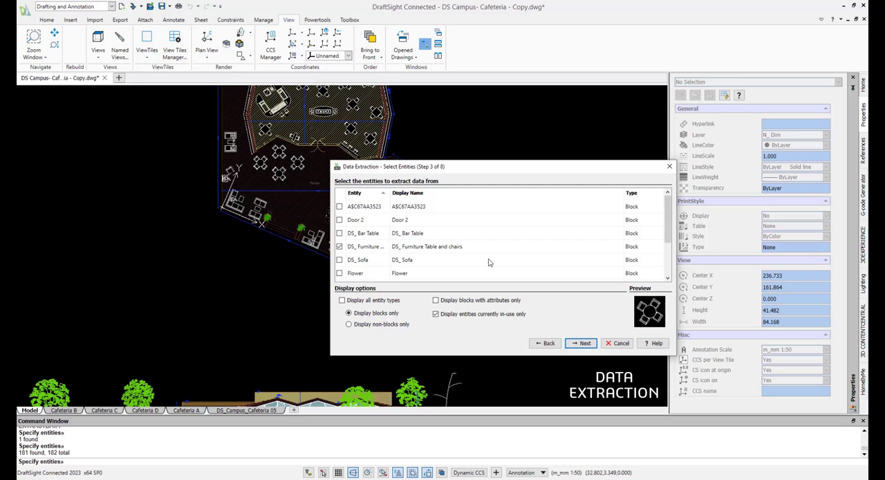
Step: Extract only the X/Y position properties, hiding the Drawing, General and Misc categories
{"action": "left_click", "coordinate": [582, 343]}
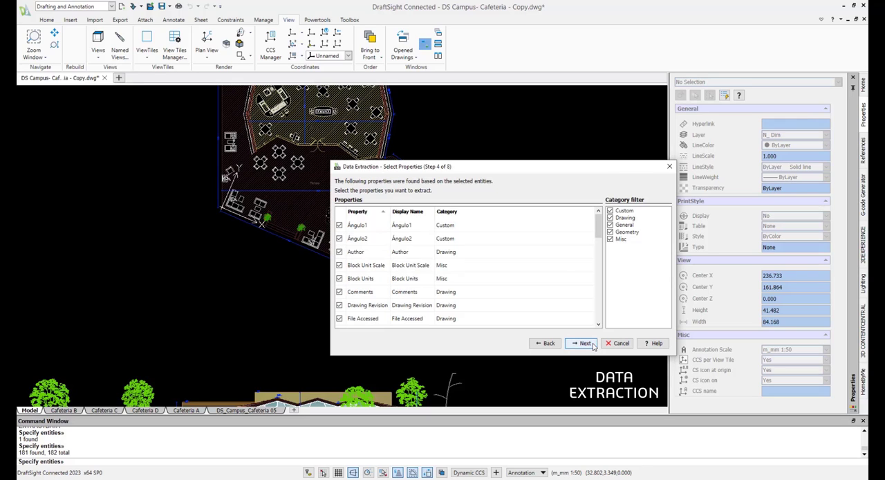
{"action": "mouse_move", "coordinate": [528, 268]}
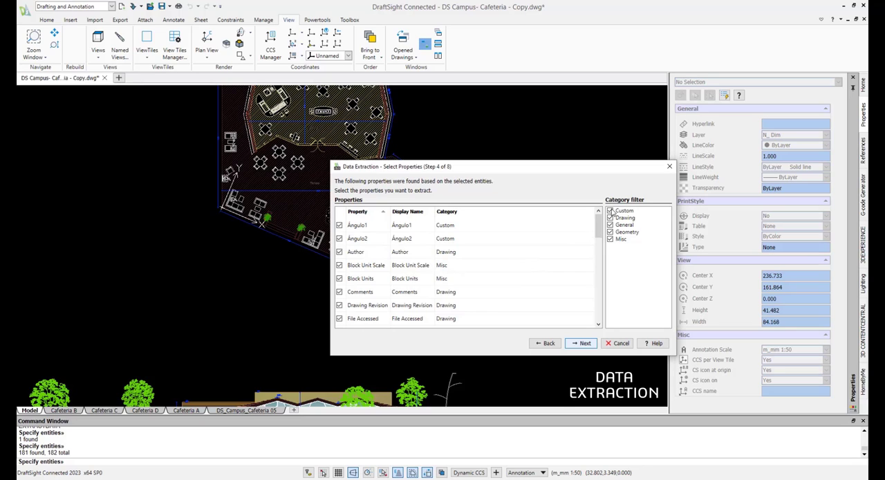
{"action": "left_click", "coordinate": [625, 217]}
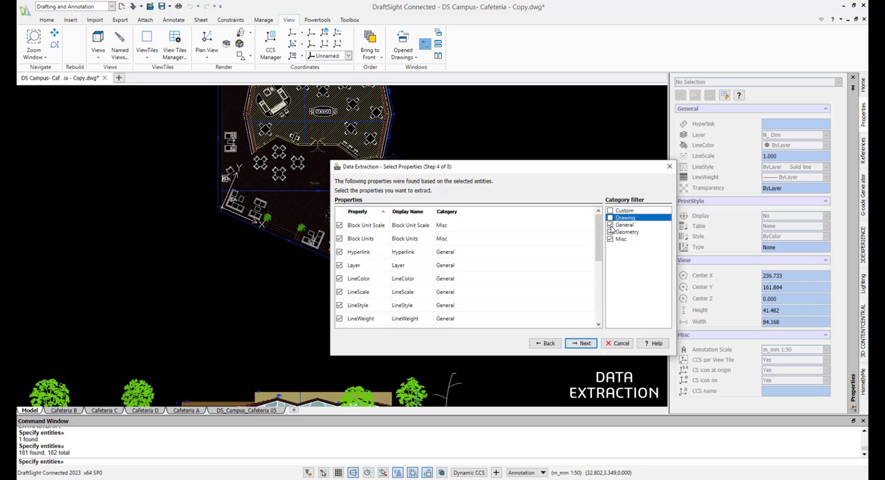
{"action": "left_click", "coordinate": [622, 237]}
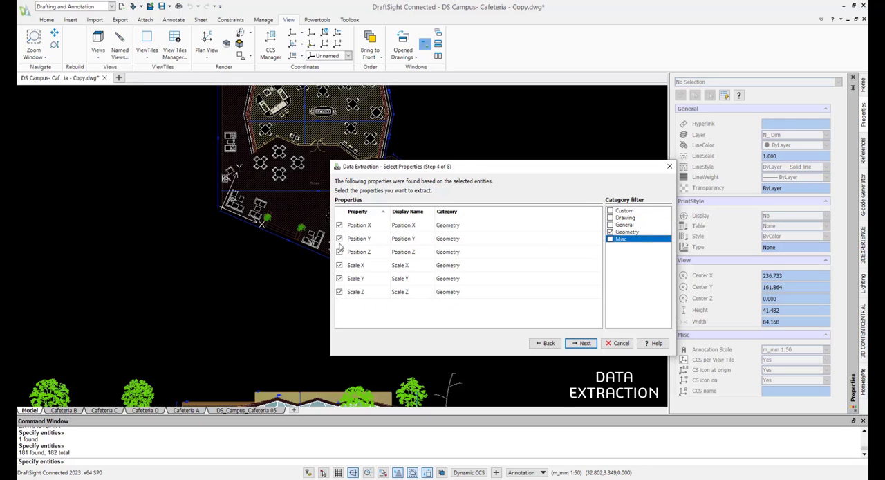
{"action": "left_click", "coordinate": [355, 290]}
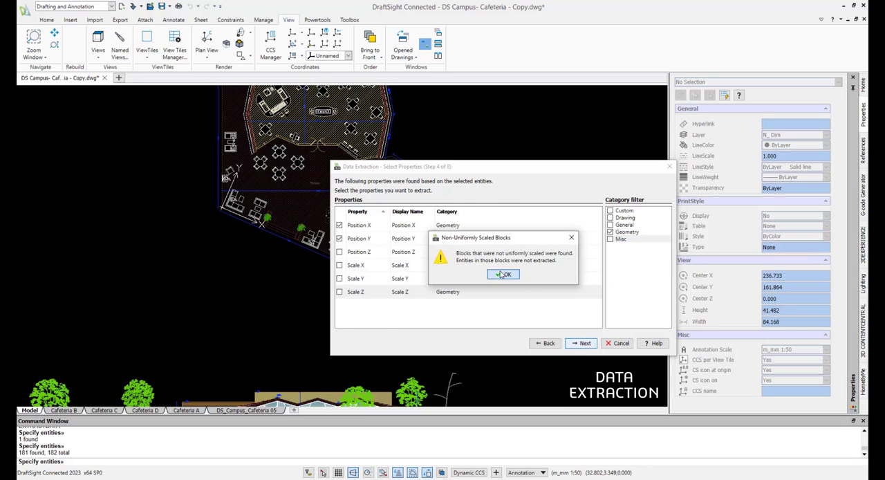
{"action": "left_click", "coordinate": [503, 274]}
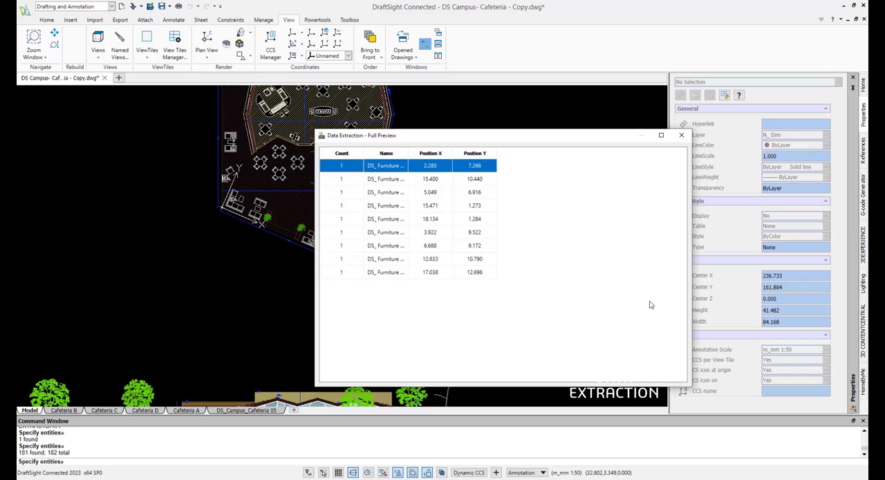
{"action": "mouse_move", "coordinate": [682, 136]}
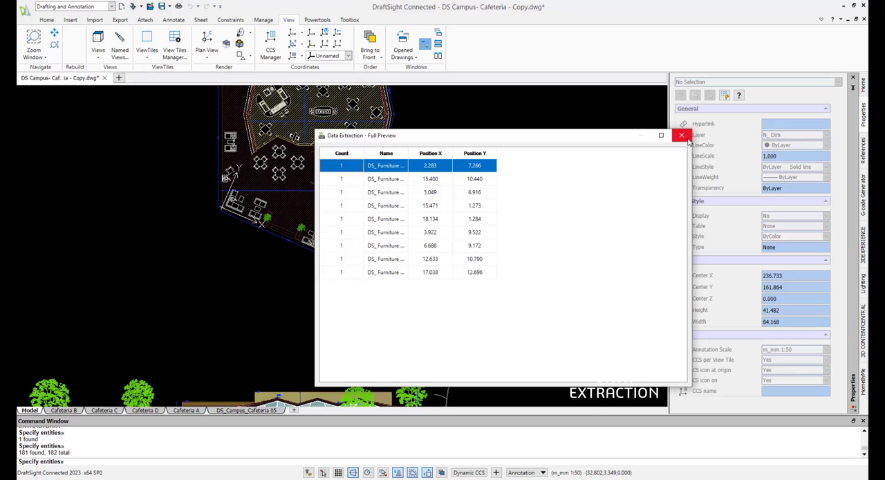
{"action": "left_click", "coordinate": [680, 136]}
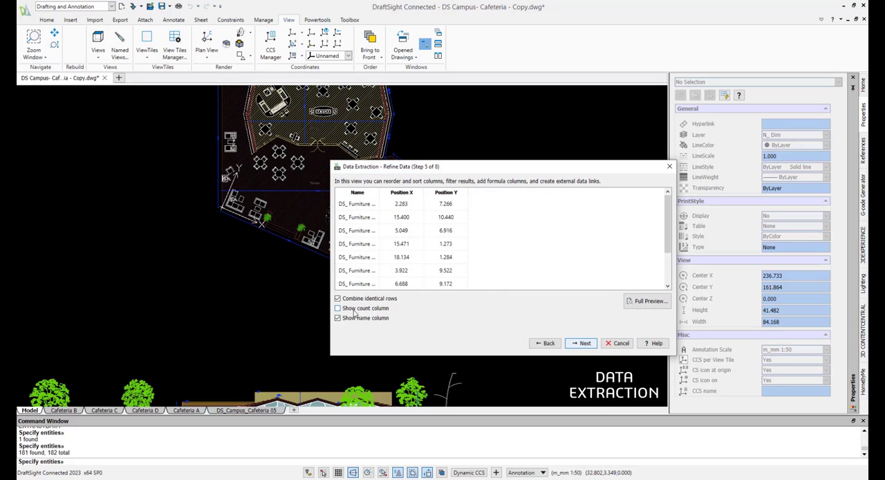
{"action": "mouse_move", "coordinate": [445, 320]}
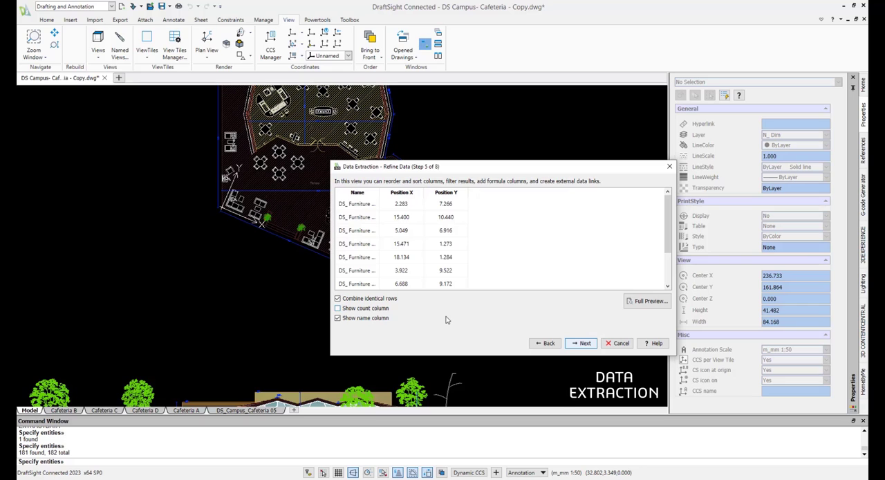
{"action": "left_click", "coordinate": [647, 300]}
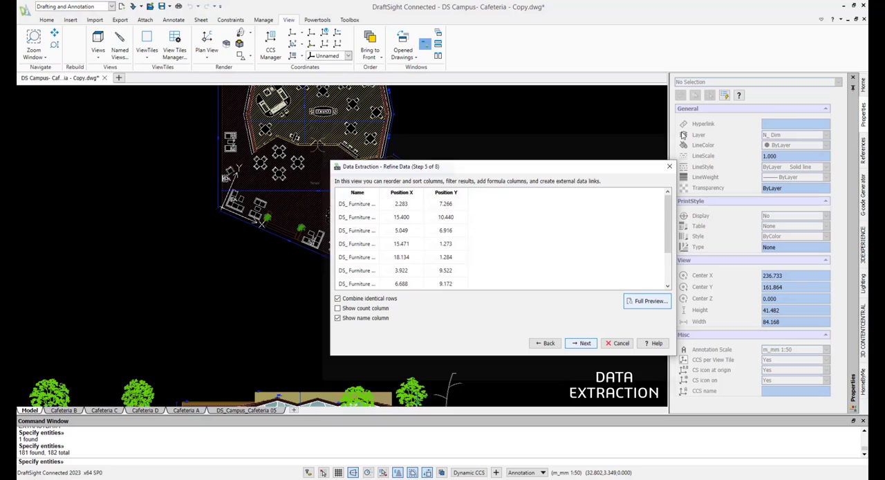
Step: Output the data to a drawing table and also to a saved CSV file
{"action": "left_click", "coordinate": [583, 343]}
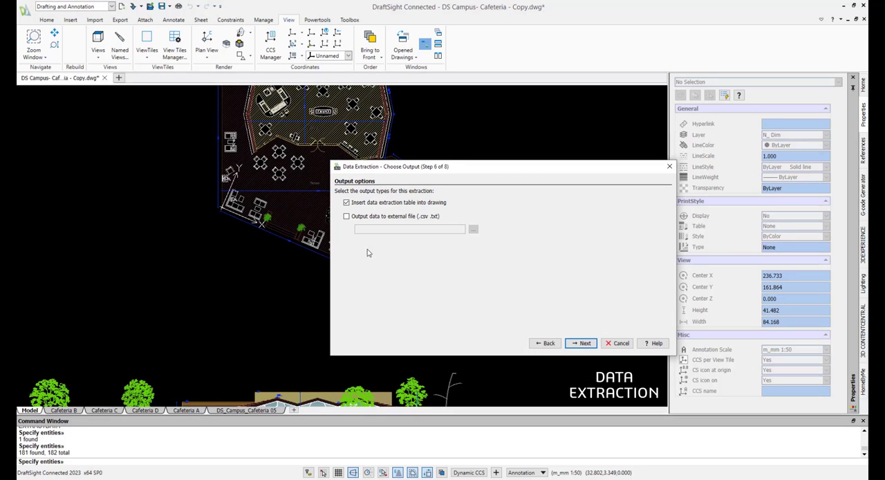
{"action": "left_click", "coordinate": [345, 216]}
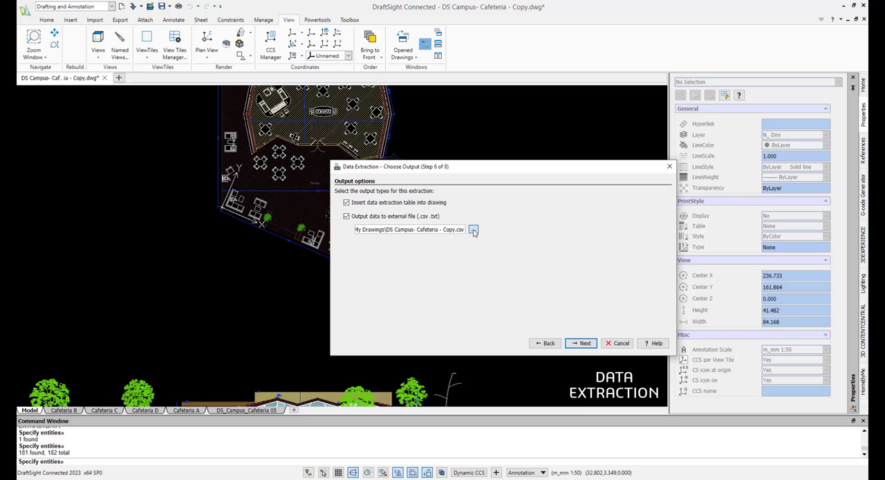
{"action": "left_click", "coordinate": [473, 229]}
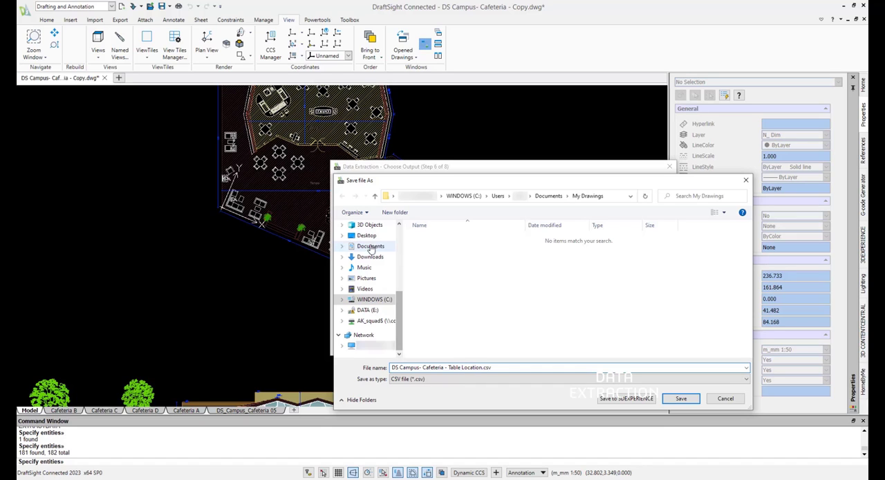
{"action": "left_click", "coordinate": [680, 398]}
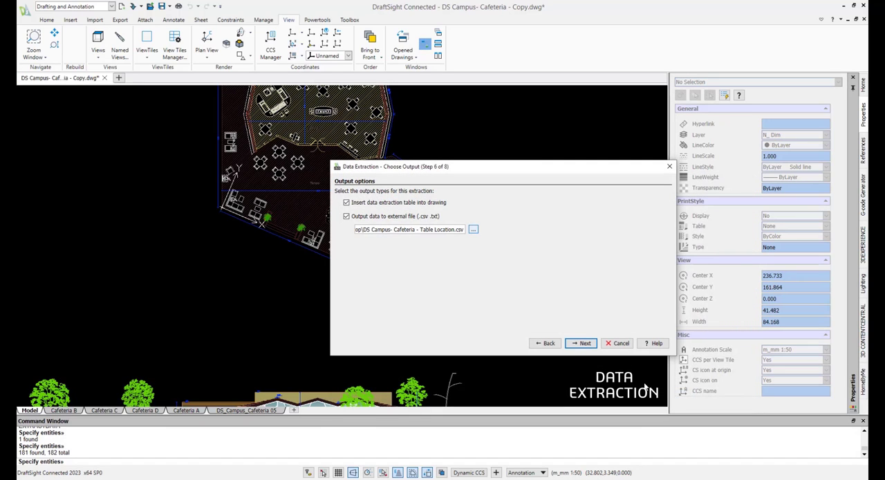
Step: Title the table 'Table Location' and reach the wizard's final step
{"action": "left_click", "coordinate": [585, 343]}
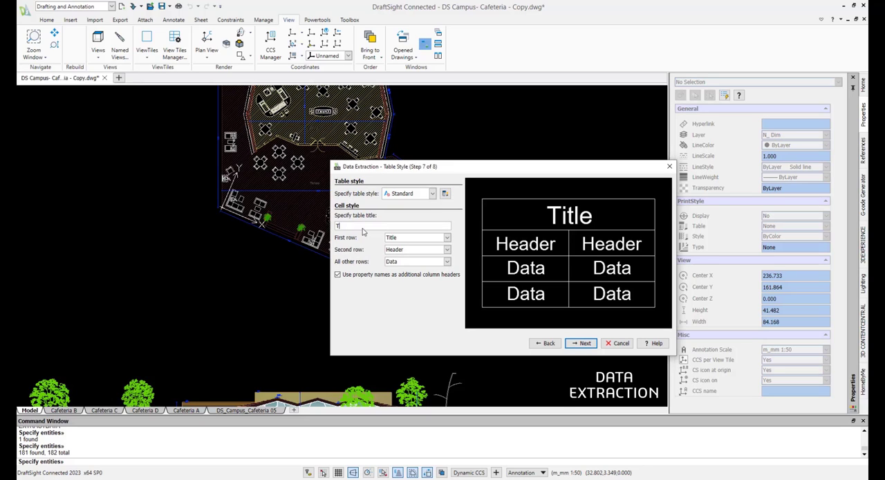
{"action": "type", "text": "Table Location - Outdoor"}
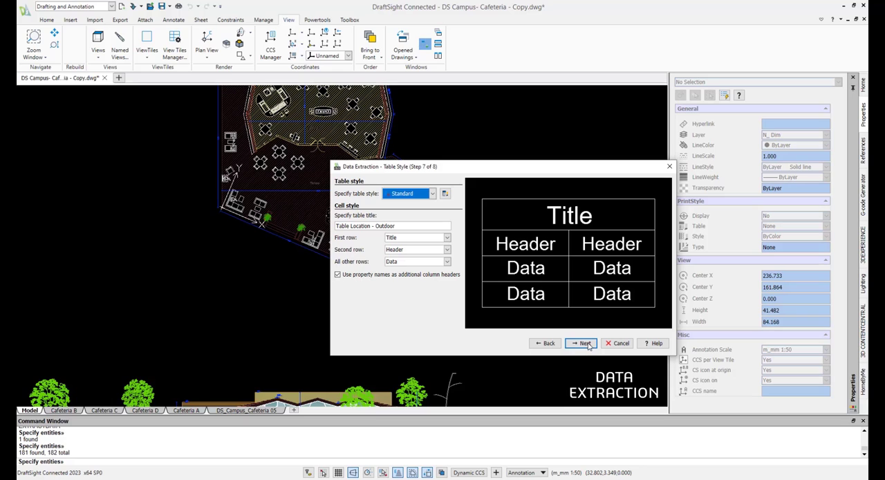
{"action": "left_click", "coordinate": [580, 342]}
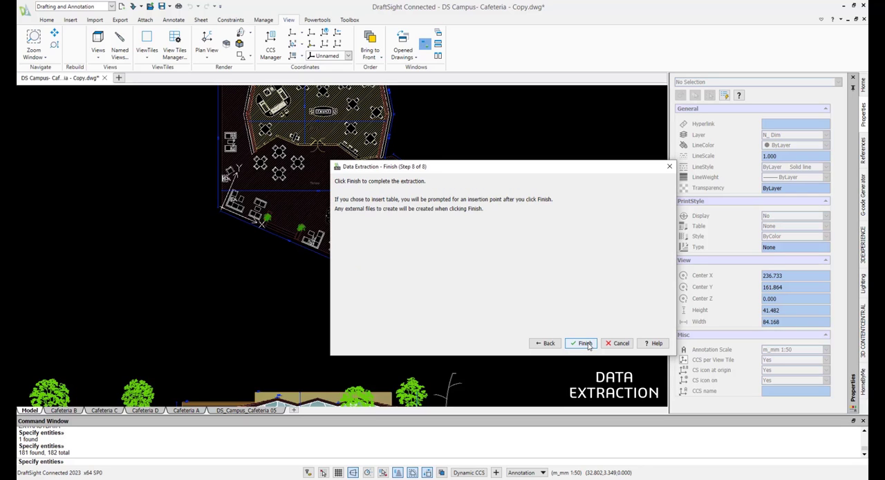
Step: Finish the extraction, placing the Table Location - Outdoor table in the drawing
{"action": "left_click", "coordinate": [581, 343]}
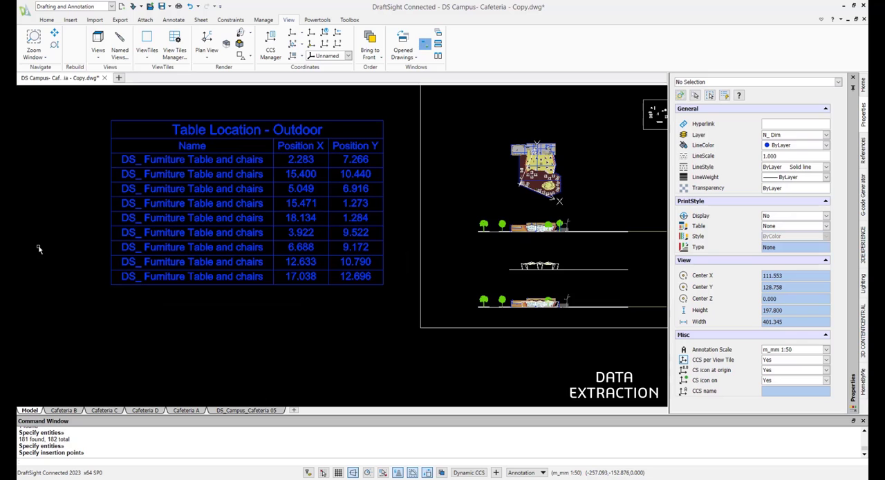
{"action": "mouse_move", "coordinate": [40, 272]}
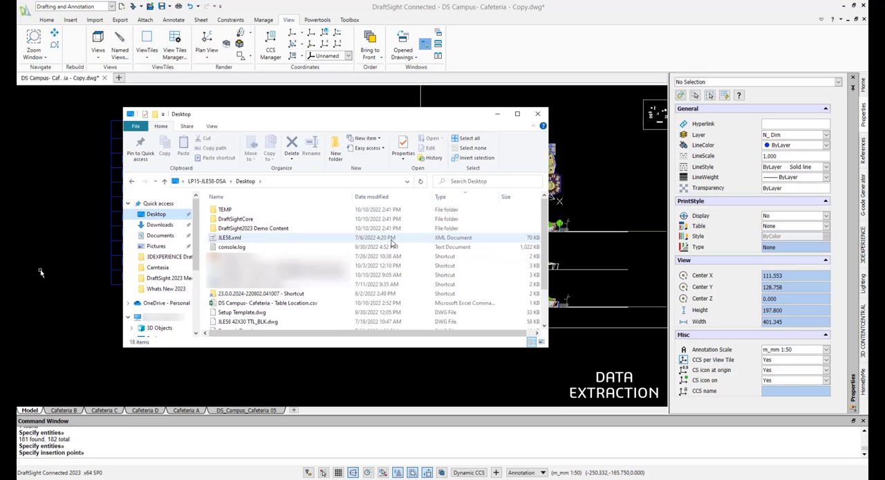
Step: Open the exported Table Location CSV from the Desktop in Excel
{"action": "left_click", "coordinate": [268, 277]}
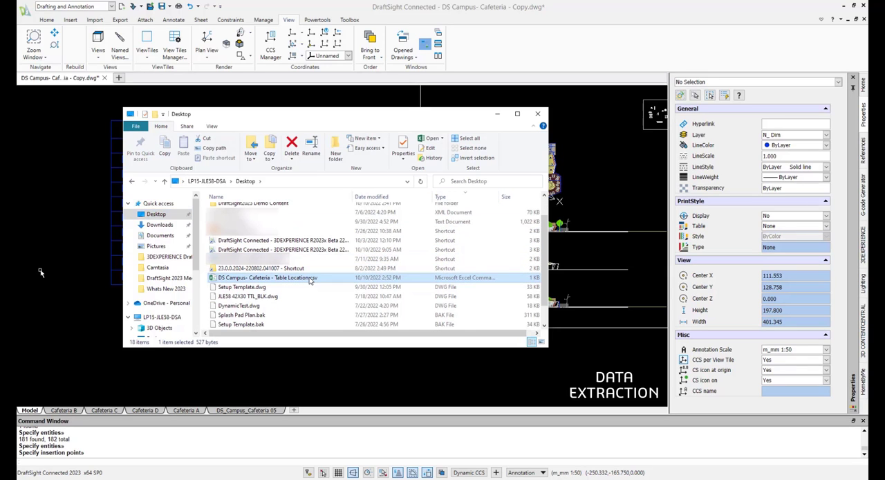
{"action": "double_click", "coordinate": [269, 276]}
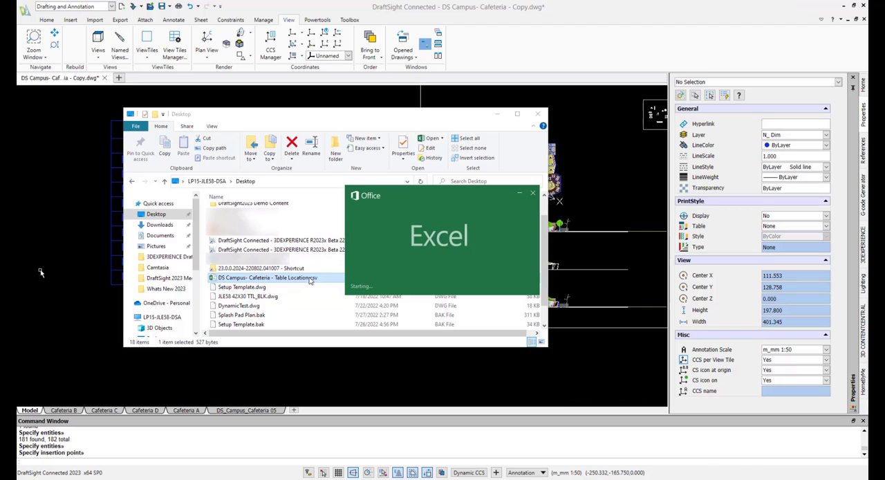
{"action": "double_click", "coordinate": [266, 277]}
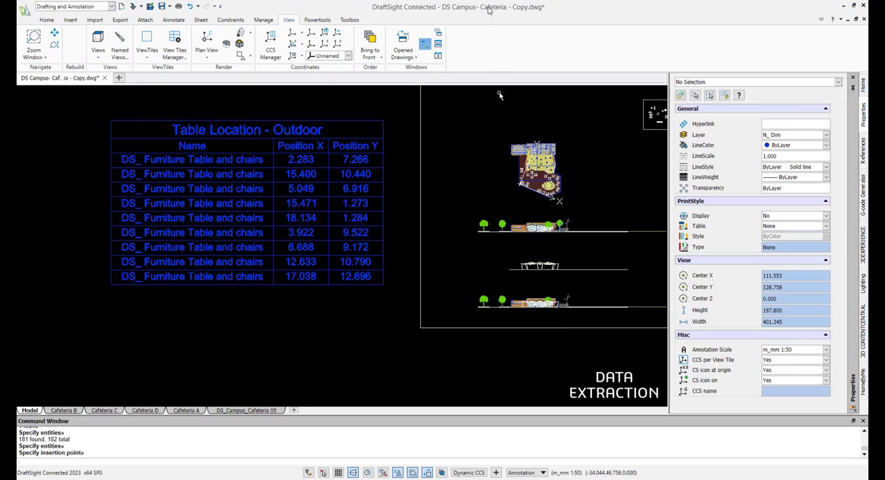
Step: Rename the first furniture cell in the location table to 'Outdoor Table'
{"action": "left_click", "coordinate": [190, 159]}
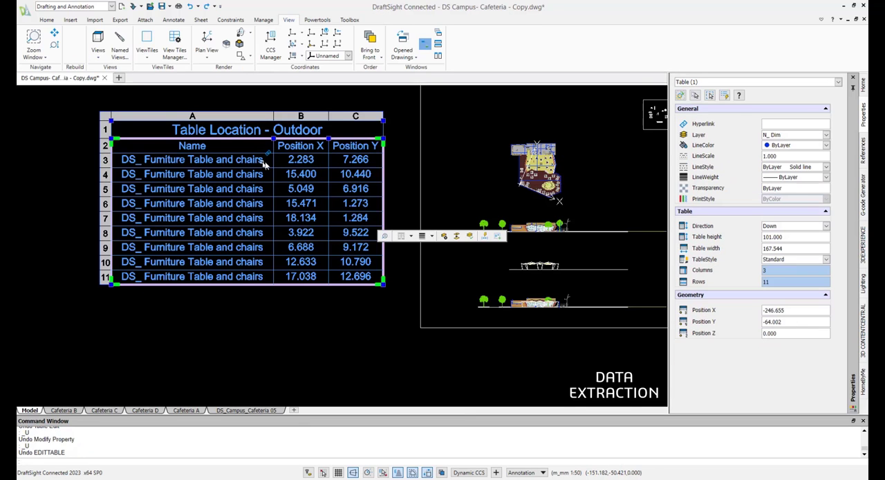
{"action": "double_click", "coordinate": [191, 159]}
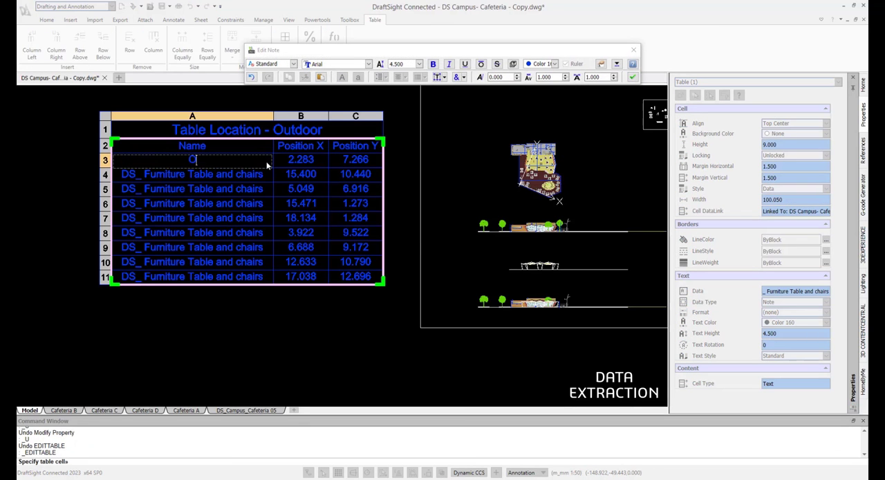
{"action": "type", "text": "Outdoor Tabl"}
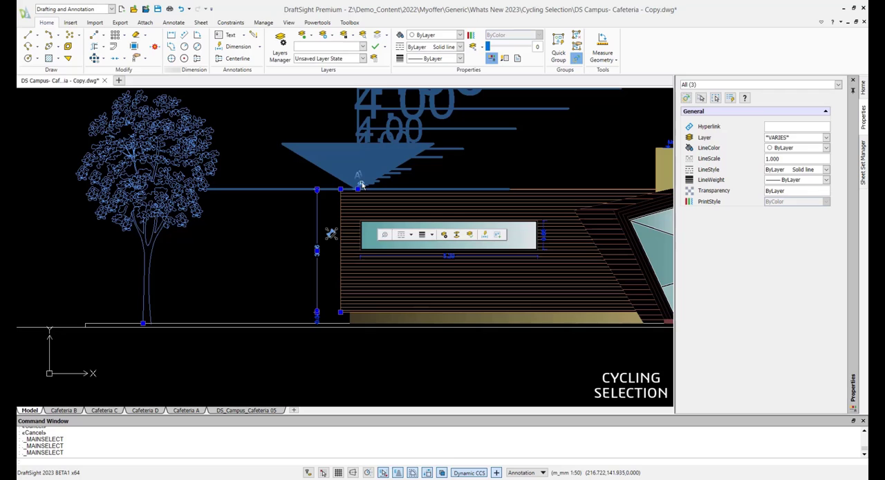
Step: Switch to the Cycling Selection cafeteria elevation drawing with nothing selected
{"action": "left_click", "coordinate": [567, 204]}
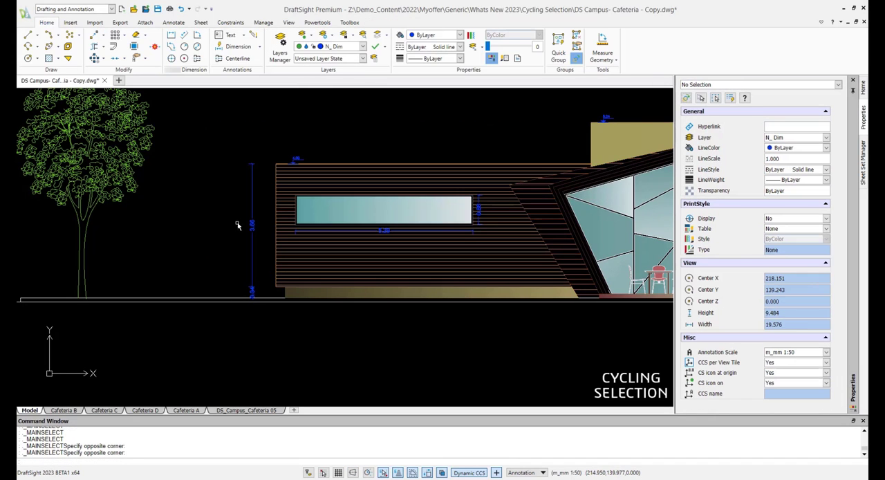
{"action": "mouse_move", "coordinate": [293, 159]}
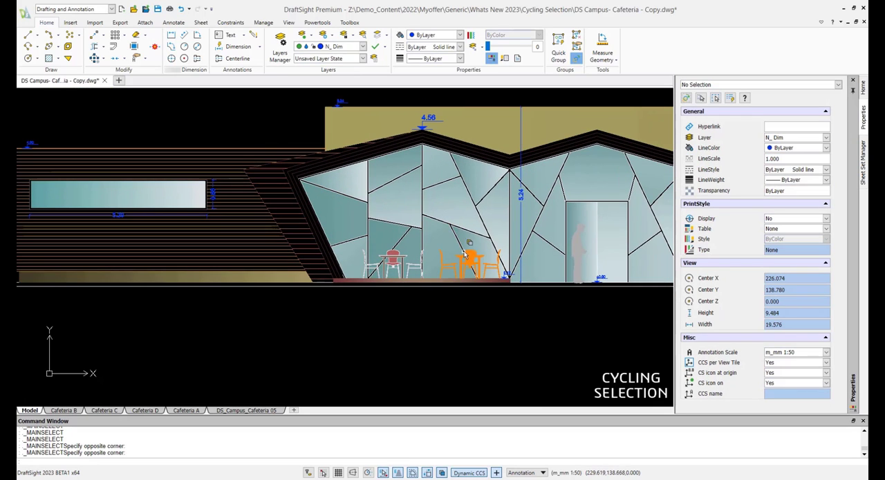
{"action": "mouse_move", "coordinate": [467, 249]}
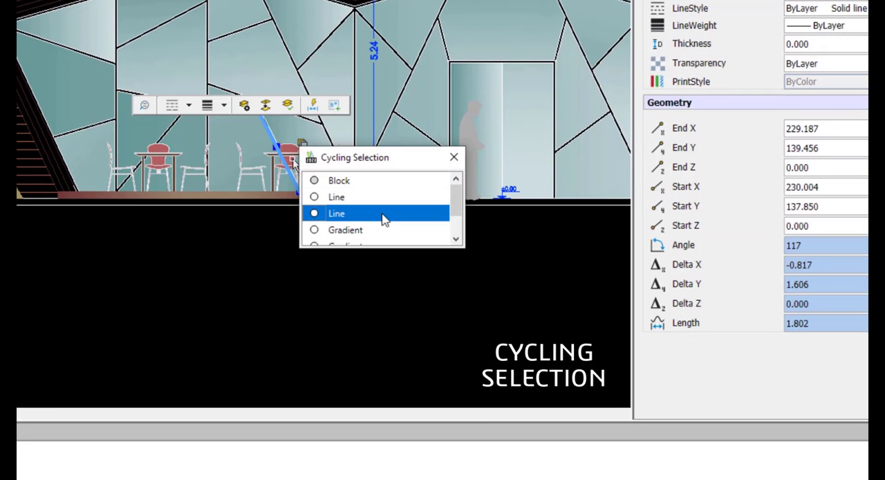
{"action": "left_click", "coordinate": [346, 230]}
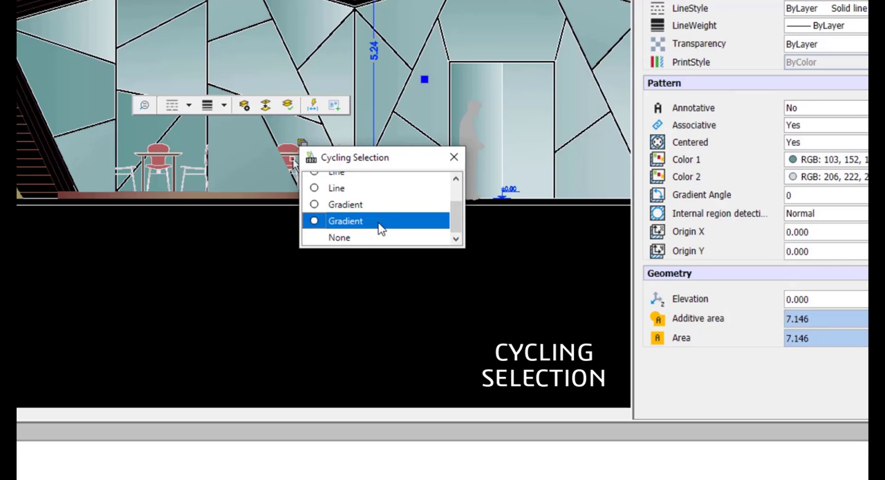
{"action": "left_click", "coordinate": [337, 180]}
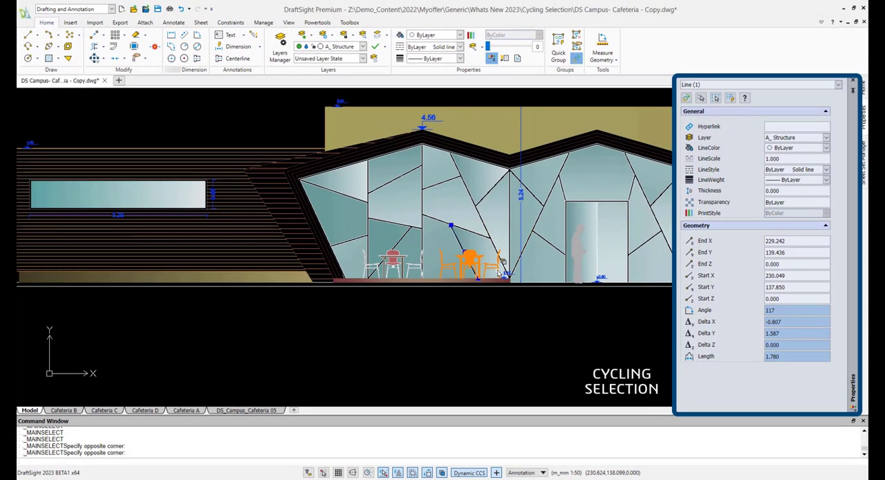
{"action": "key", "text": "Escape"}
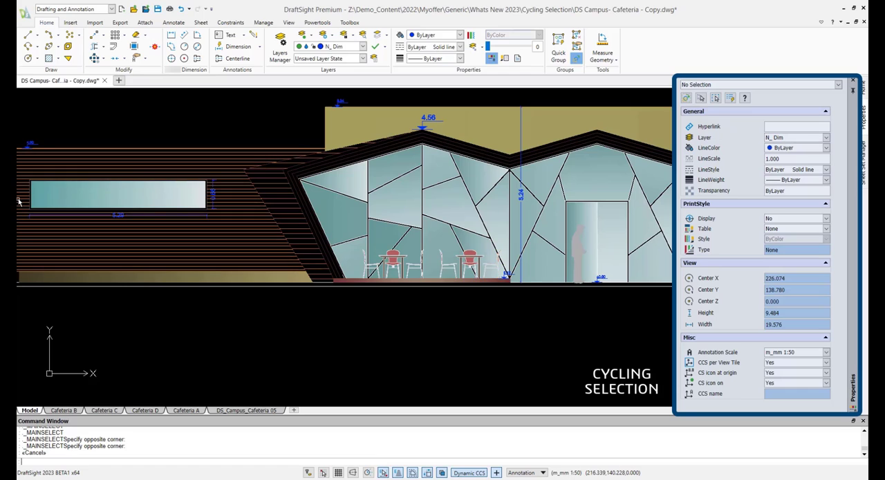
{"action": "mouse_move", "coordinate": [326, 128]}
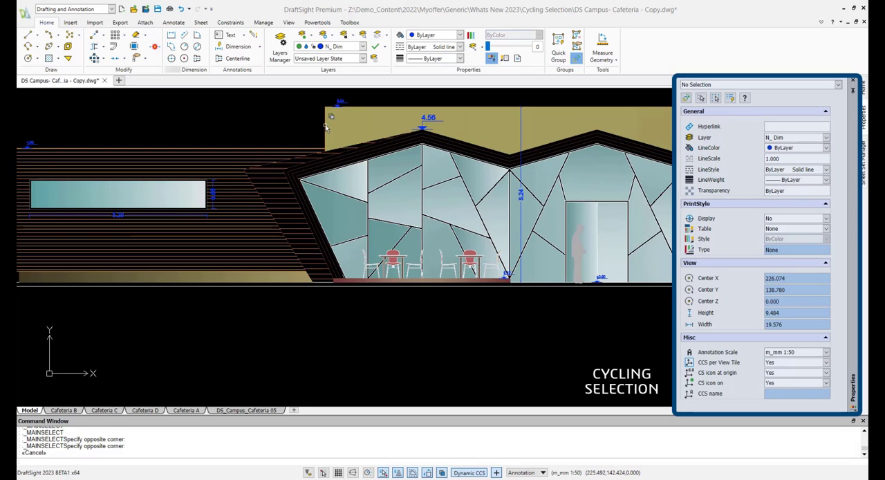
{"action": "left_click", "coordinate": [325, 127]}
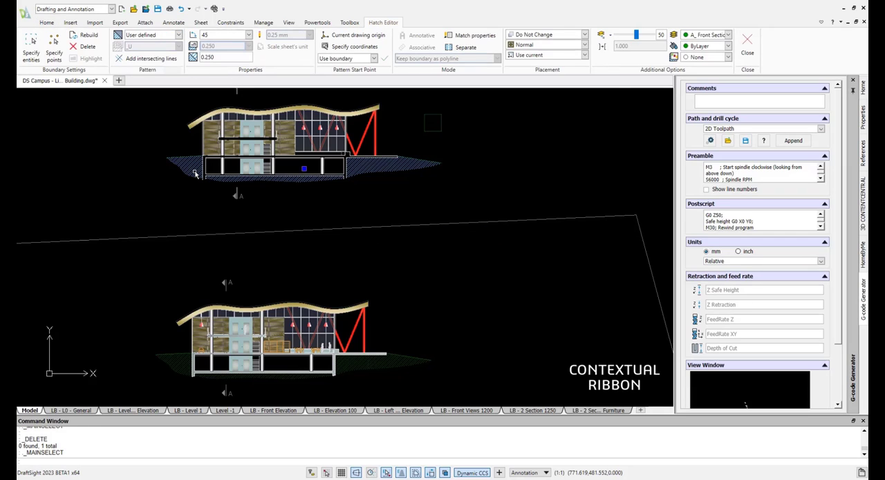
{"action": "mouse_move", "coordinate": [196, 156]}
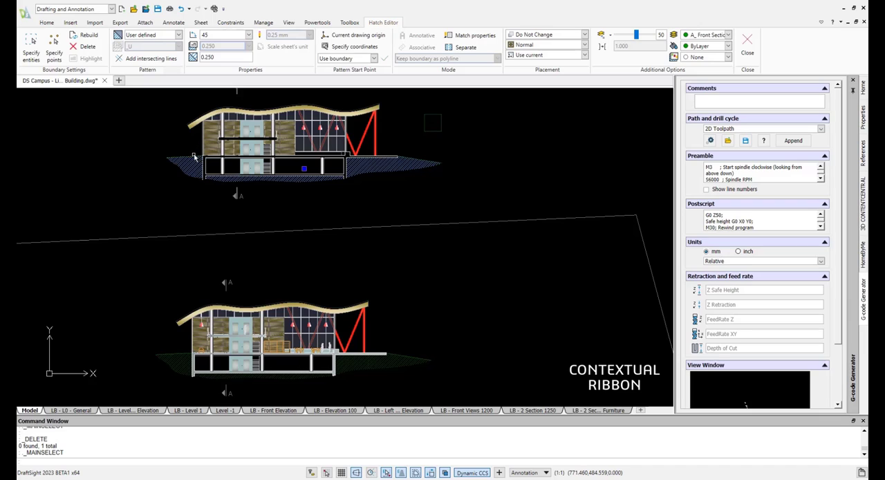
{"action": "mouse_move", "coordinate": [194, 156]}
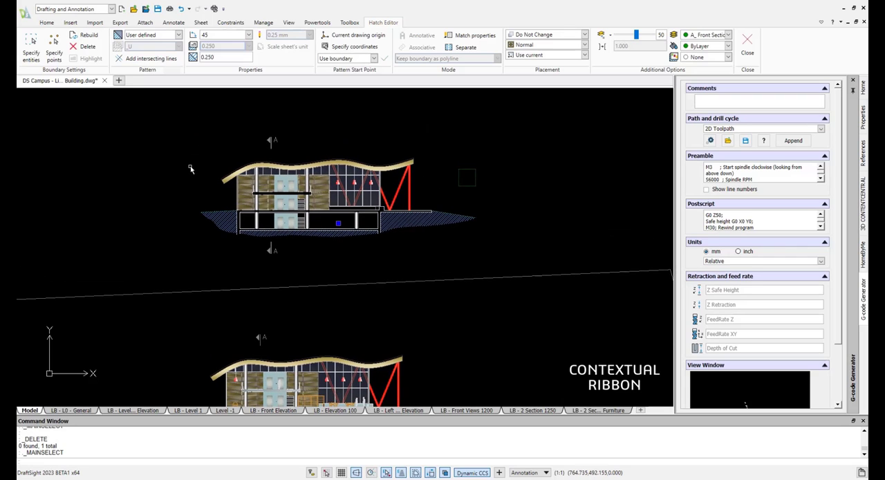
{"action": "mouse_move", "coordinate": [185, 174]}
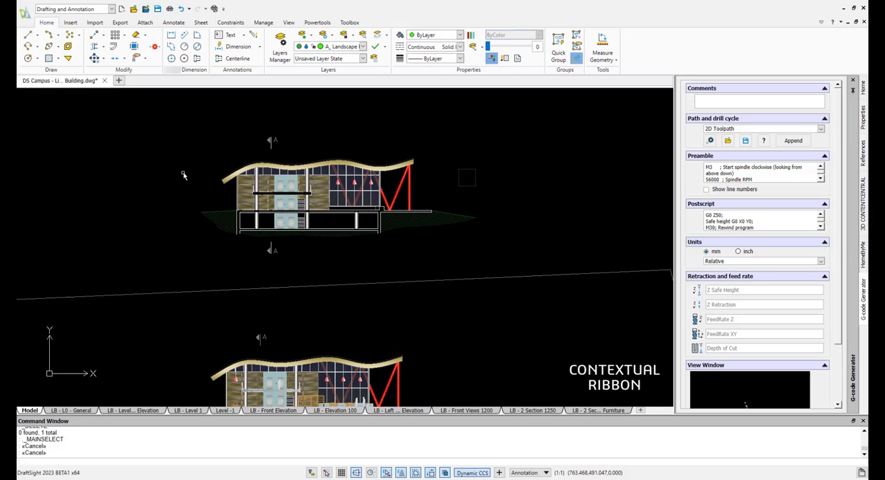
{"action": "mouse_move", "coordinate": [180, 181]}
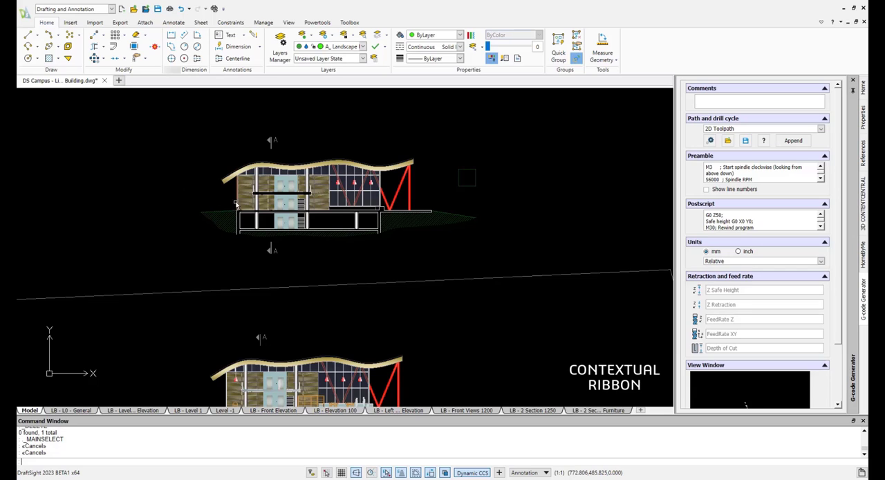
{"action": "mouse_move", "coordinate": [325, 227]}
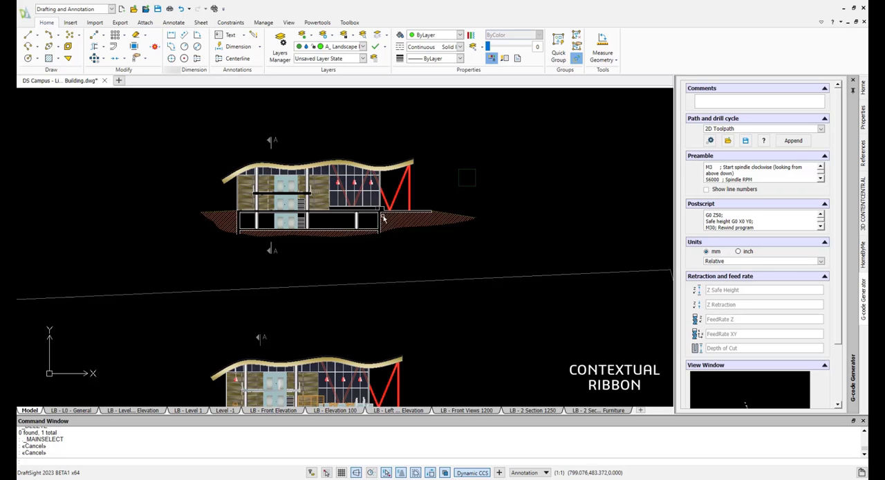
{"action": "mouse_move", "coordinate": [422, 224]}
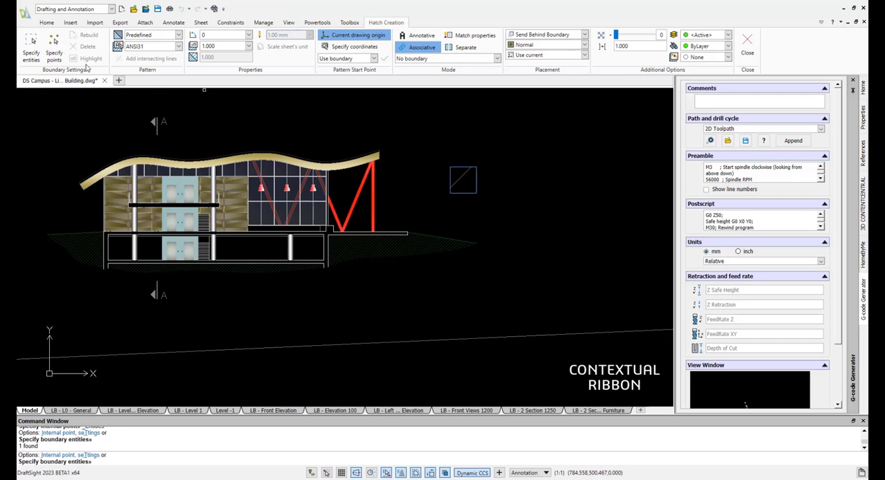
Step: Hatch the empty square with the BRICK pattern and select the hatch for editing
{"action": "left_click", "coordinate": [459, 177]}
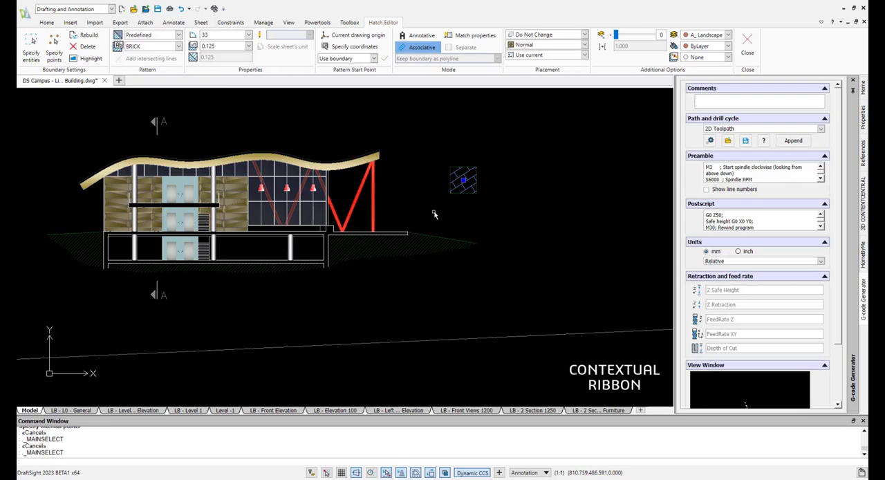
{"action": "mouse_move", "coordinate": [430, 102]}
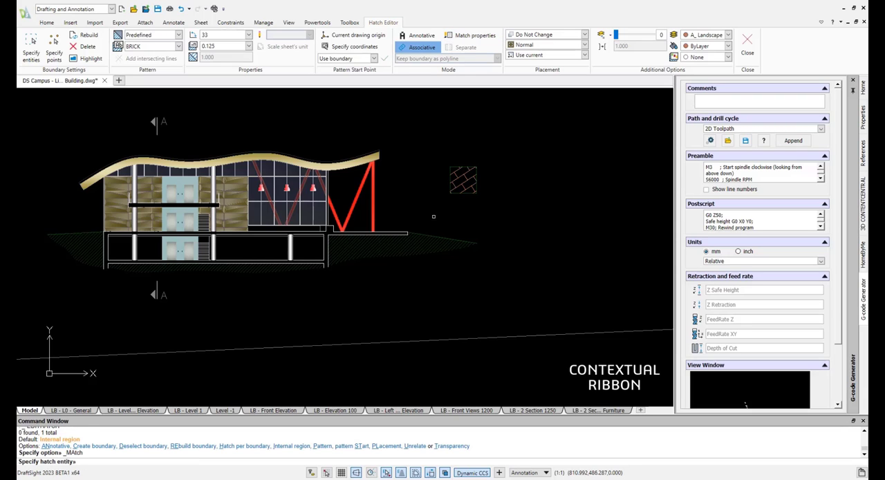
{"action": "left_click", "coordinate": [463, 180]}
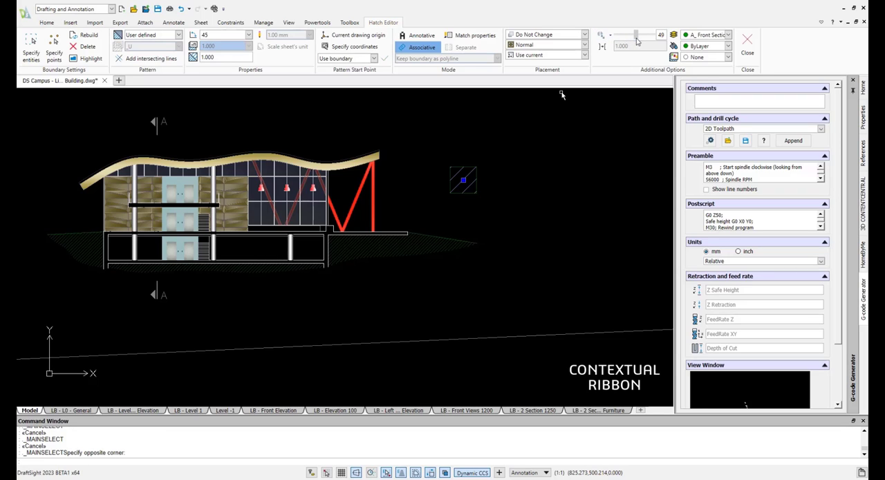
Step: Set the square's hatch colour to Yellow
{"action": "left_click", "coordinate": [726, 45]}
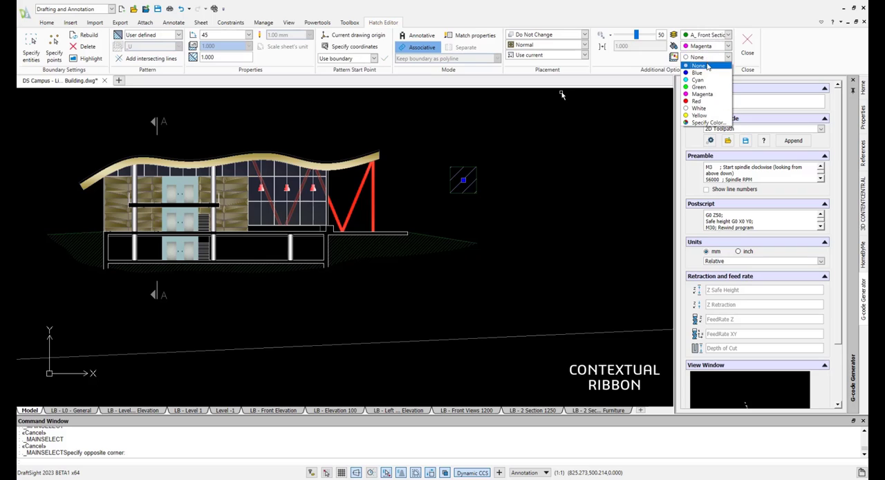
{"action": "left_click", "coordinate": [698, 116]}
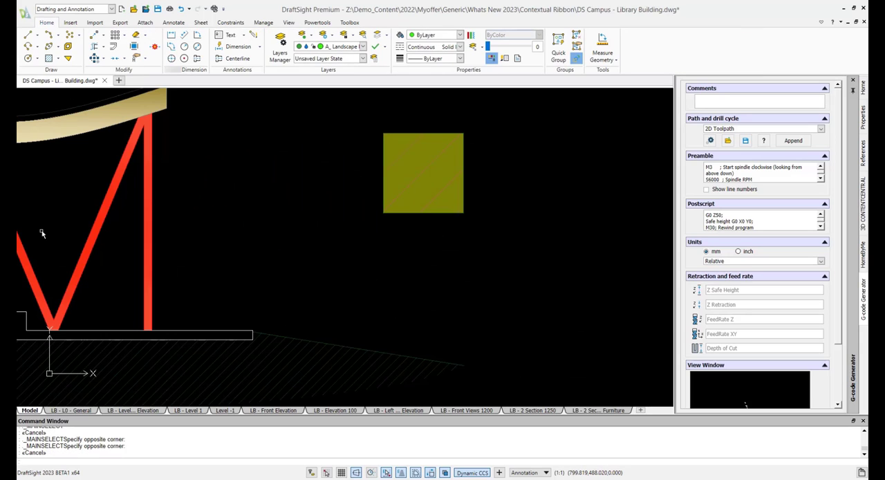
{"action": "left_click", "coordinate": [423, 173]}
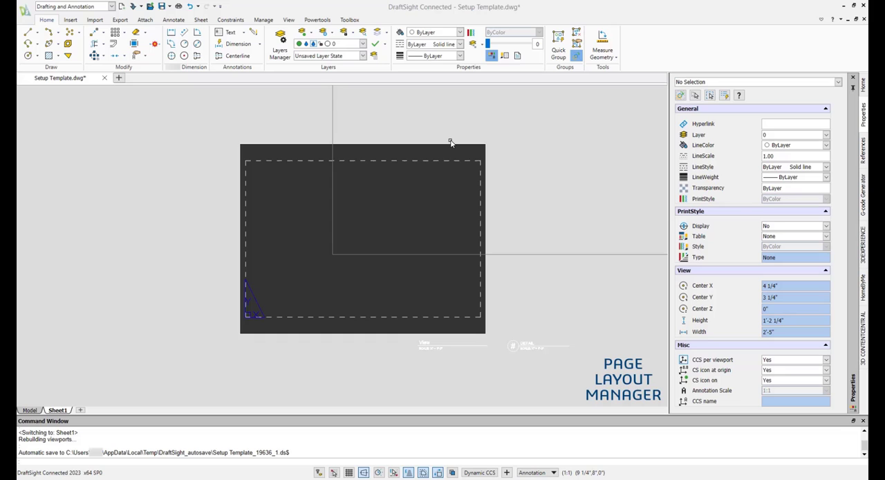
{"action": "mouse_move", "coordinate": [441, 146]}
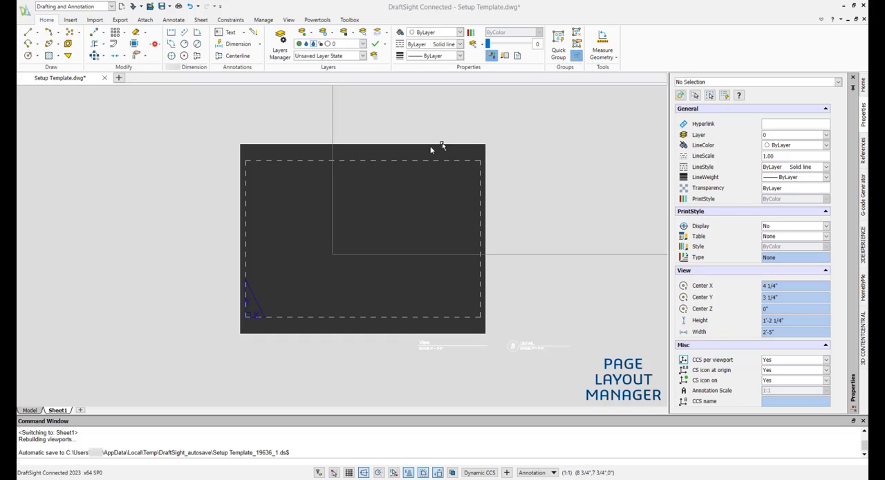
Step: Bring up the Options dialog on its File Locations page
{"action": "left_click", "coordinate": [25, 13]}
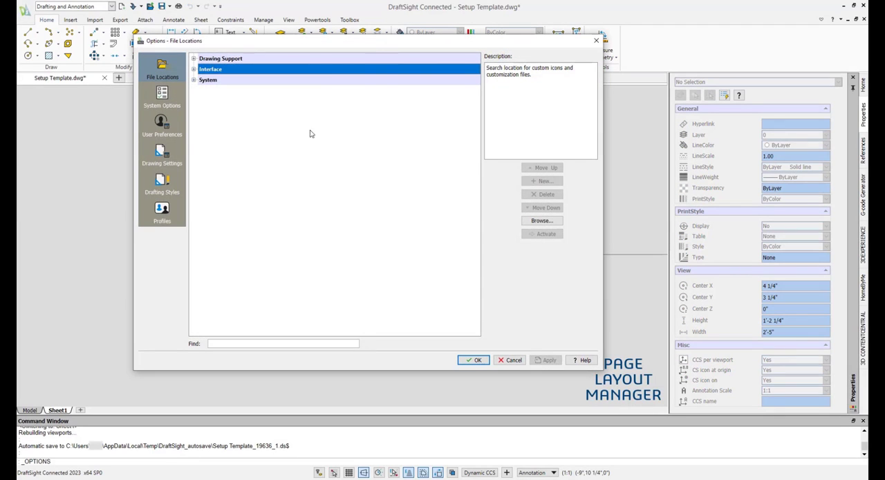
Step: Enable Use Page Layout Manager under System Options > Printing > General, then close the drawing without saving
{"action": "left_click", "coordinate": [162, 95]}
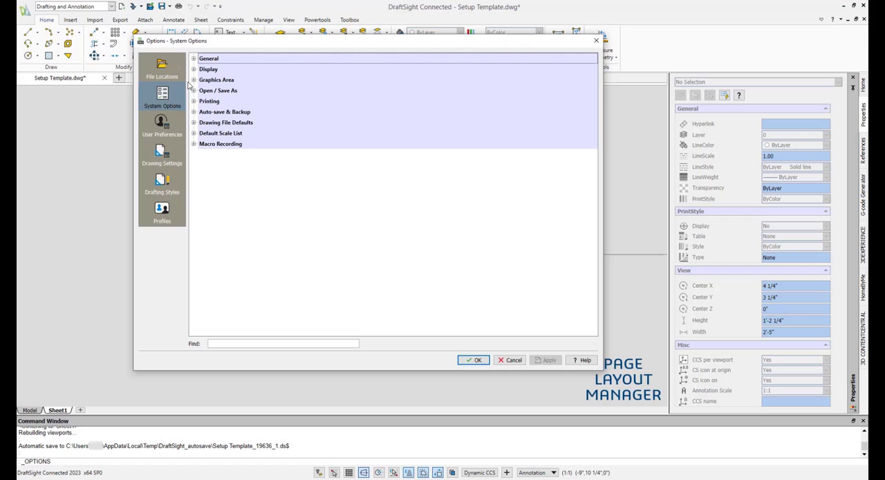
{"action": "left_click", "coordinate": [194, 101]}
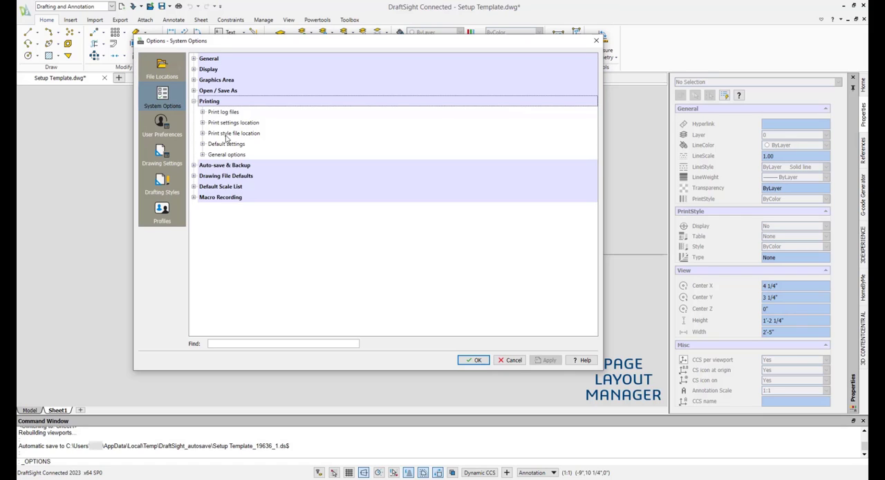
{"action": "left_click", "coordinate": [202, 153]}
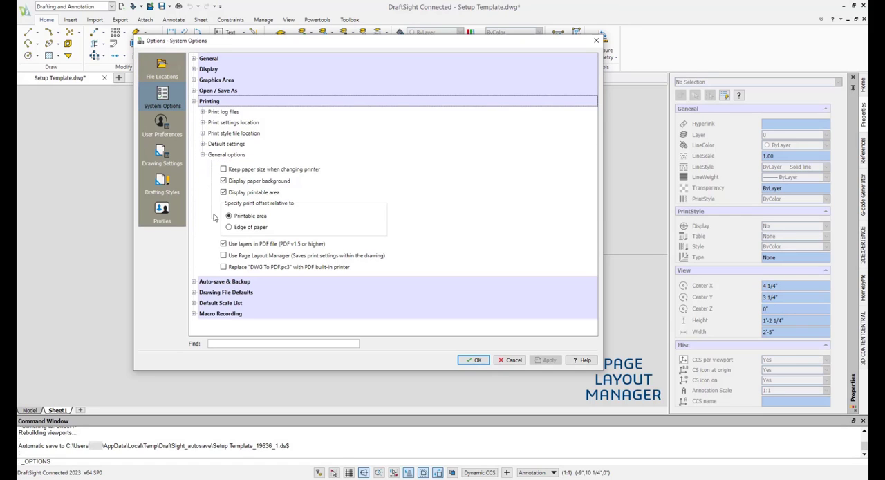
{"action": "left_click", "coordinate": [224, 254]}
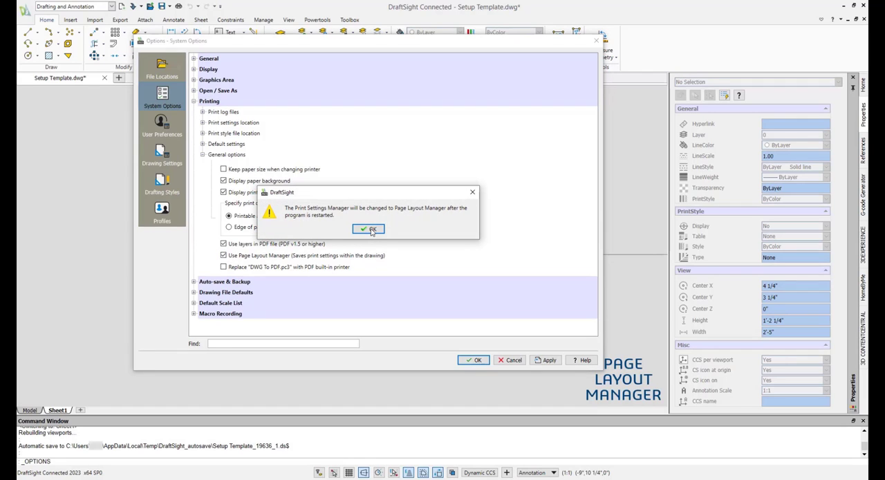
{"action": "left_click", "coordinate": [368, 230]}
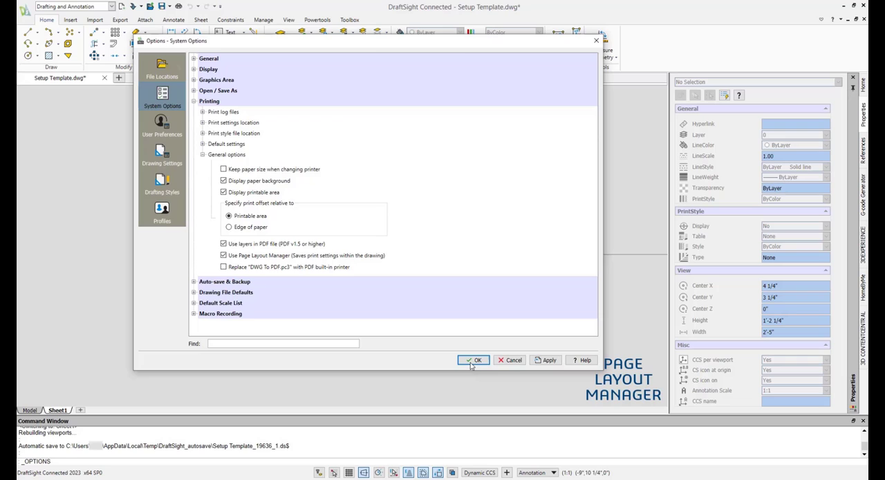
{"action": "left_click", "coordinate": [472, 359]}
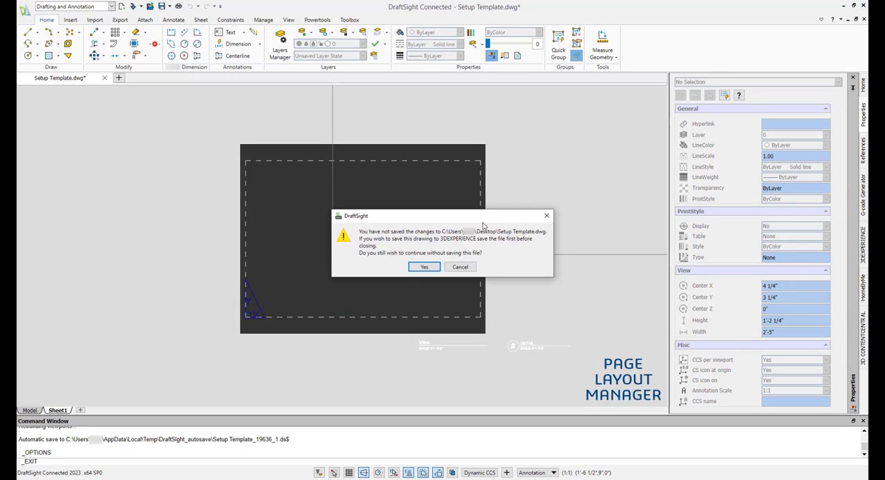
{"action": "left_click", "coordinate": [423, 267]}
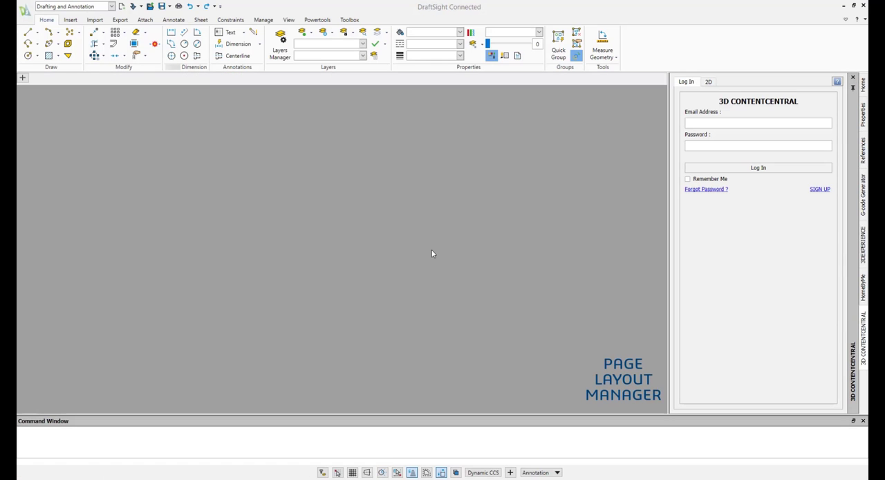
{"action": "mouse_move", "coordinate": [760, 128]}
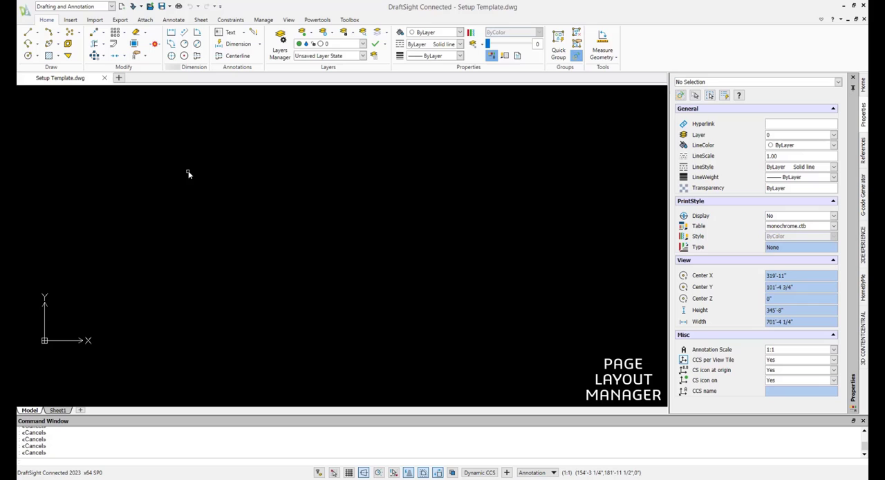
{"action": "mouse_move", "coordinate": [142, 324]}
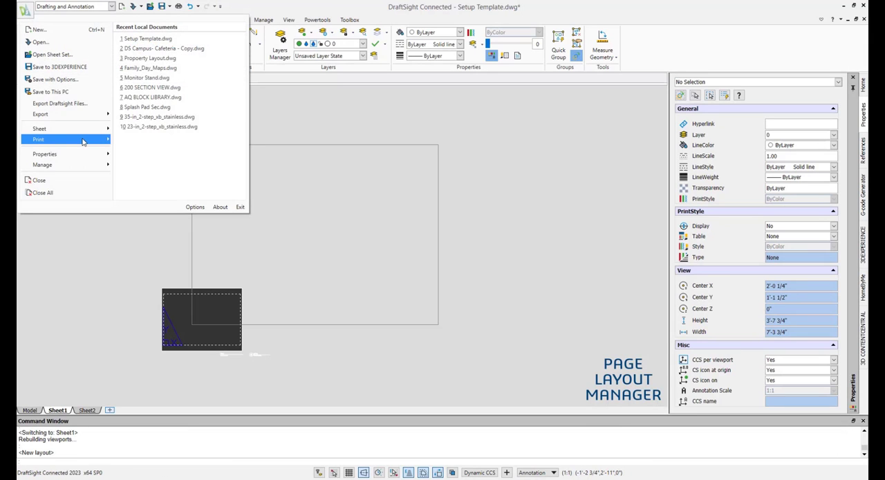
Step: In the Page Layout Manager, import the 42x30 layout and activate it for Sheet1
{"action": "left_click", "coordinate": [38, 138]}
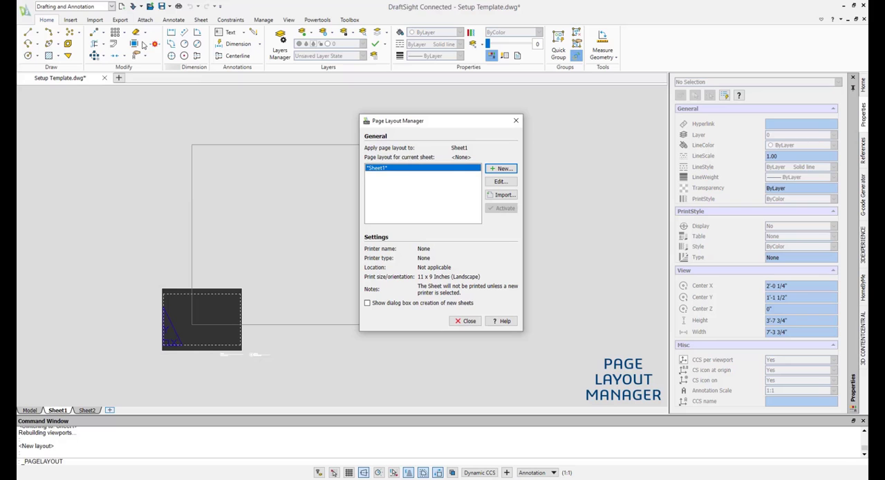
{"action": "mouse_move", "coordinate": [500, 191]}
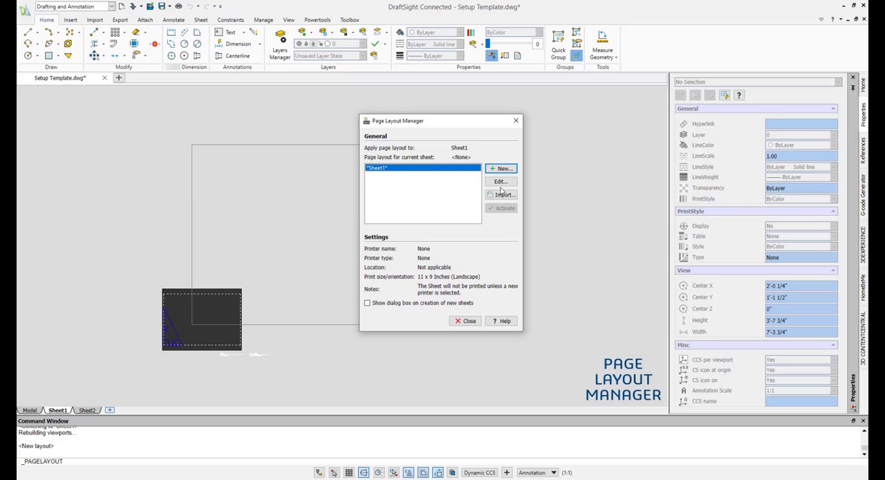
{"action": "left_click", "coordinate": [503, 193]}
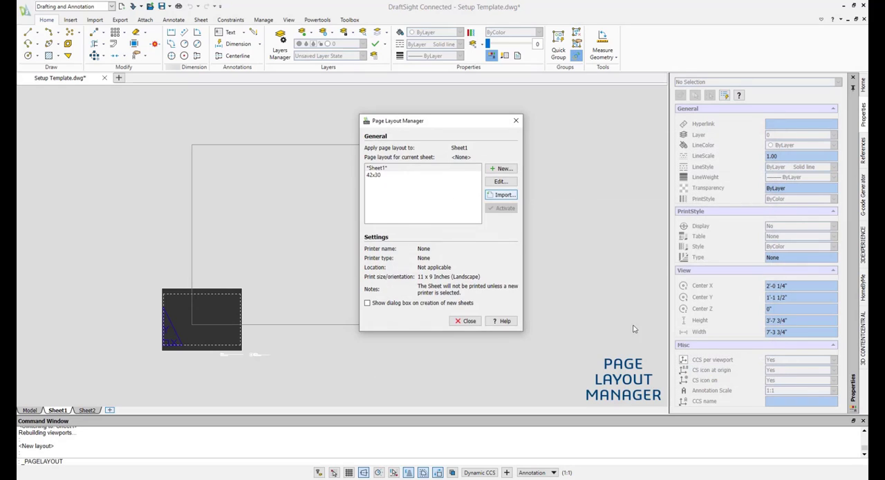
{"action": "left_click", "coordinate": [503, 207]}
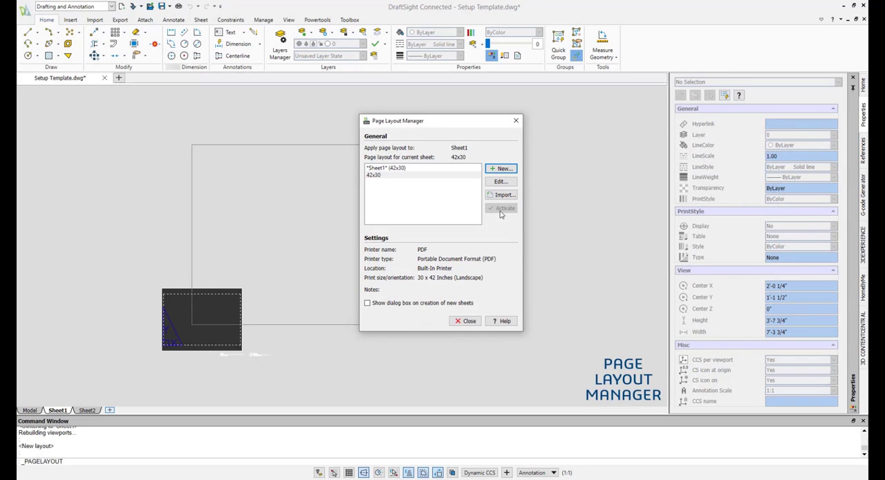
{"action": "mouse_move", "coordinate": [459, 193]}
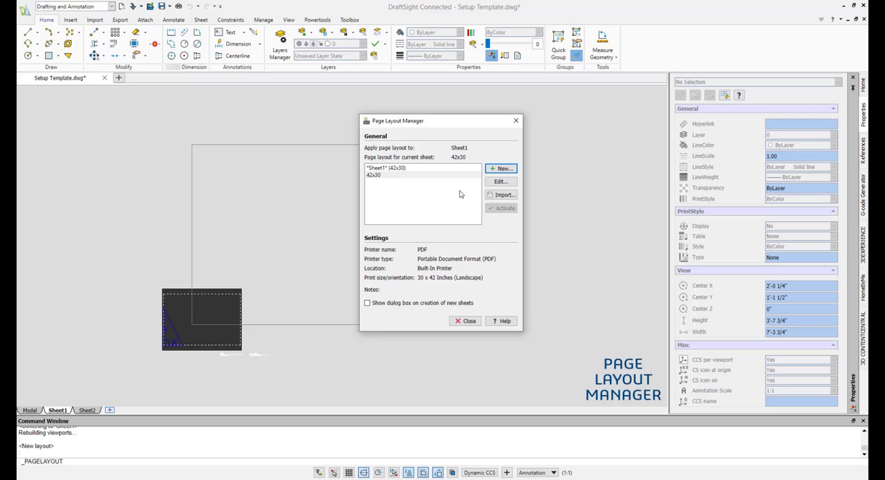
{"action": "left_click", "coordinate": [468, 321]}
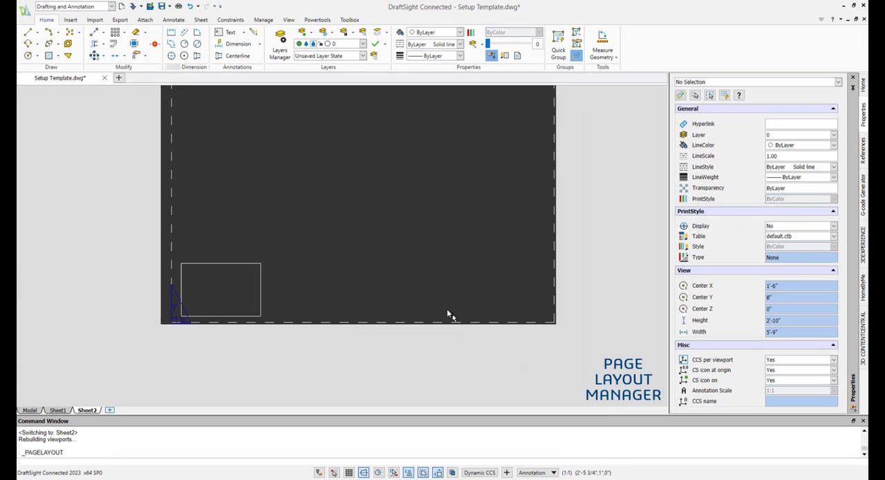
Step: Scroll the view on the Sheet2 layout page
{"action": "scroll", "scroll_direction": "down", "scroll_amount": 3}
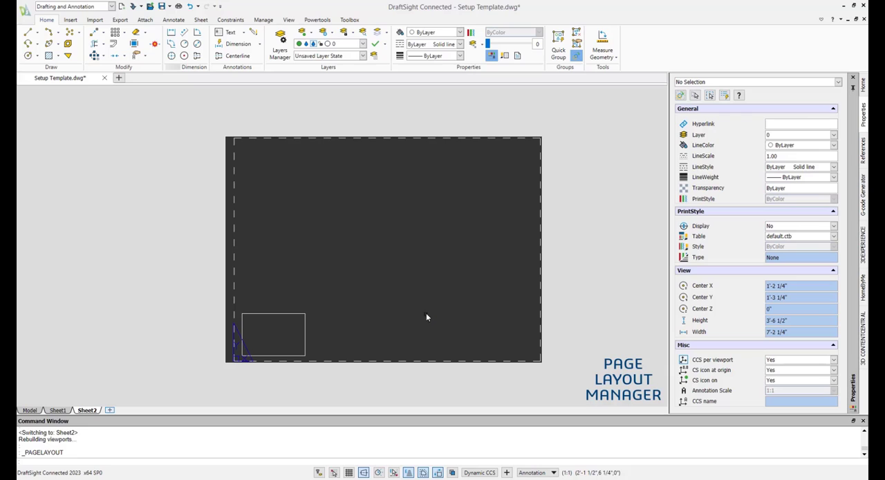
{"action": "mouse_move", "coordinate": [415, 229]}
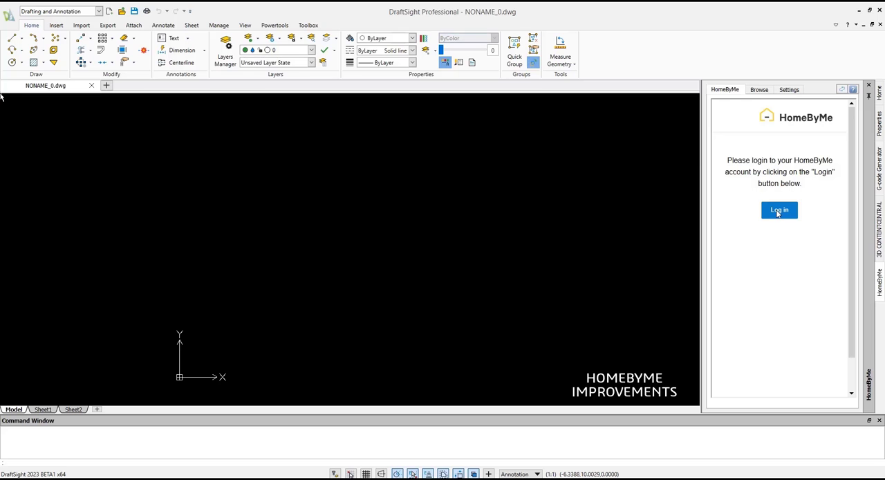
Step: Start the HomeByMe sign-in and browse the sample floor plan in the HomeByMe editor
{"action": "left_click", "coordinate": [779, 210]}
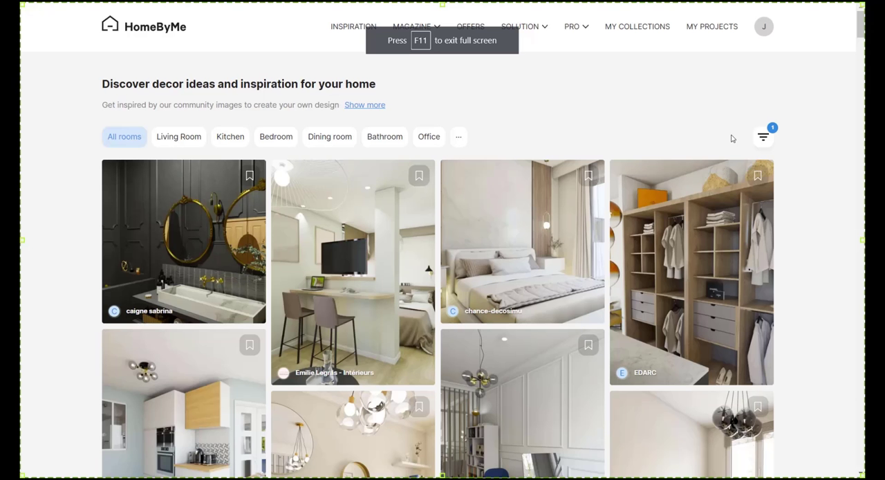
{"action": "scroll", "scroll_direction": "down", "scroll_amount": 3}
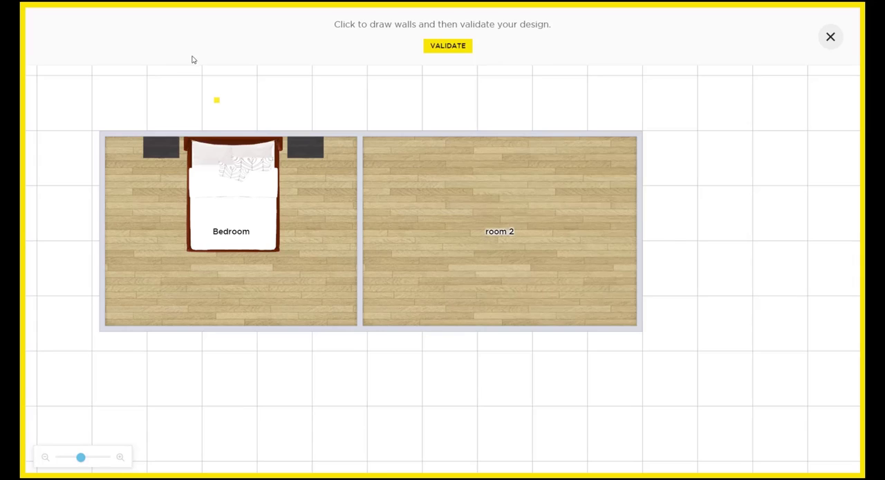
{"action": "left_click", "coordinate": [66, 53]}
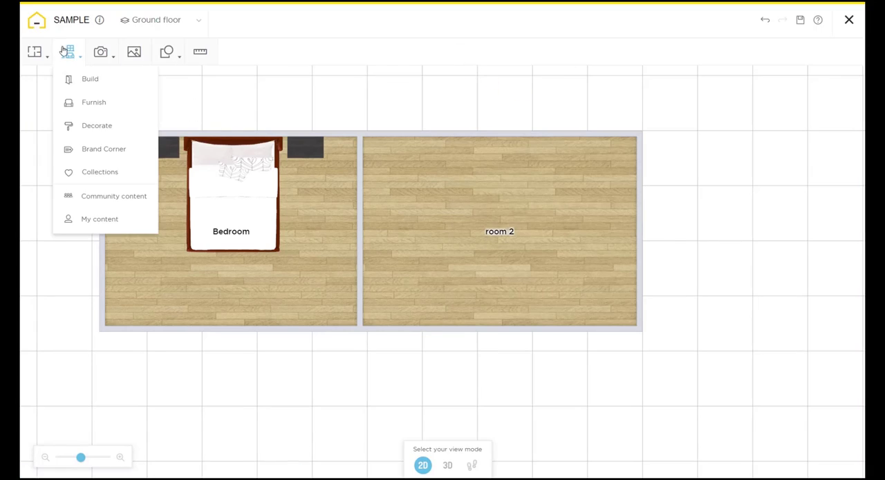
{"action": "left_click", "coordinate": [94, 102]}
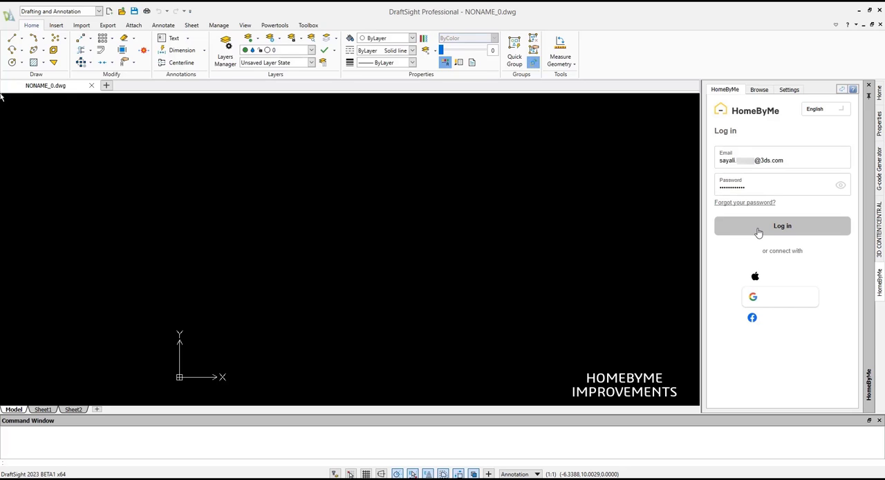
Step: Log in to HomeByMe, accept cookies, select Test Project and generate its floor plan
{"action": "left_click", "coordinate": [783, 225]}
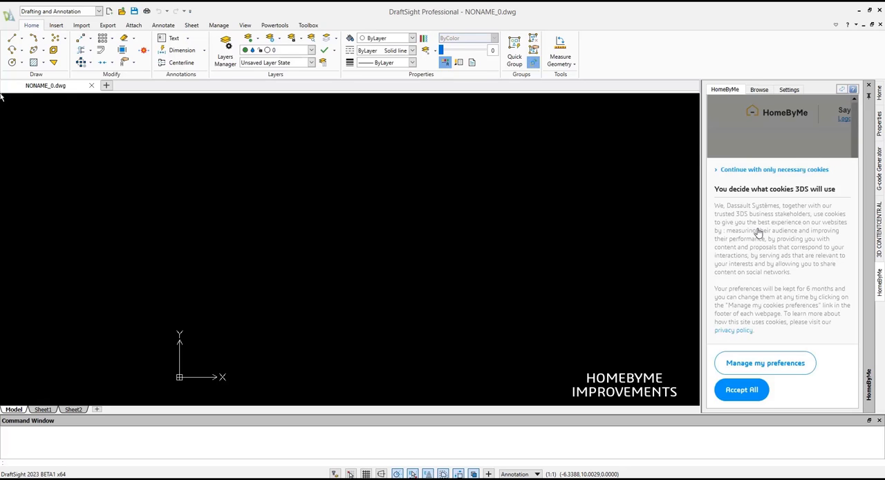
{"action": "left_click", "coordinate": [741, 390]}
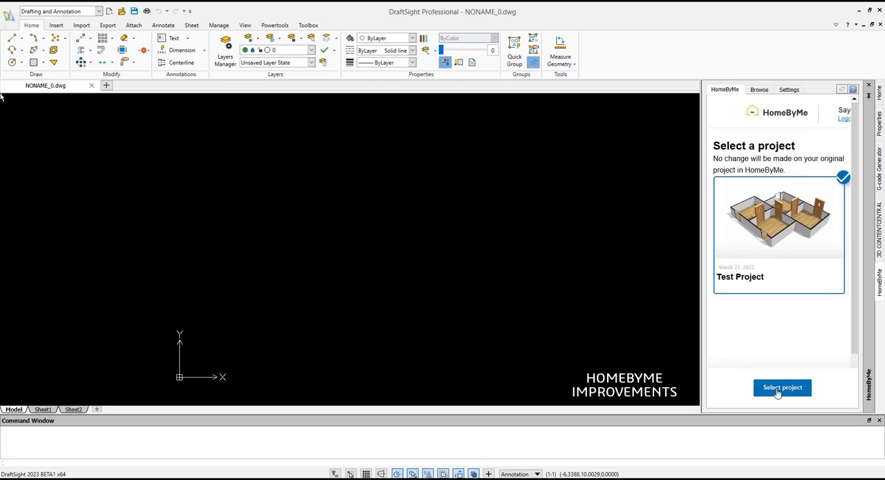
{"action": "left_click", "coordinate": [781, 387]}
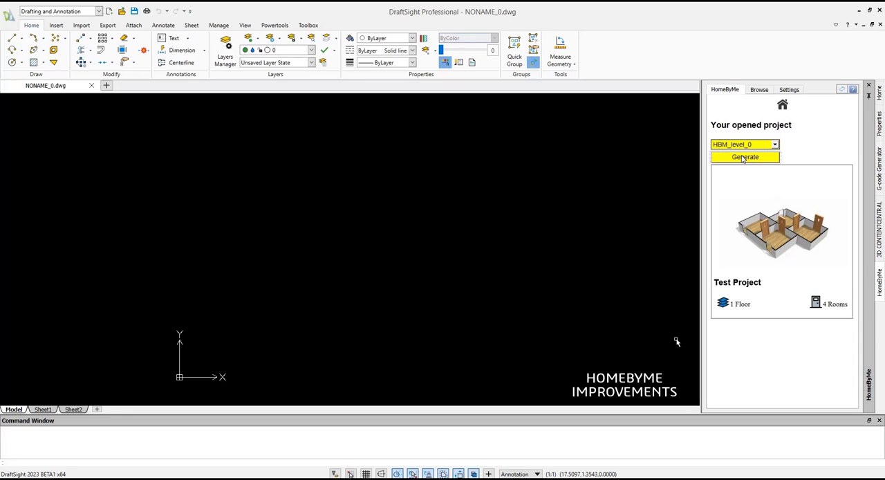
{"action": "left_click", "coordinate": [744, 157]}
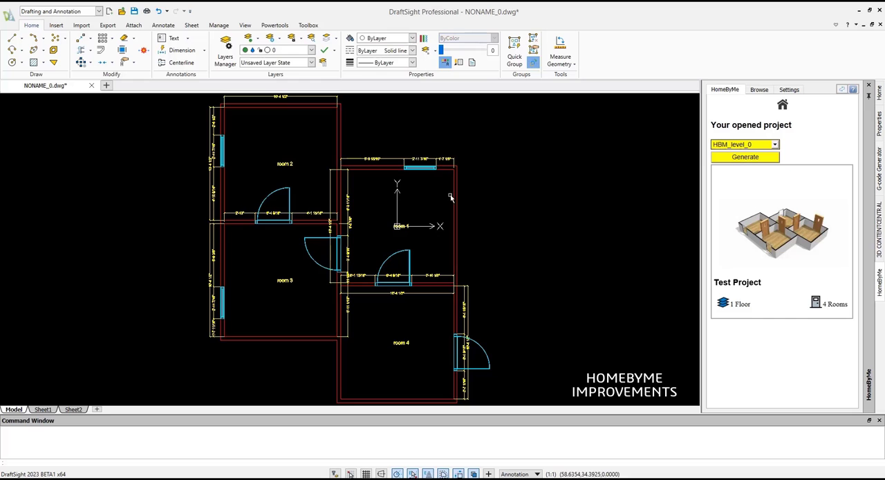
{"action": "mouse_move", "coordinate": [183, 401]}
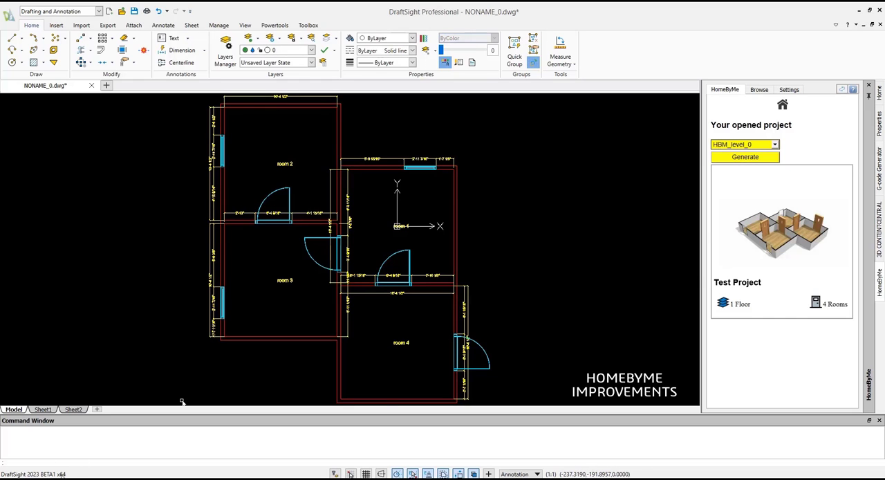
{"action": "left_click", "coordinate": [759, 88]}
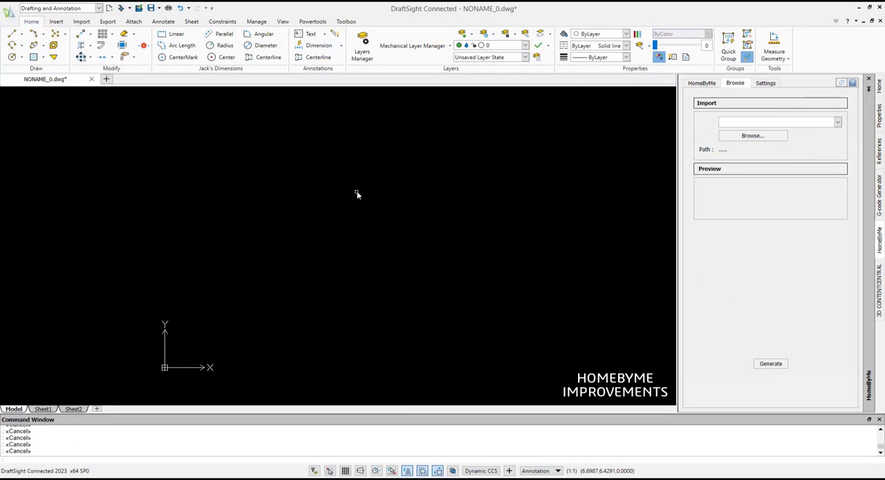
Step: Import Jack's Apartment (2).DSHBM, generate its 2D floor plan, and review the Settings and HomeByMe tabs
{"action": "left_click", "coordinate": [752, 136]}
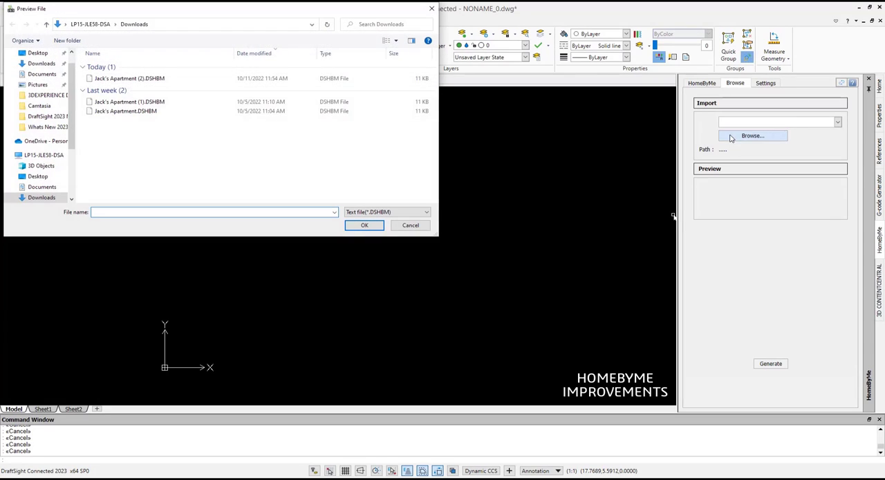
{"action": "left_click", "coordinate": [130, 77]}
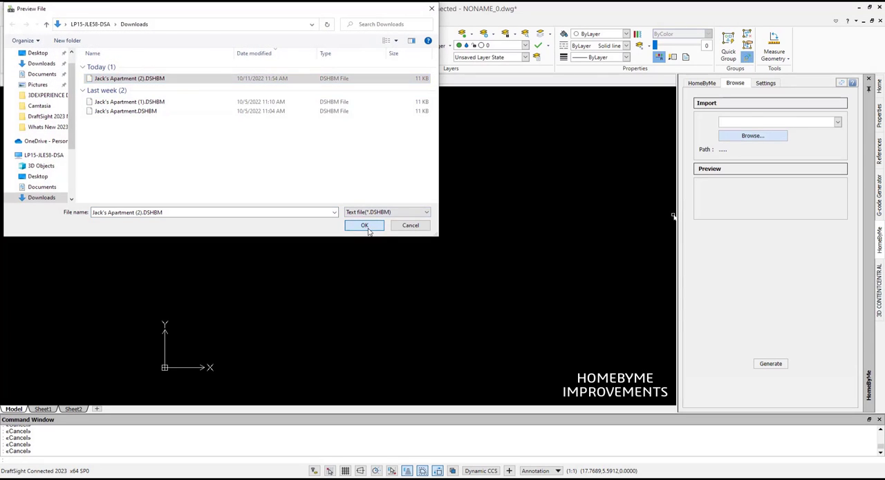
{"action": "left_click", "coordinate": [365, 225]}
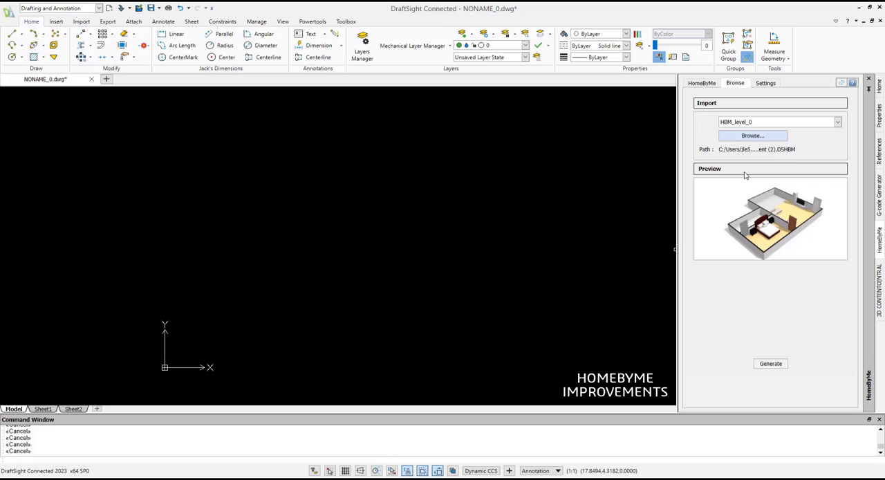
{"action": "left_click", "coordinate": [770, 362]}
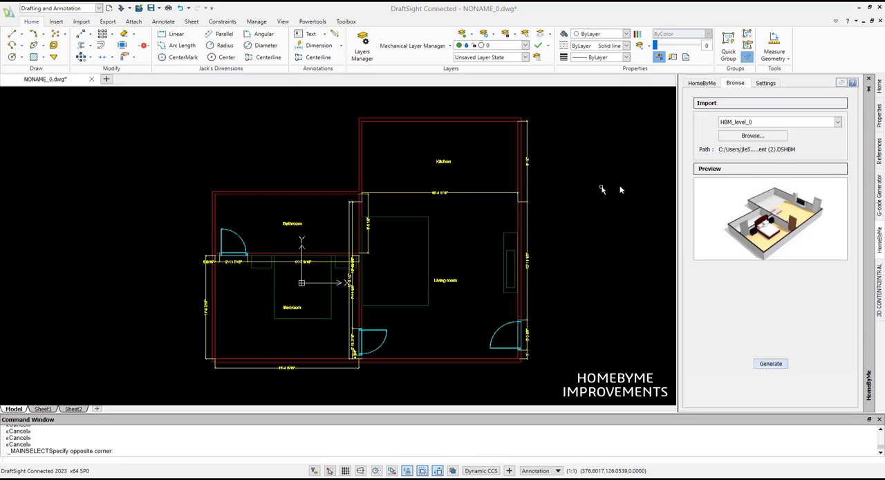
{"action": "left_click", "coordinate": [766, 83]}
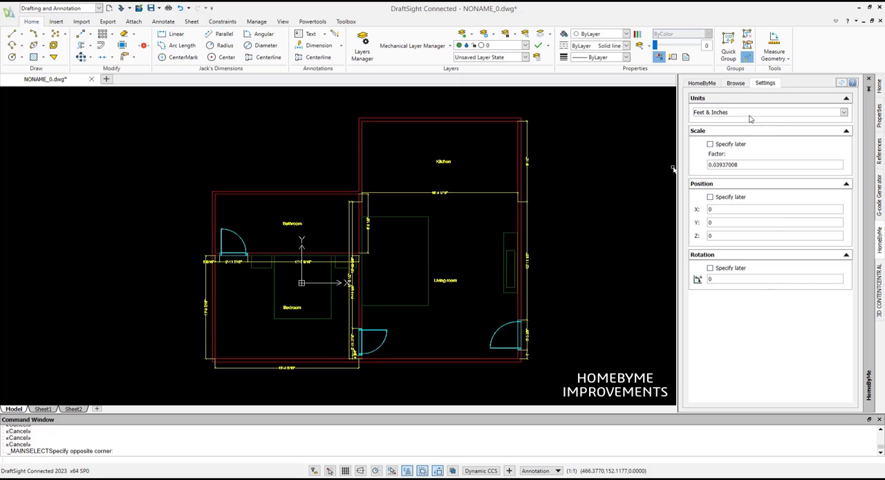
{"action": "left_click", "coordinate": [701, 83]}
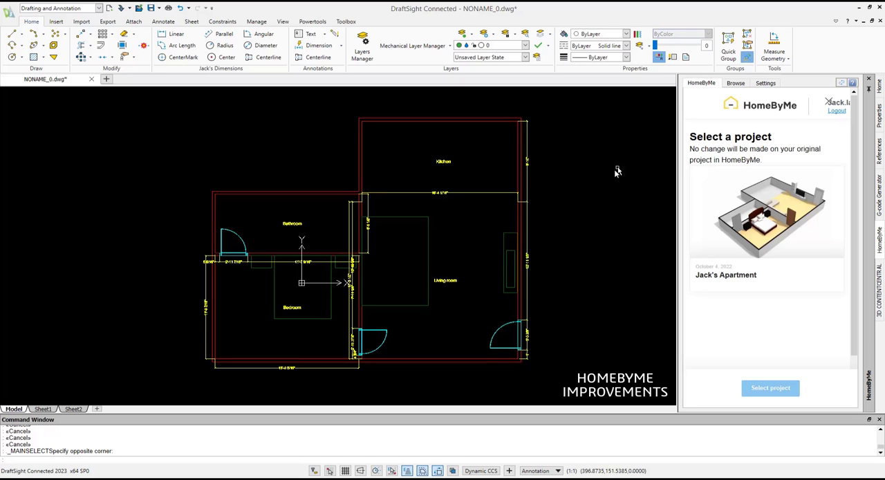
{"action": "mouse_move", "coordinate": [606, 182]}
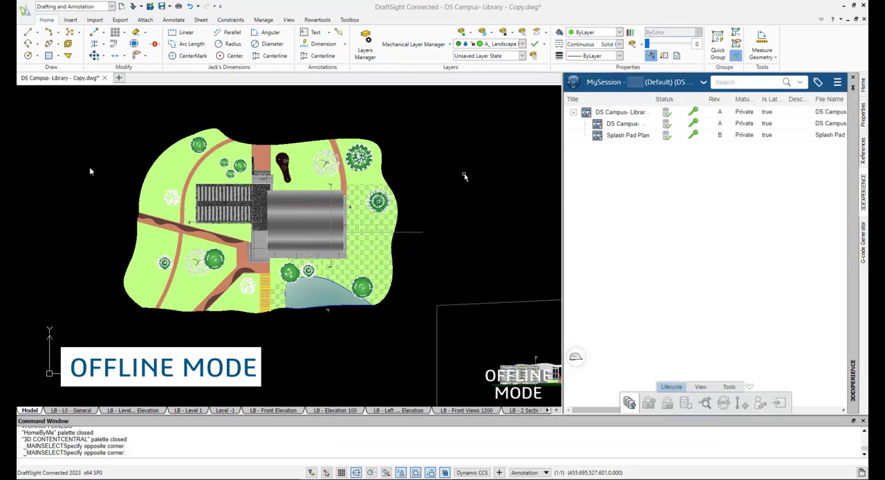
{"action": "mouse_move", "coordinate": [465, 179]}
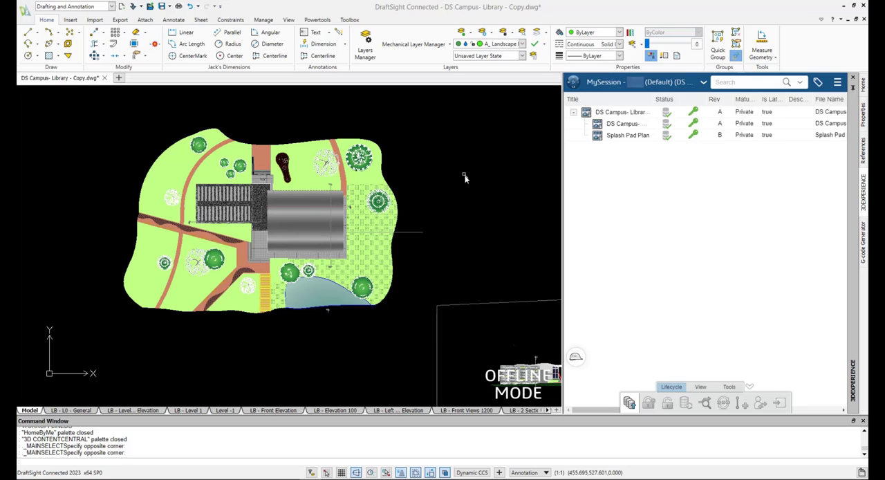
{"action": "mouse_move", "coordinate": [465, 167]}
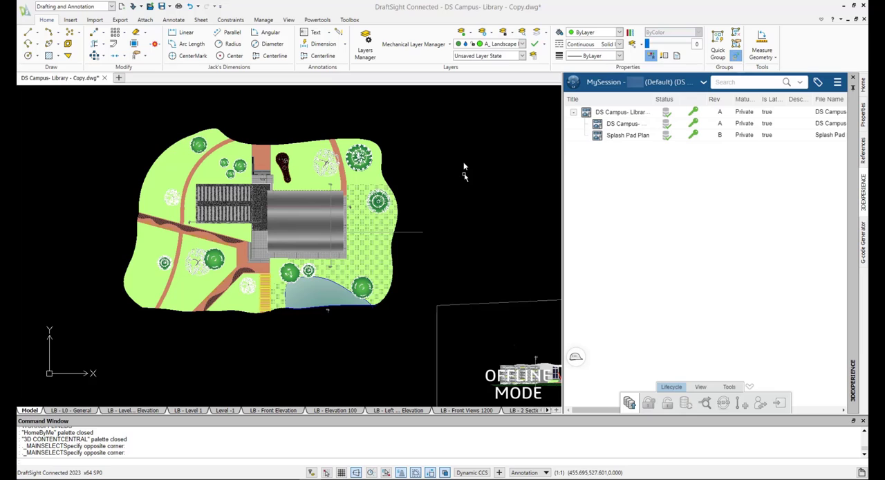
Step: Choose Work Offline from the Help dropdown, set the number of days, and check the save options
{"action": "left_click", "coordinate": [834, 19]}
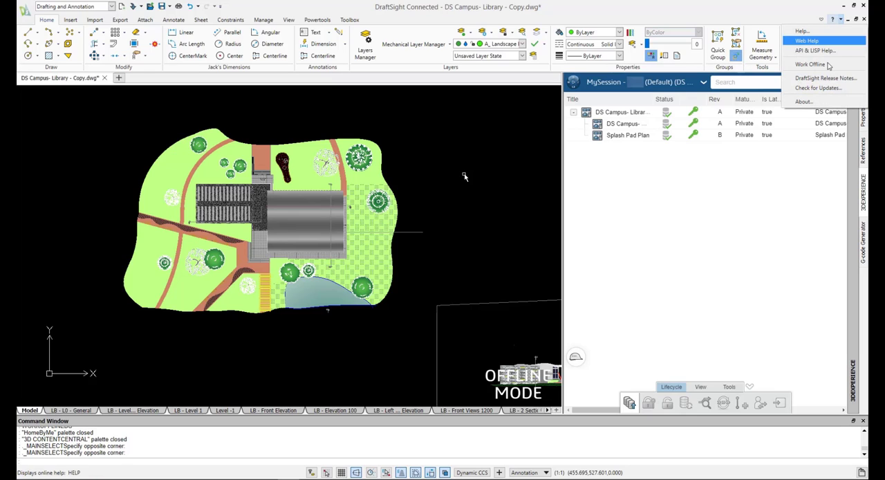
{"action": "left_click", "coordinate": [811, 64]}
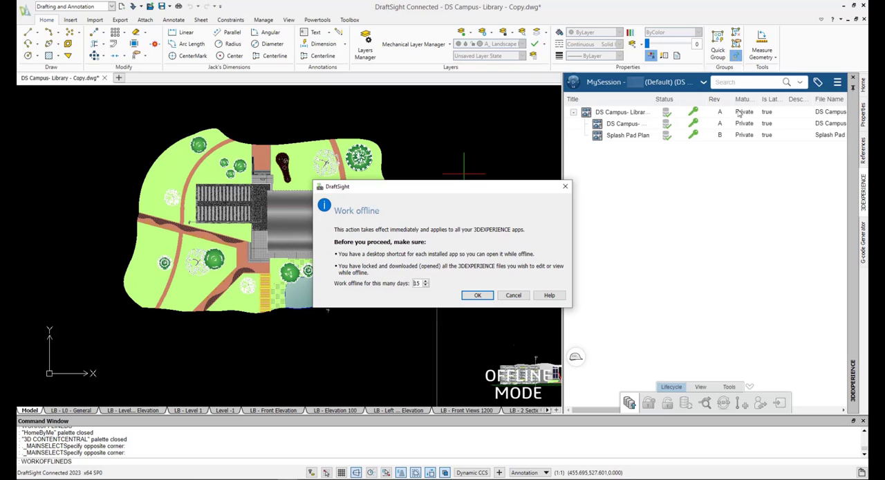
{"action": "mouse_move", "coordinate": [495, 242]}
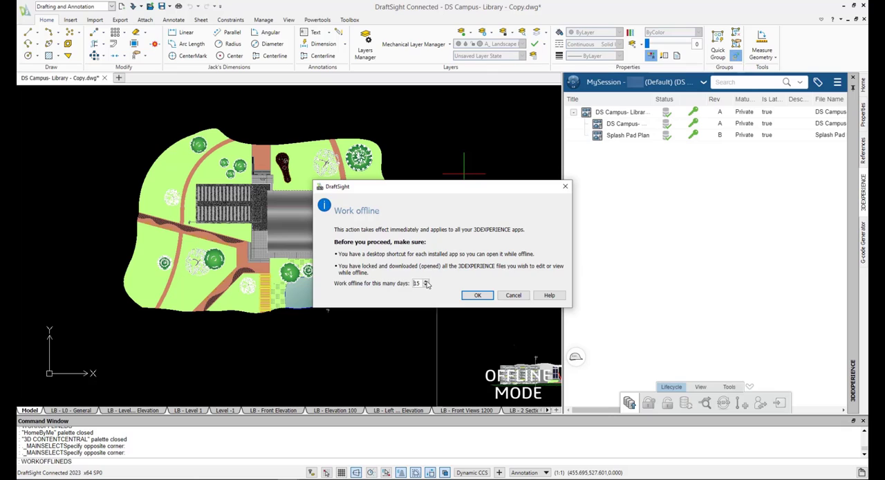
{"action": "left_click", "coordinate": [426, 281]}
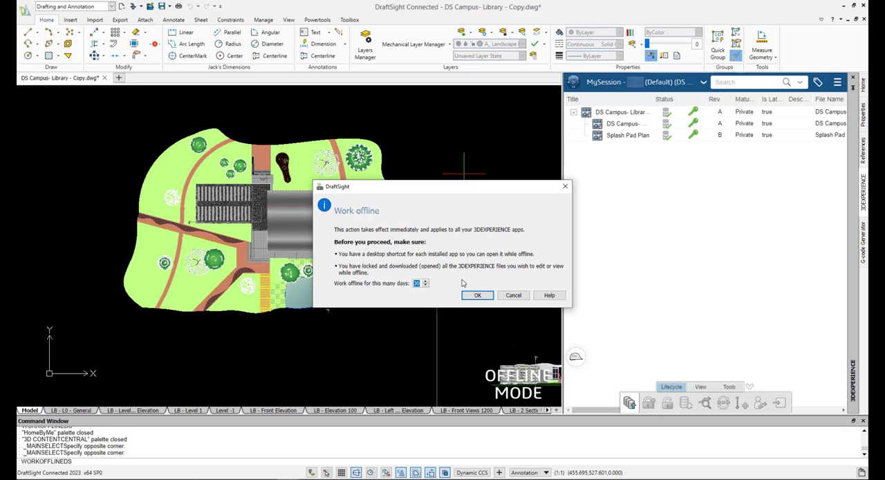
{"action": "left_click", "coordinate": [477, 294]}
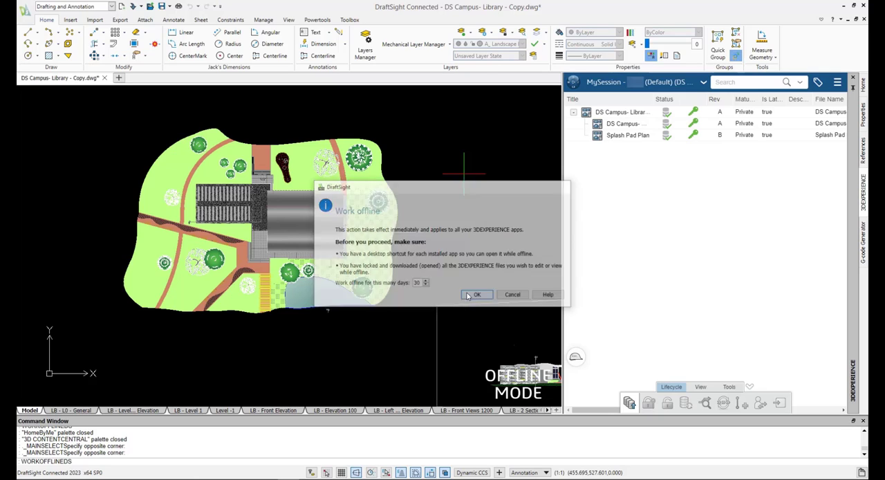
{"action": "left_click", "coordinate": [477, 293]}
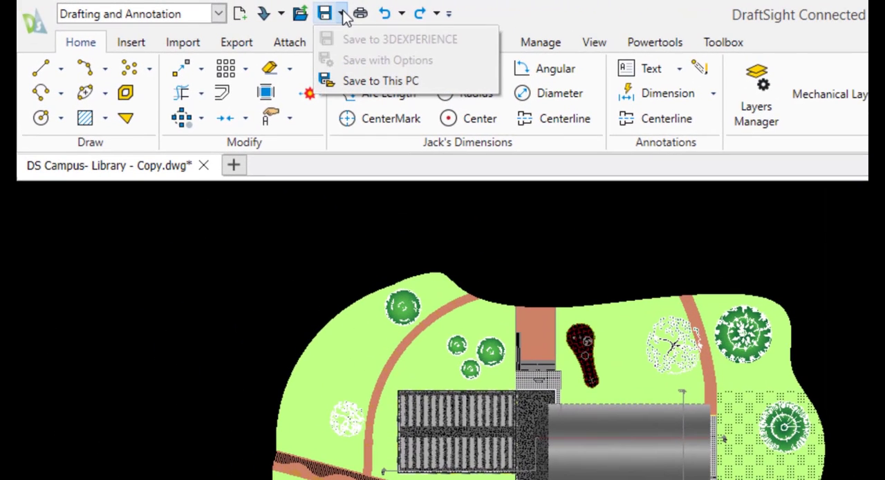
Step: Open the Splash Pad Plan reference from the References palette and select its pinwheel block
{"action": "left_click", "coordinate": [35, 21]}
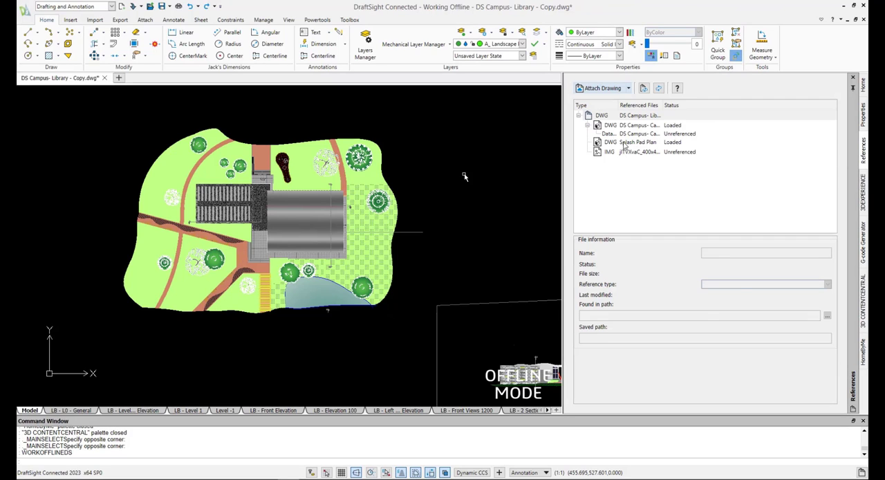
{"action": "right_click", "coordinate": [629, 141]}
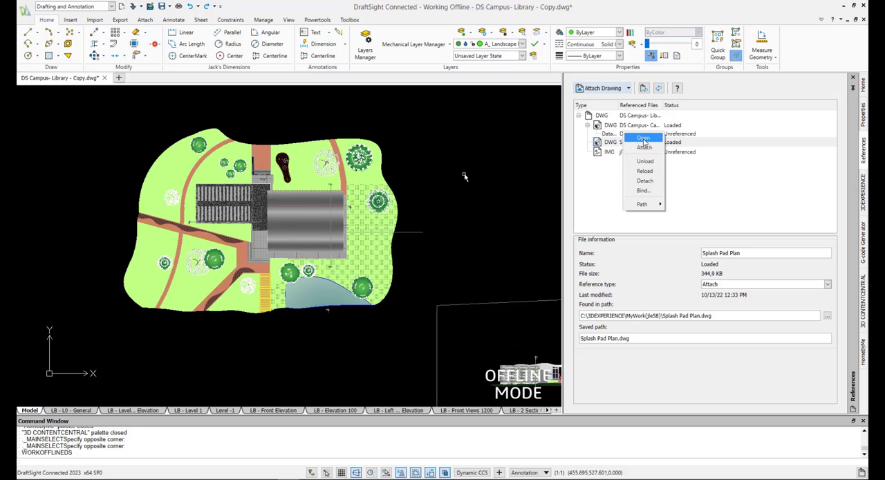
{"action": "left_click", "coordinate": [644, 137]}
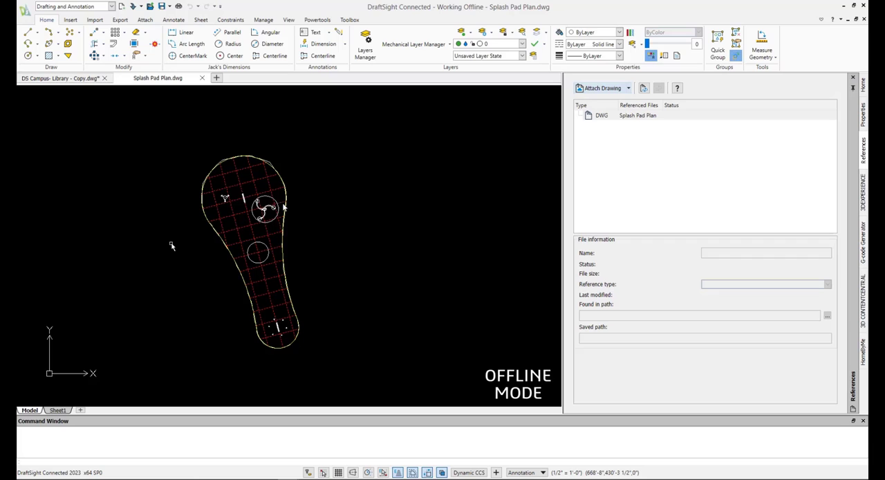
{"action": "left_click", "coordinate": [265, 209]}
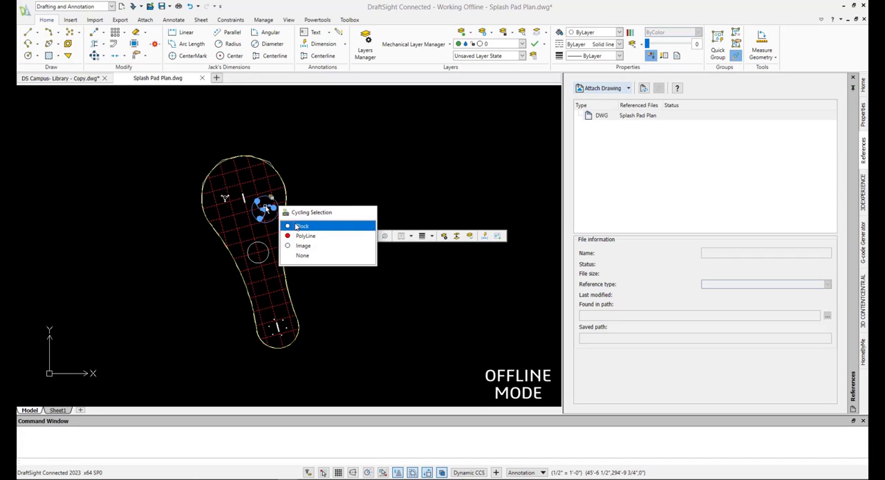
{"action": "left_click", "coordinate": [302, 225]}
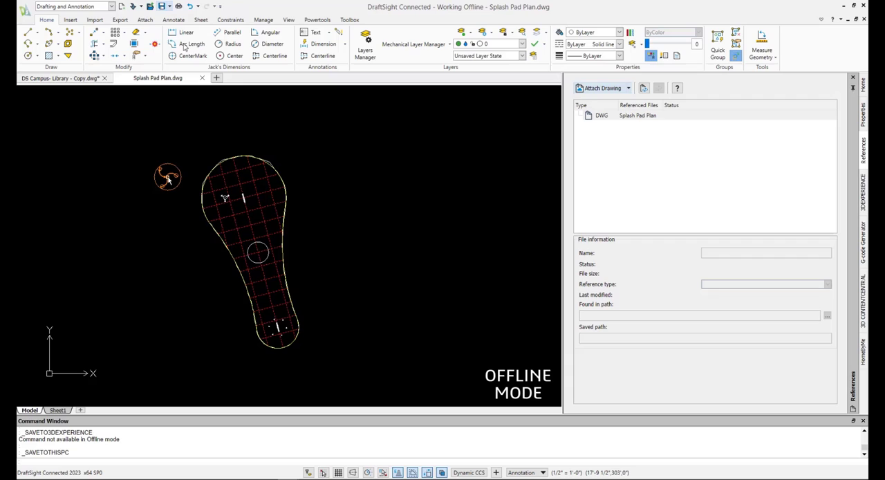
{"action": "mouse_move", "coordinate": [202, 86]}
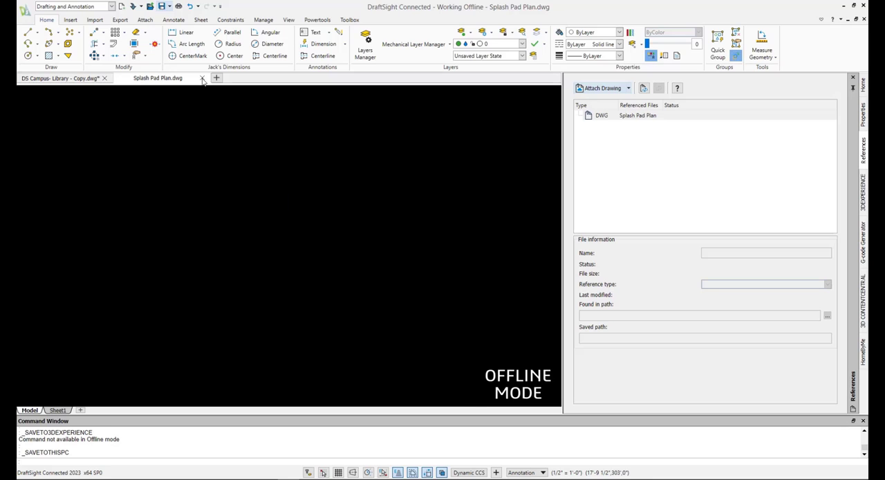
Step: Close the Splash Pad Plan drawing and reload its reference in the campus drawing
{"action": "left_click", "coordinate": [202, 77]}
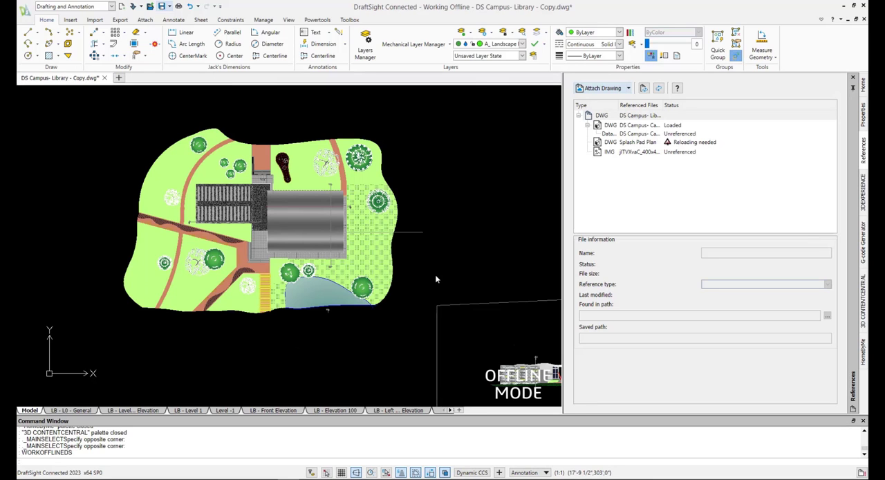
{"action": "right_click", "coordinate": [630, 141]}
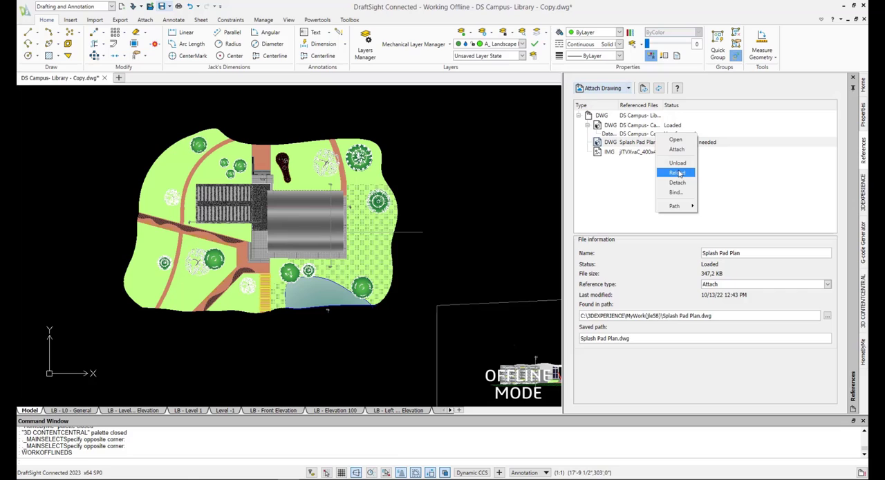
{"action": "left_click", "coordinate": [677, 173]}
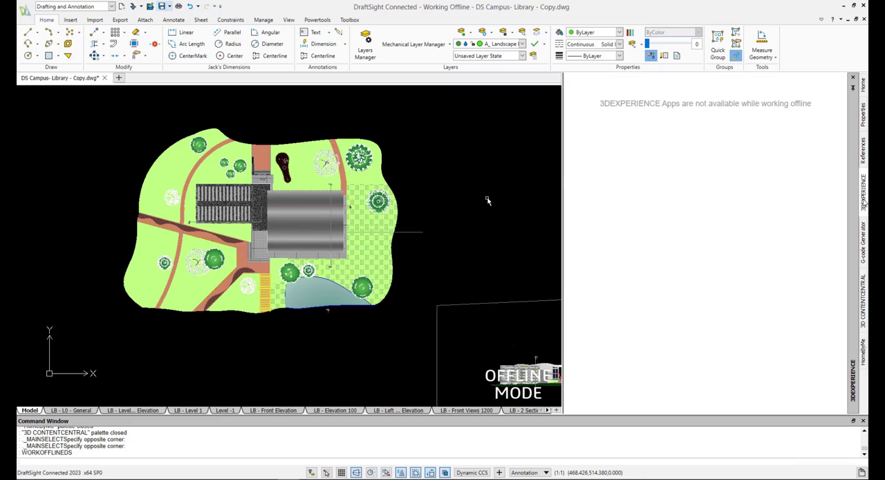
{"action": "mouse_move", "coordinate": [465, 164]}
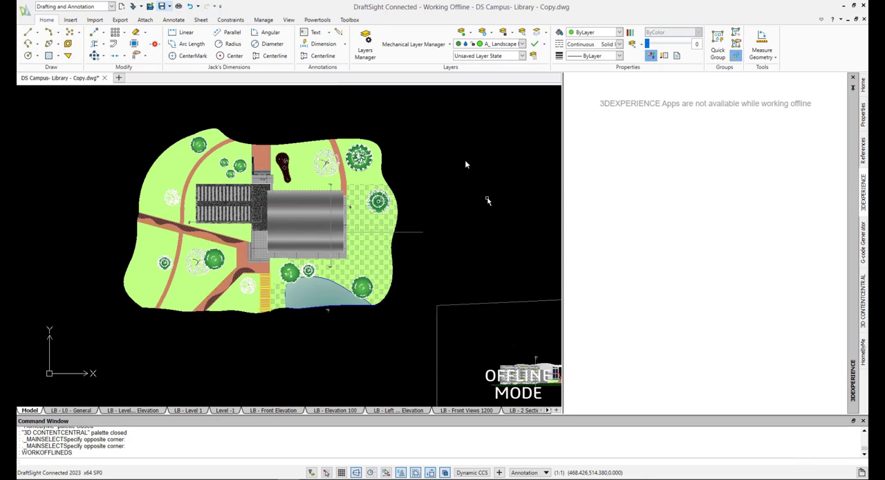
{"action": "left_click", "coordinate": [832, 19]}
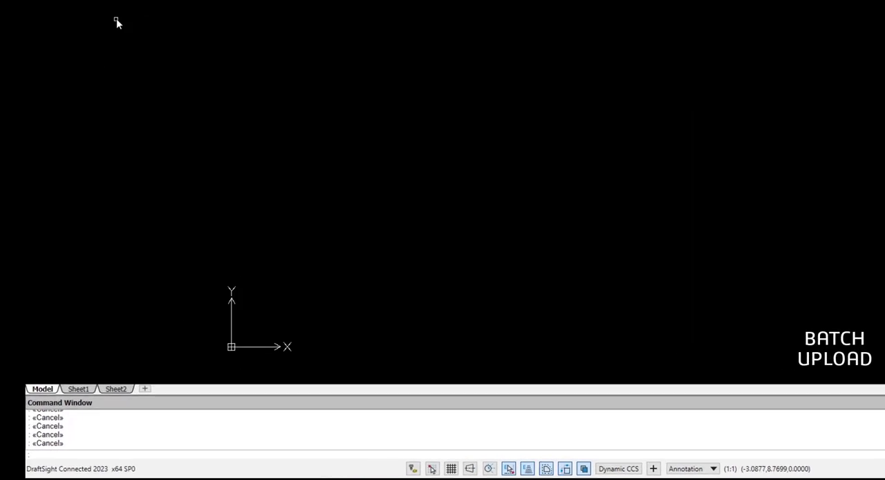
Step: Run BATCHSAVE and add the Batch Upload > SHEETS folder to the batch save list
{"action": "type", "text": "batchsa"}
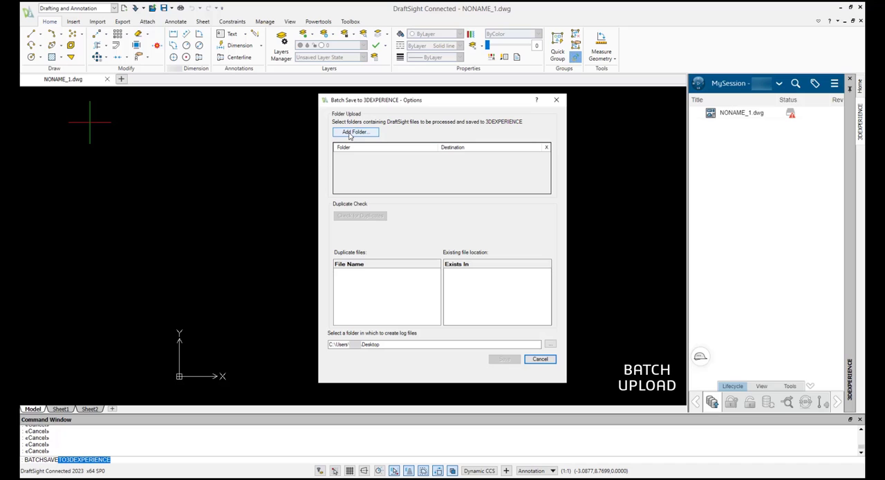
{"action": "left_click", "coordinate": [354, 132]}
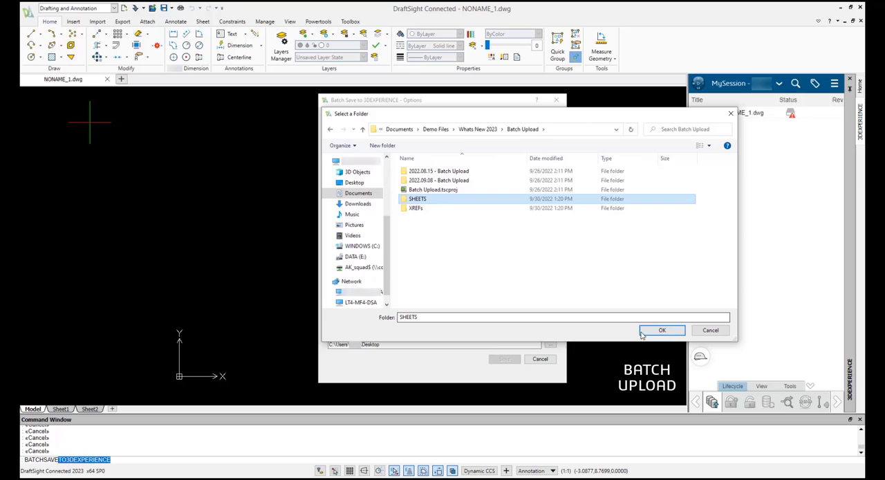
{"action": "left_click", "coordinate": [660, 329]}
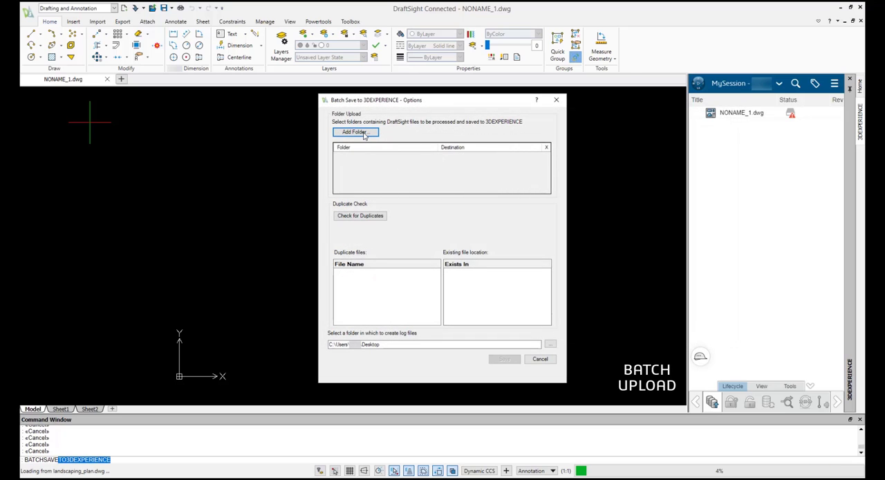
{"action": "left_click", "coordinate": [355, 133]}
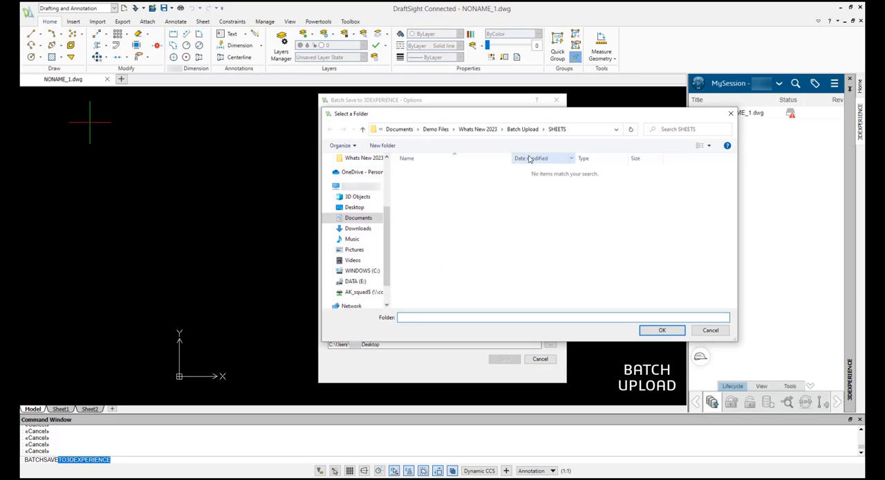
{"action": "left_click", "coordinate": [661, 329]}
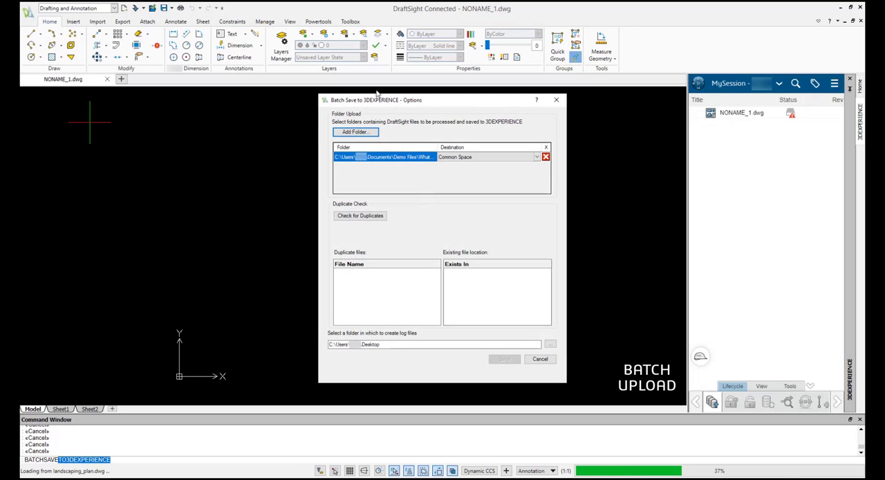
Step: Add a second source folder to the batch save and run the duplicate check
{"action": "left_click", "coordinate": [354, 132]}
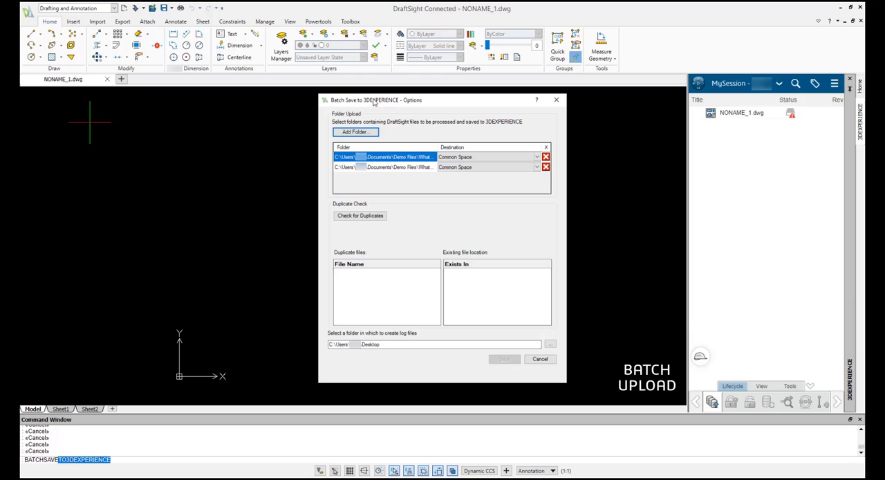
{"action": "left_click", "coordinate": [359, 216]}
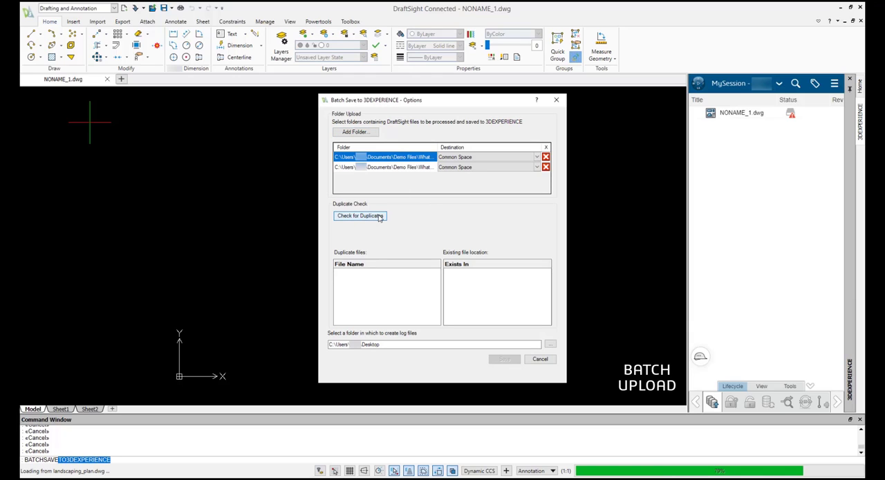
{"action": "left_click", "coordinate": [360, 215]}
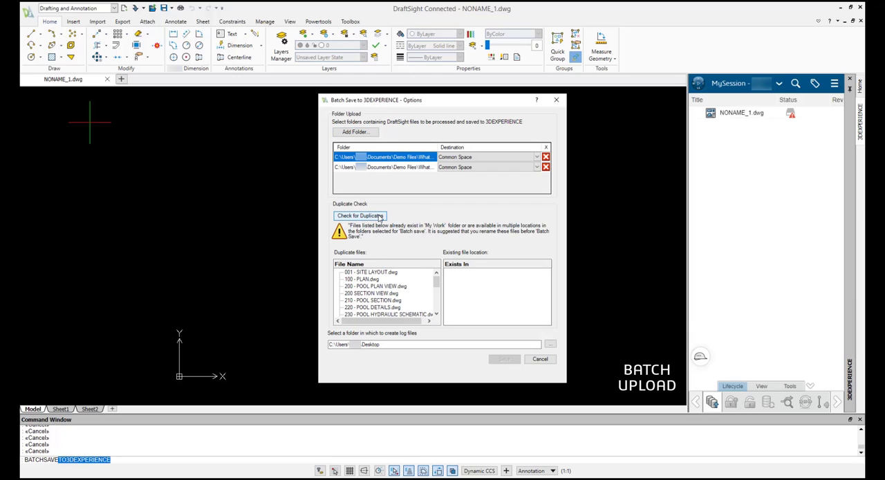
Step: Review where the site layout and plan drawings already exist, ending with no duplicates found
{"action": "left_click", "coordinate": [359, 216]}
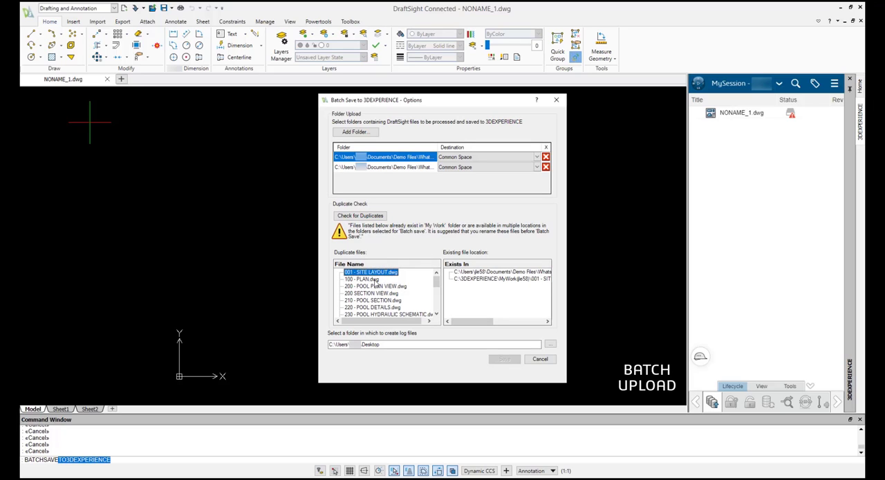
{"action": "left_click", "coordinate": [362, 279]}
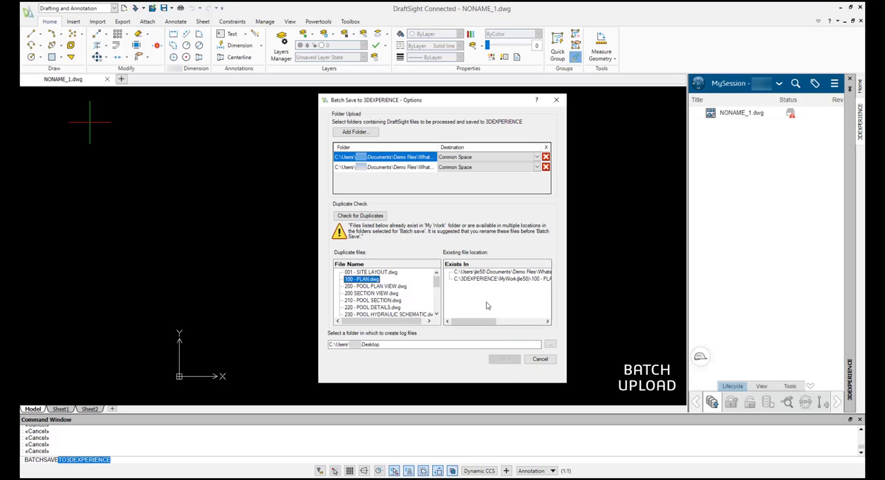
{"action": "left_click", "coordinate": [359, 216]}
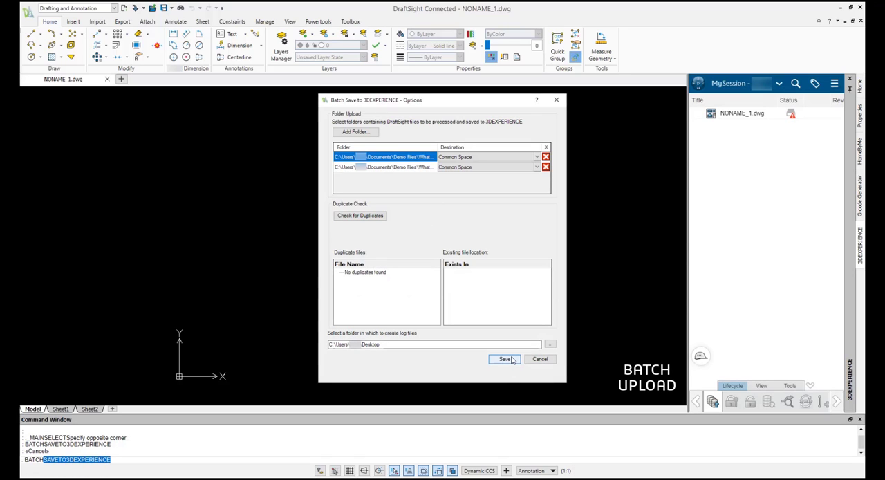
Step: Save the batch of drawings to 3DEXPERIENCE so 100 - PLAN and Splash Pad Plan appear in the session
{"action": "left_click", "coordinate": [503, 358]}
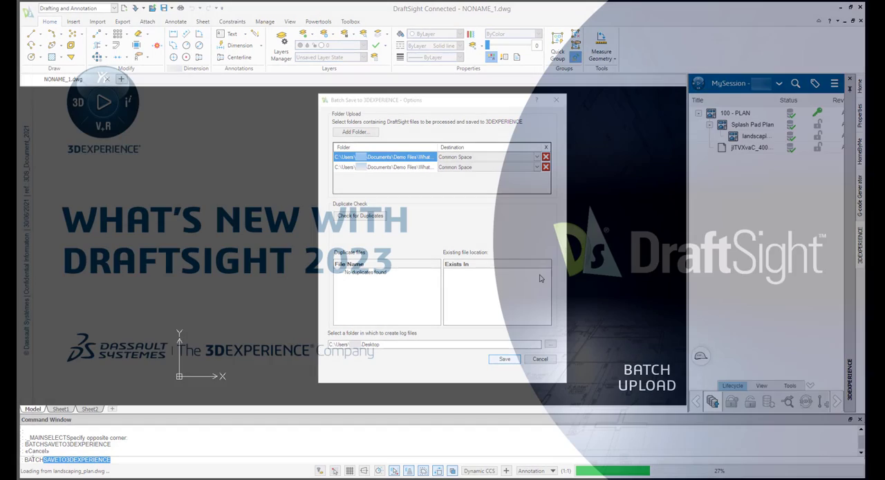
{"action": "left_click", "coordinate": [539, 358]}
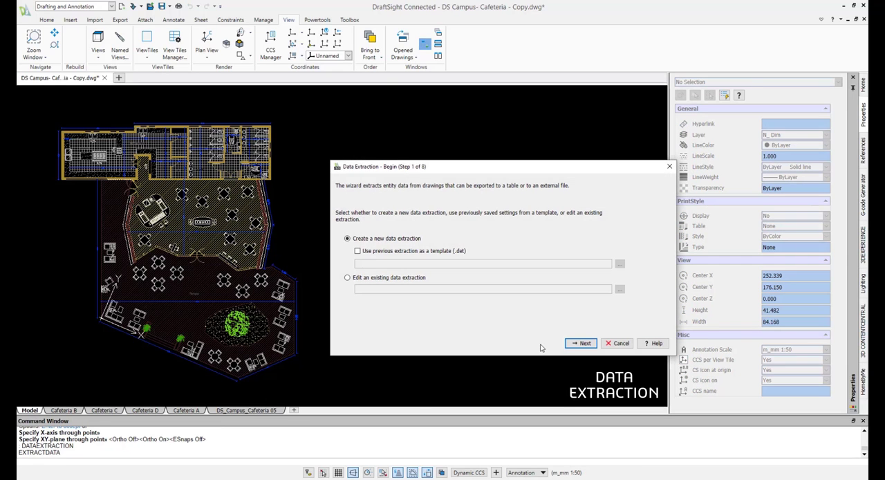
Step: Limit the data extraction to block entities only and continue to property selection
{"action": "left_click", "coordinate": [583, 343]}
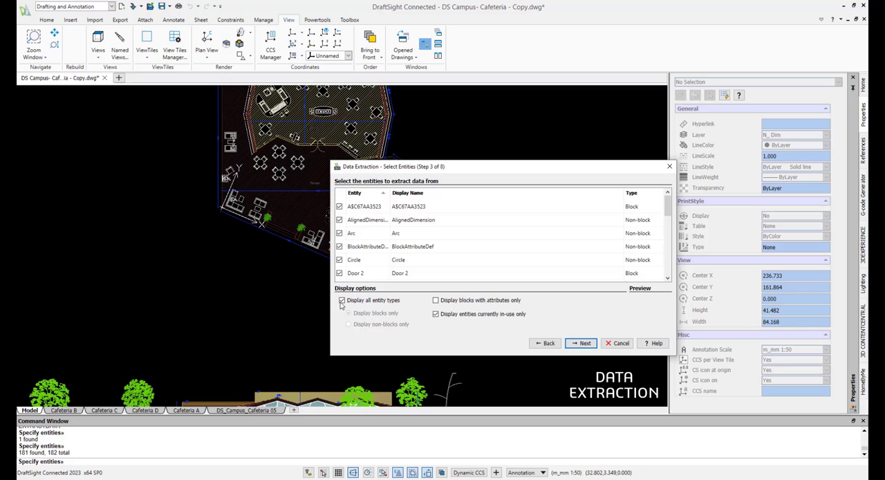
{"action": "left_click", "coordinate": [340, 300]}
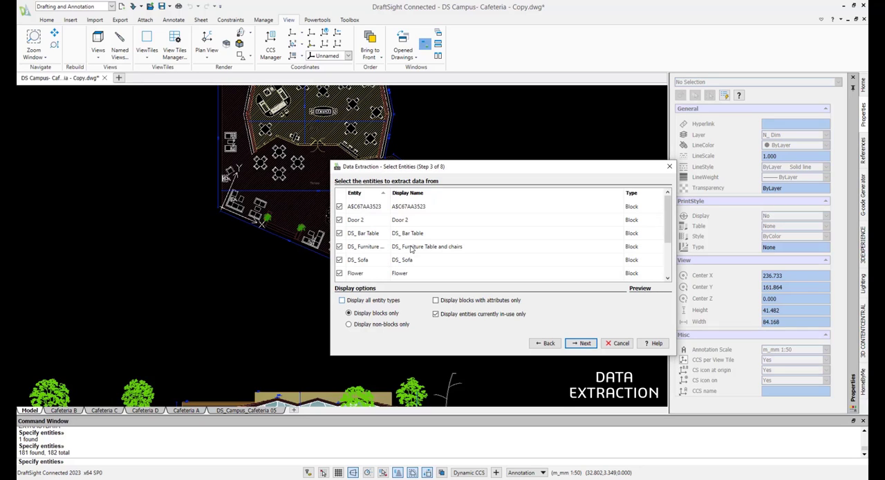
{"action": "left_click", "coordinate": [583, 343]}
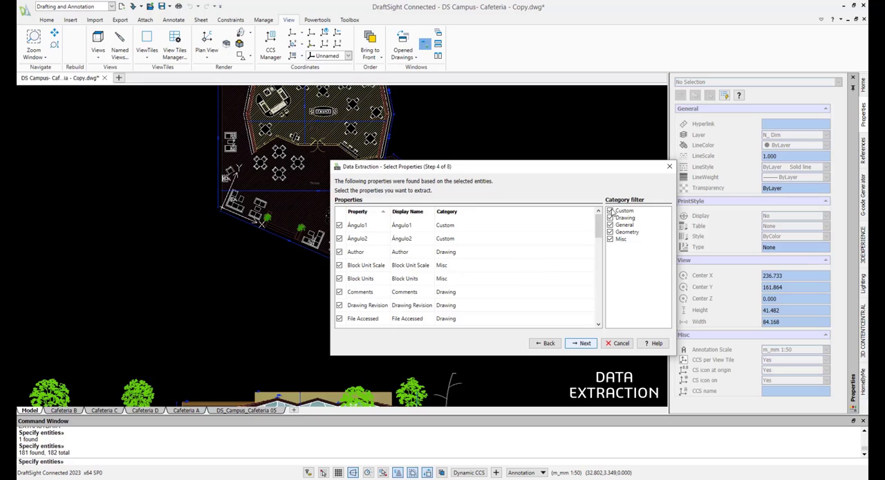
Step: Narrow the extracted properties by unticking categories such as Custom
{"action": "left_click", "coordinate": [611, 217]}
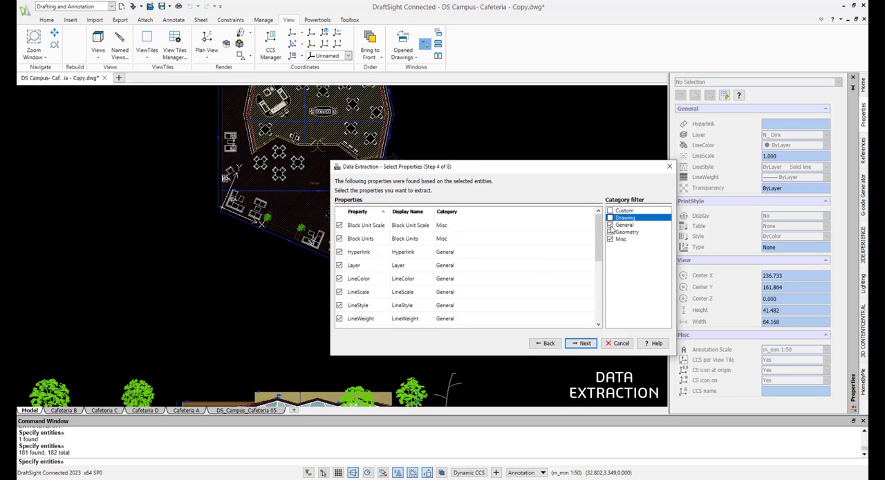
{"action": "left_click", "coordinate": [619, 238]}
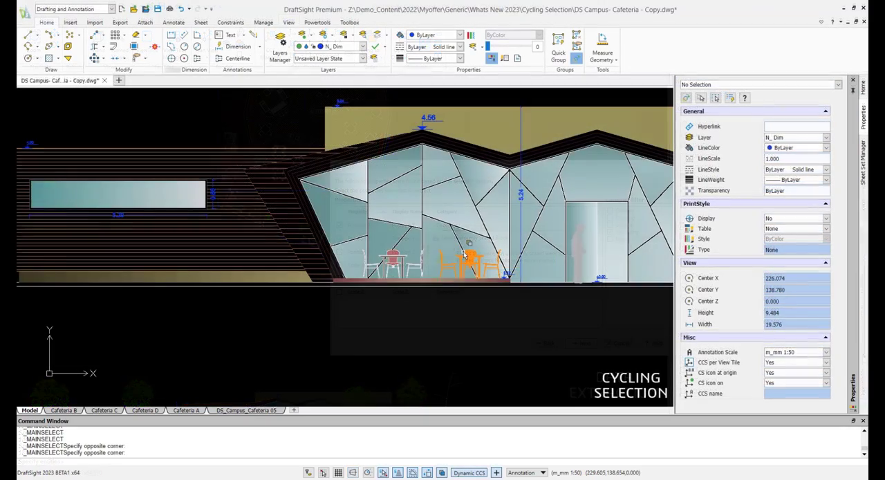
Step: Select the hatch on the building elevation via Cycling Selection, then bring up the Page Layout Manager
{"action": "left_click", "coordinate": [463, 260]}
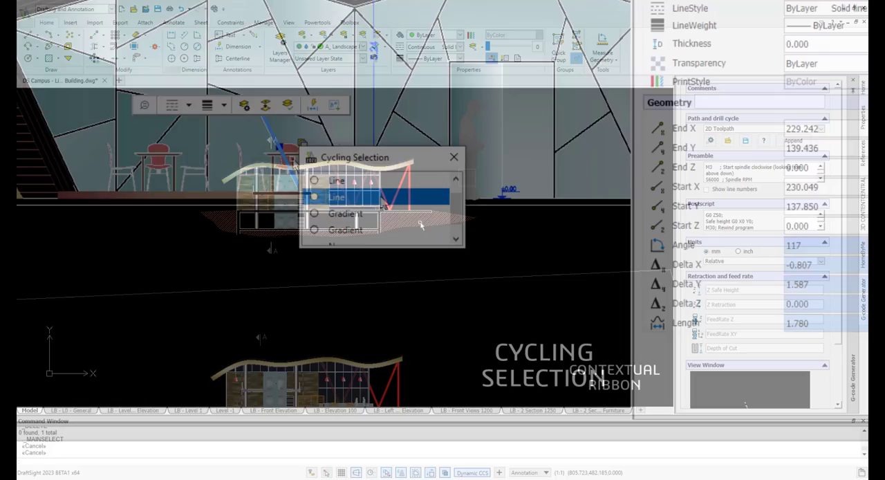
{"action": "left_click", "coordinate": [453, 158]}
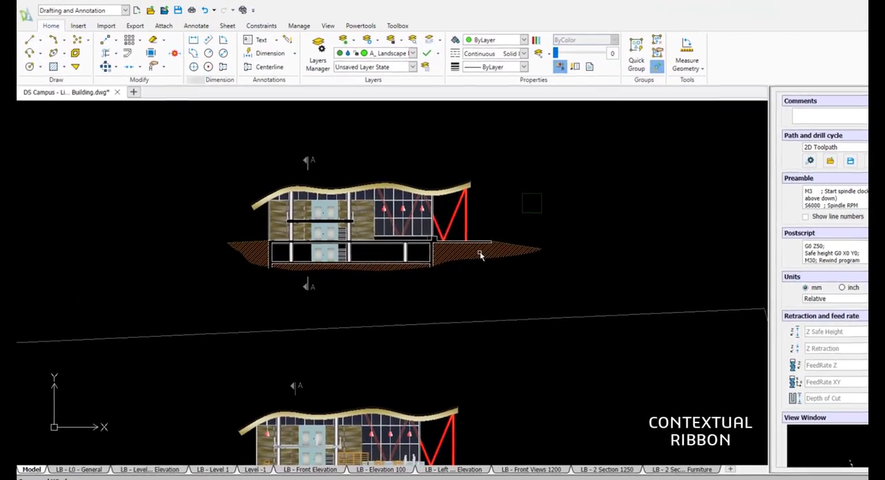
{"action": "left_click", "coordinate": [385, 255]}
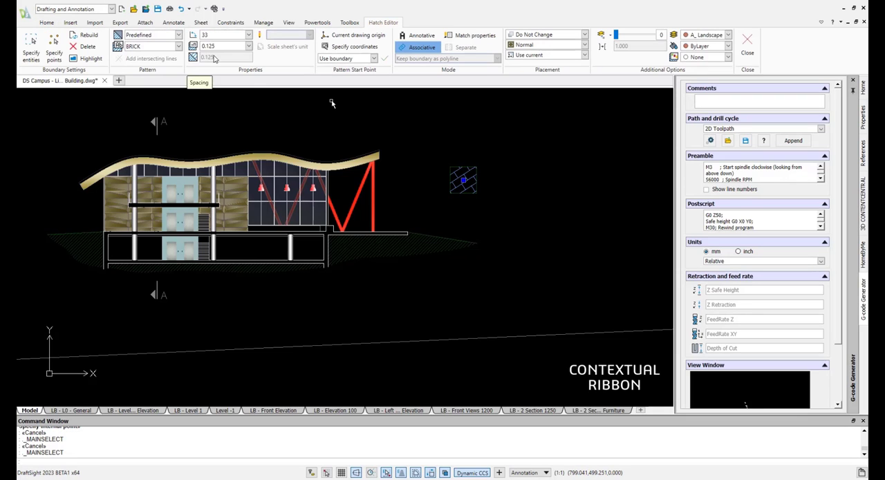
{"action": "mouse_move", "coordinate": [430, 103]}
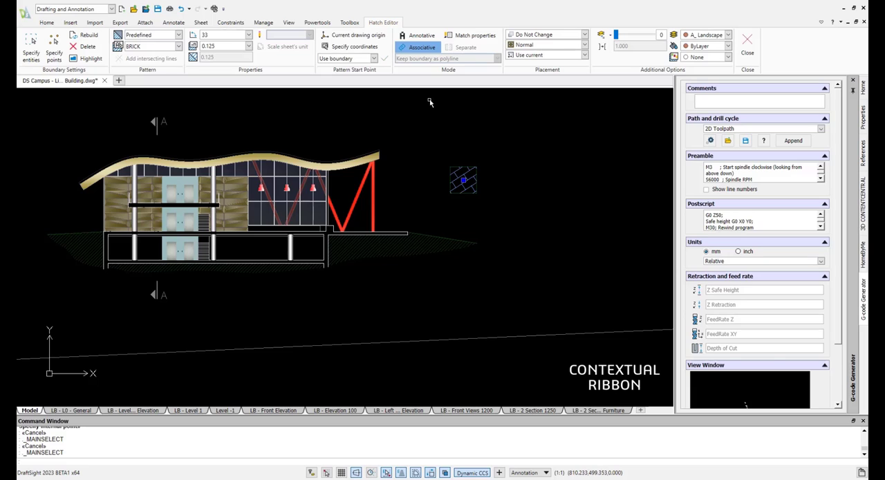
{"action": "left_click", "coordinate": [26, 8]}
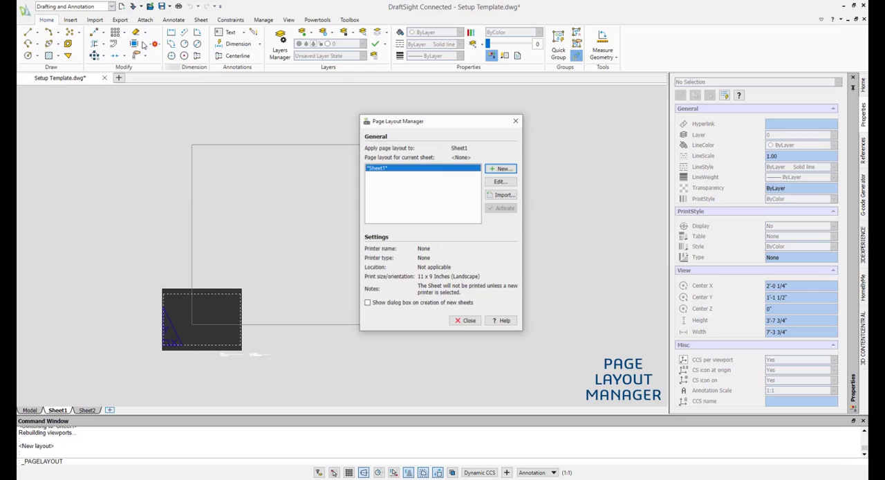
Step: Show the HomeByMe palette and run WORKOFFLINE to get the work-offline confirmation
{"action": "left_click", "coordinate": [464, 320]}
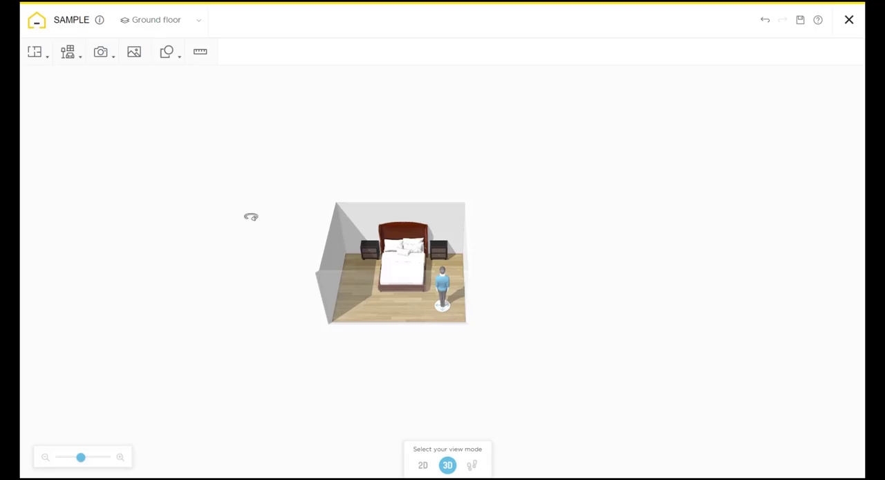
{"action": "left_click", "coordinate": [423, 465]}
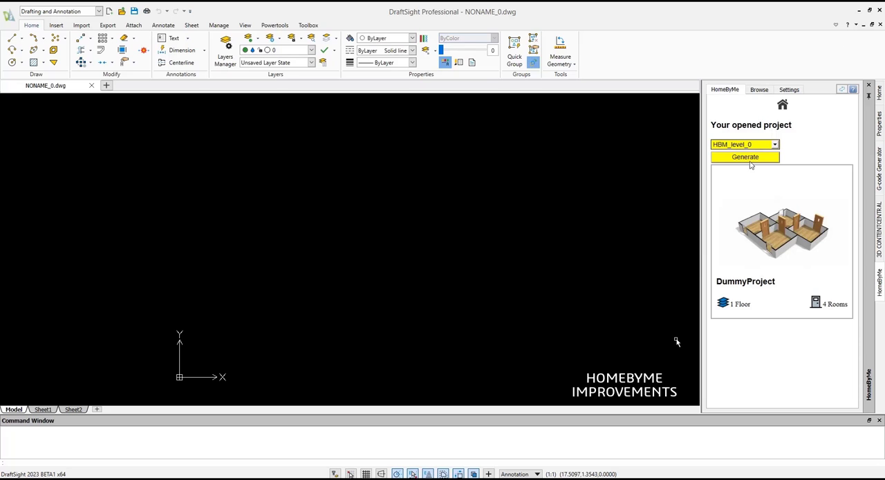
{"action": "left_click", "coordinate": [744, 158]}
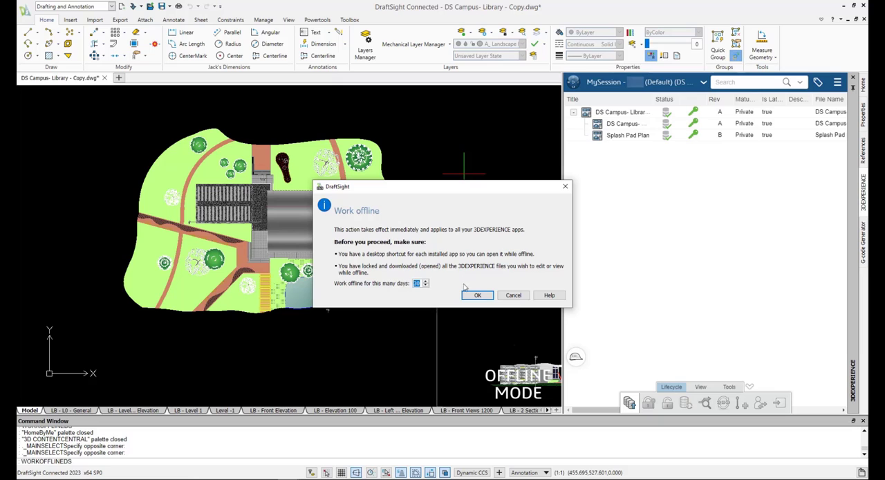
Step: Add the XREFs folder under Batch Upload to the folders bound for Common Space
{"action": "left_click", "coordinate": [478, 296]}
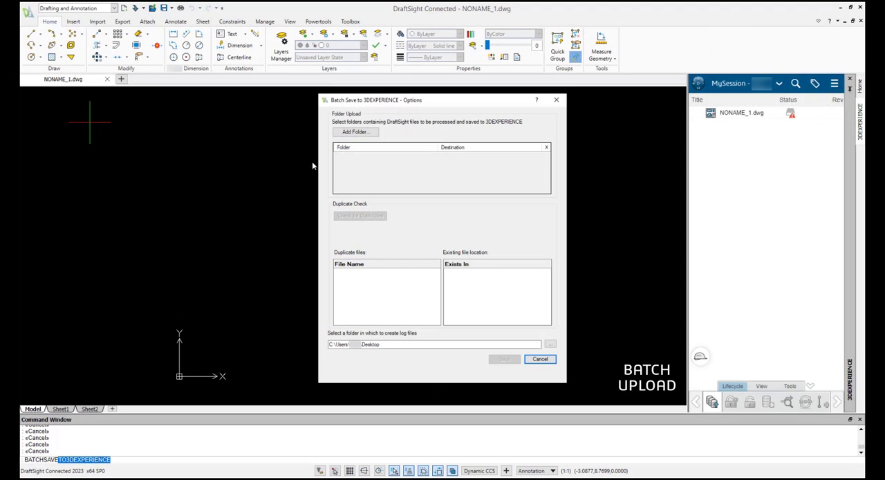
{"action": "left_click", "coordinate": [354, 133]}
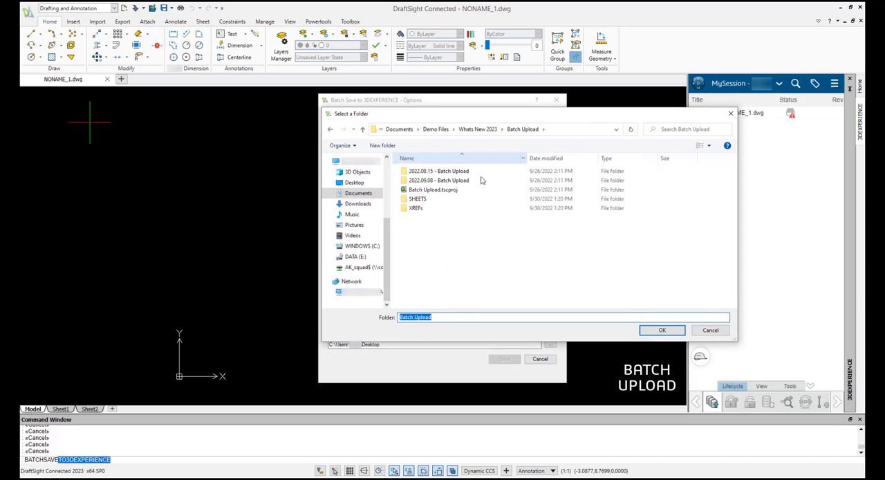
{"action": "left_click", "coordinate": [661, 329]}
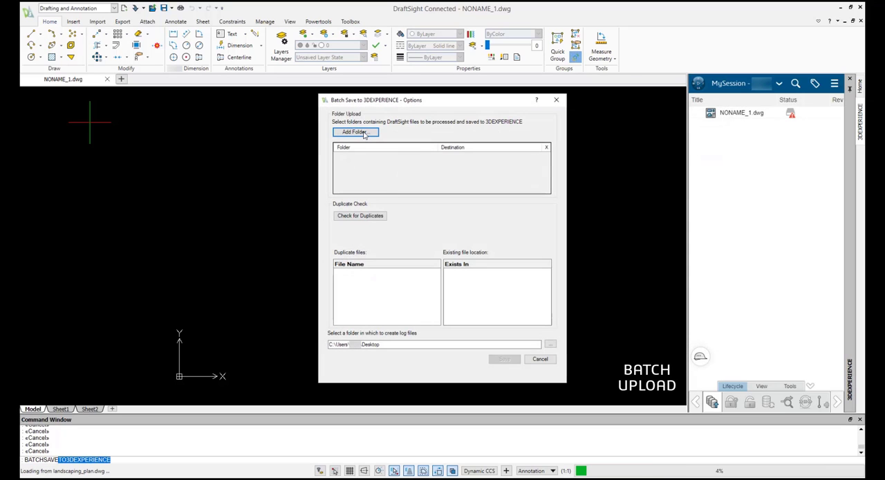
{"action": "left_click", "coordinate": [356, 132]}
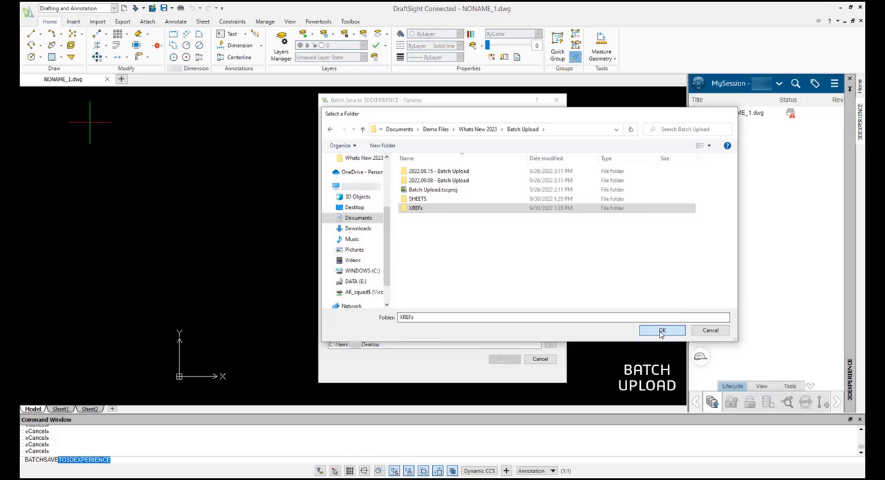
{"action": "left_click", "coordinate": [661, 329]}
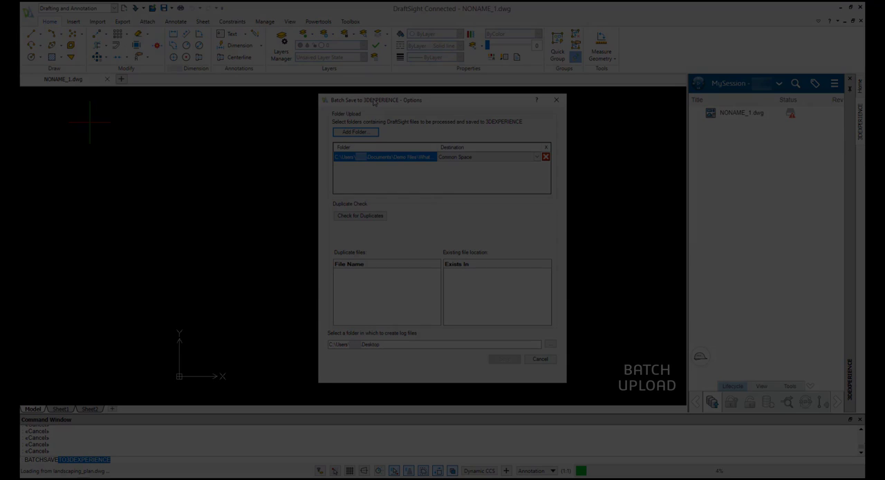